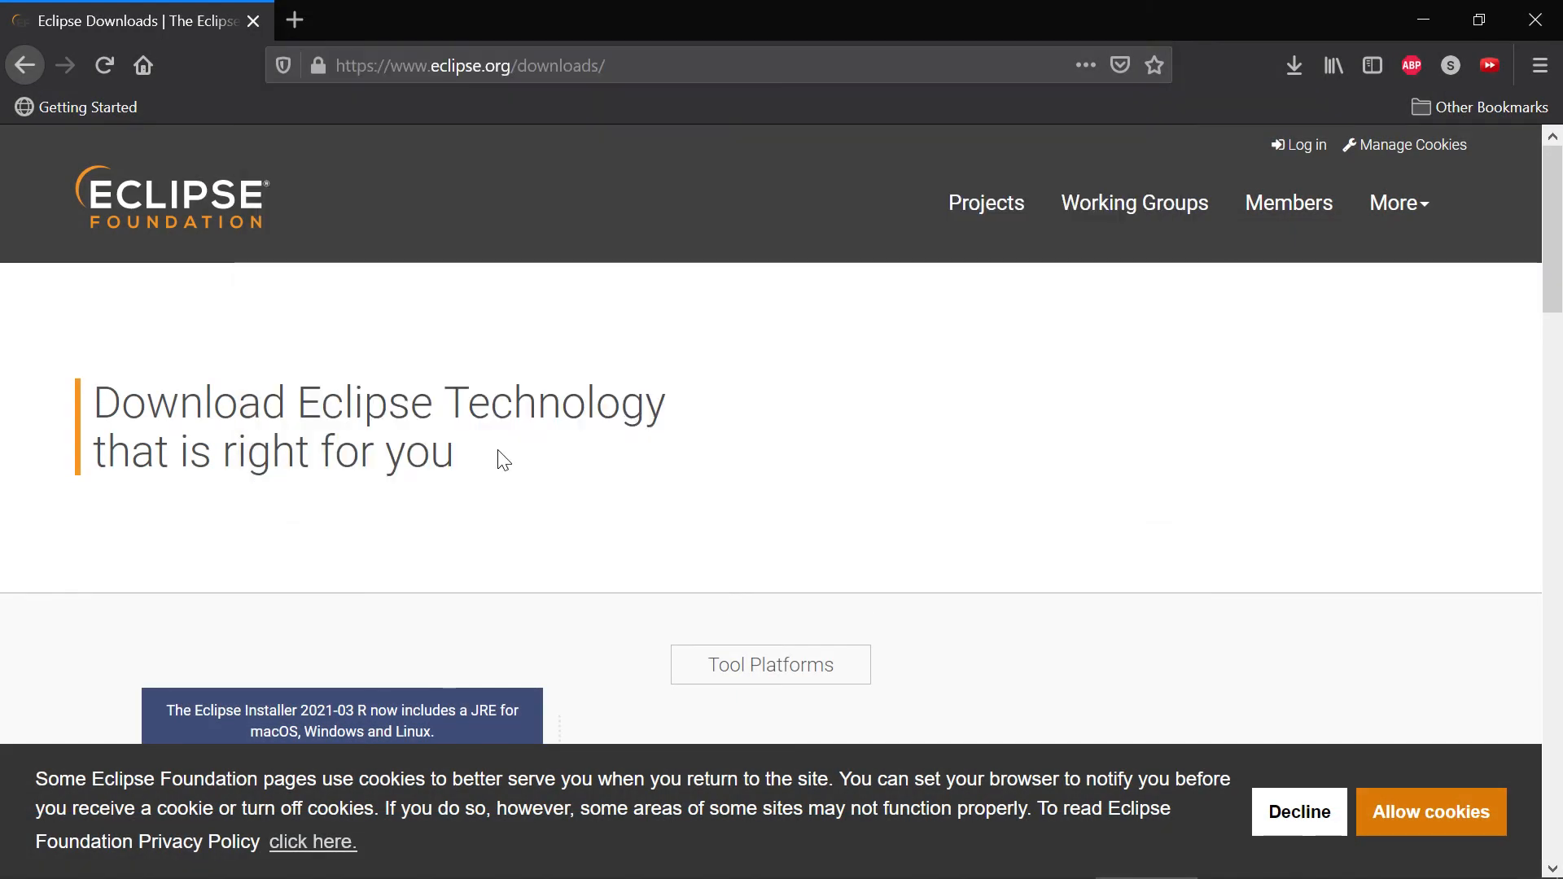
Download eclipse-inst-jre-win64.exe via the x86_64 link and the mirror's Download button.
{"action": "scroll", "scroll_direction": "down", "scroll_amount": 3}
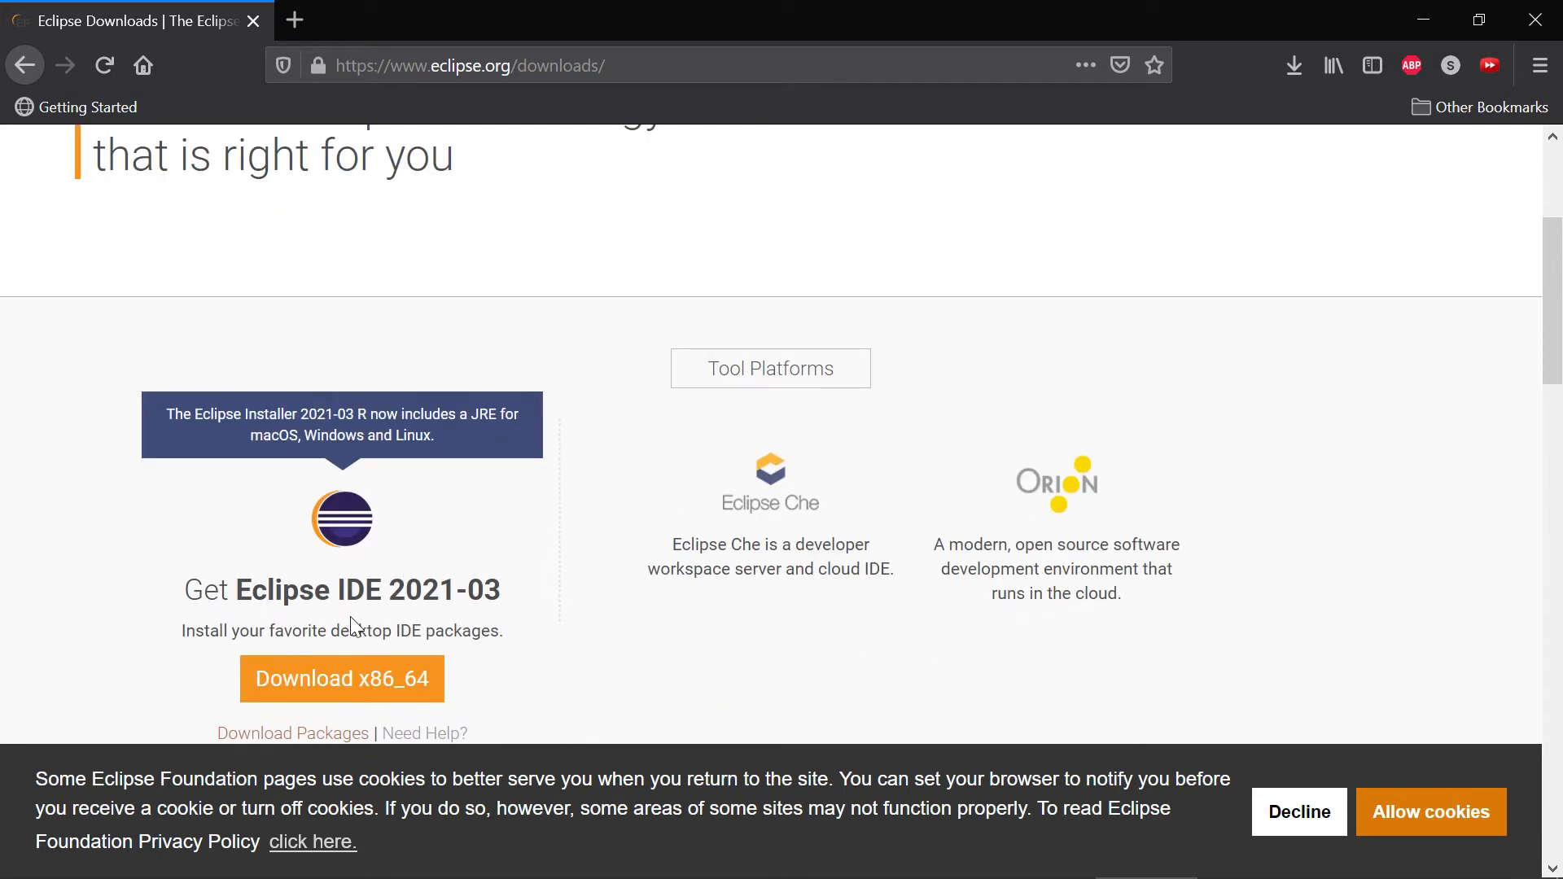
{"action": "scroll", "scroll_direction": "down", "scroll_amount": 3}
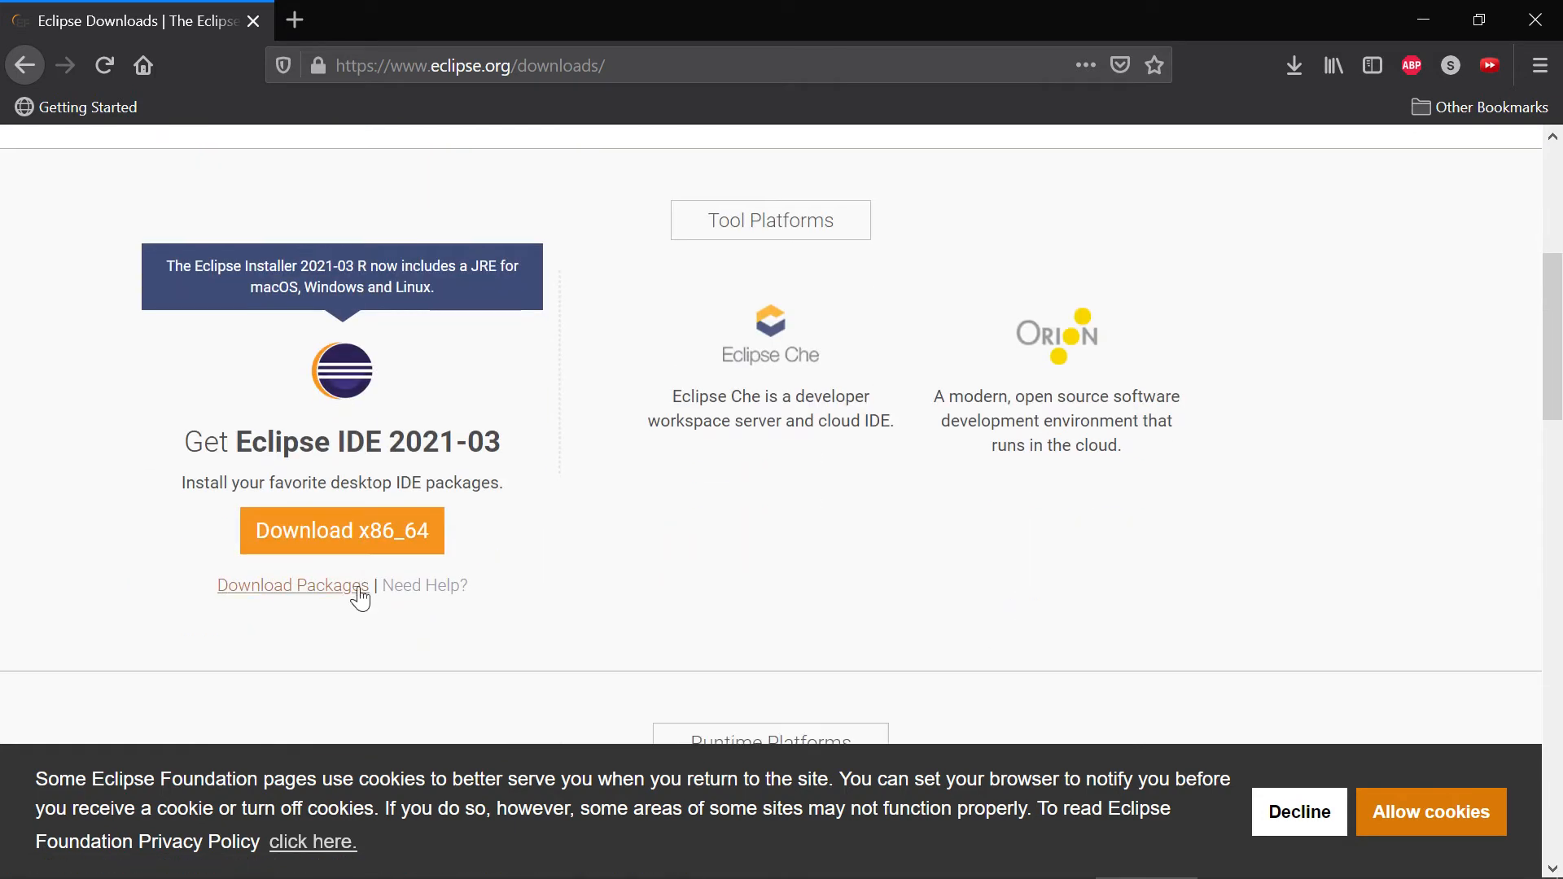
{"action": "left_click", "coordinate": [342, 531]}
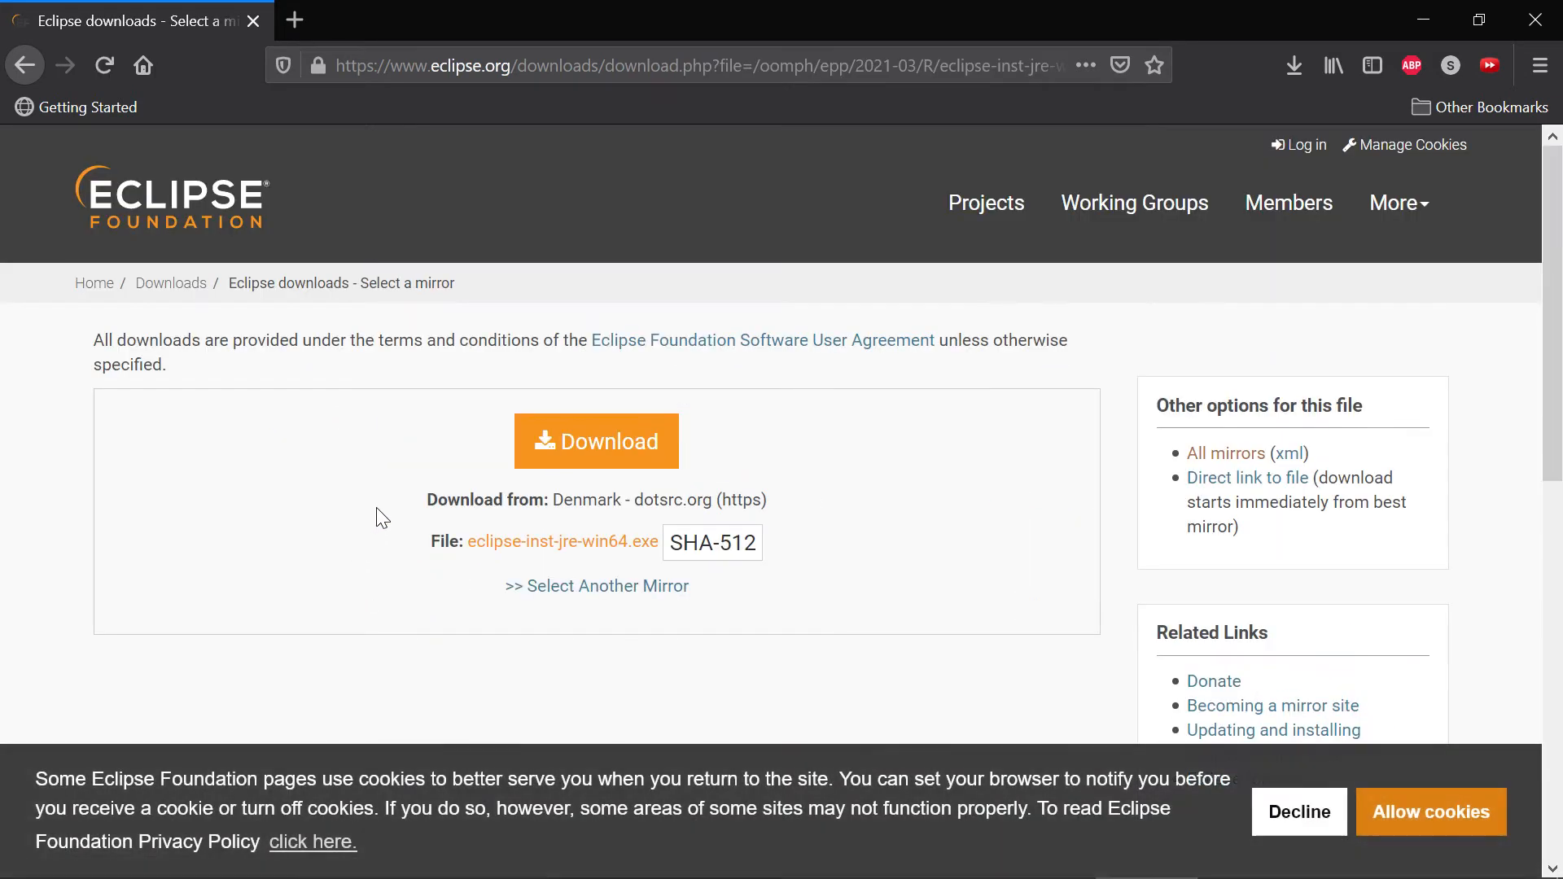
{"action": "left_click", "coordinate": [596, 441]}
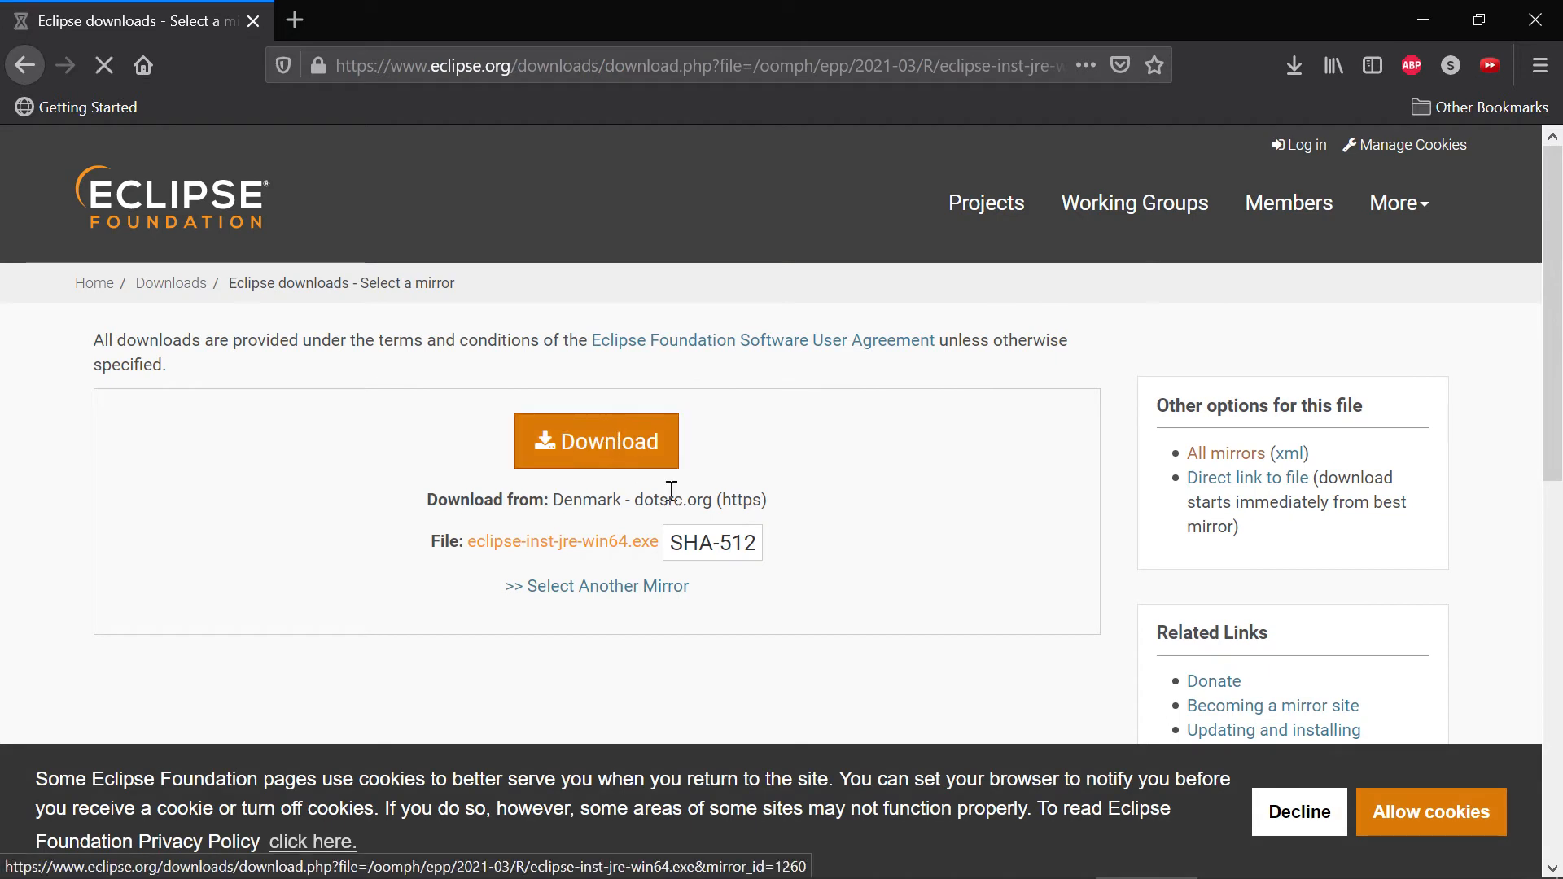
{"action": "left_click", "coordinate": [596, 441]}
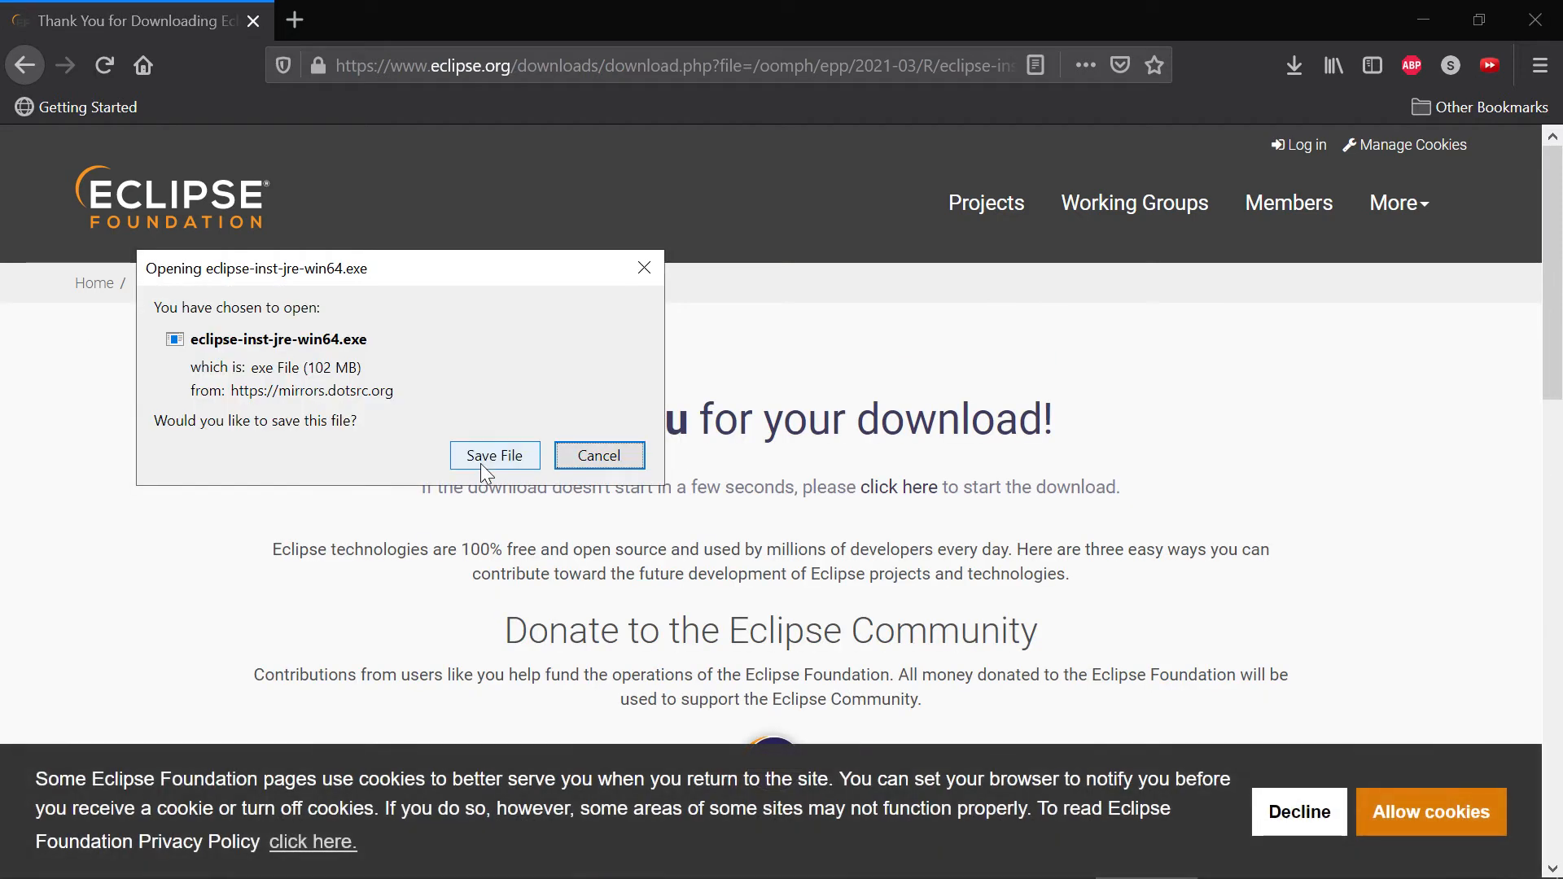
Save and run the installer, then scroll through its IDE package list.
{"action": "left_click", "coordinate": [493, 456]}
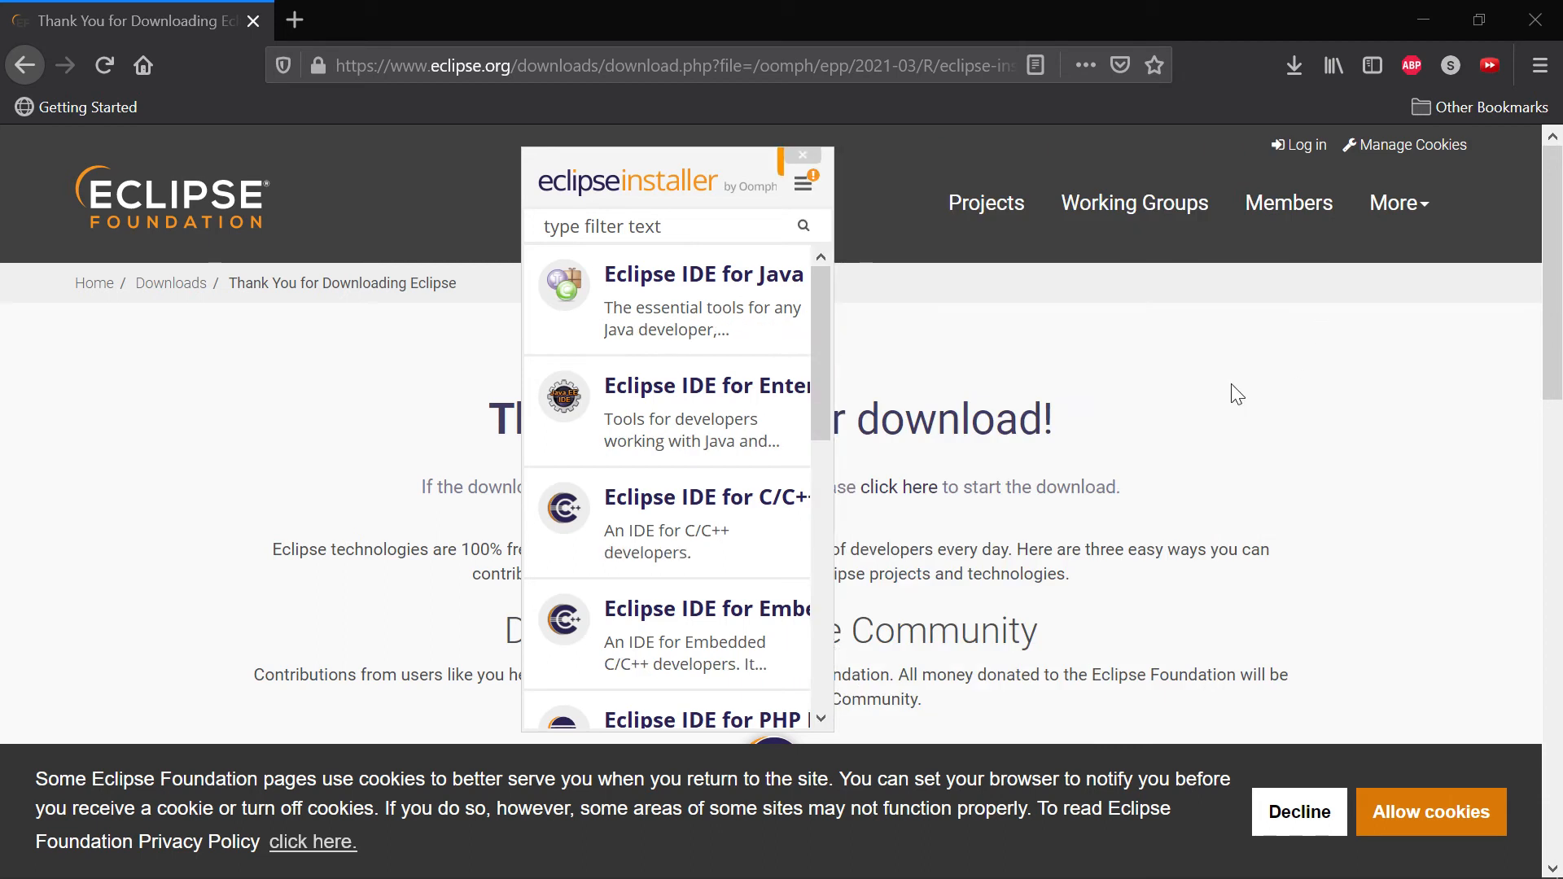
{"action": "mouse_move", "coordinate": [835, 387]}
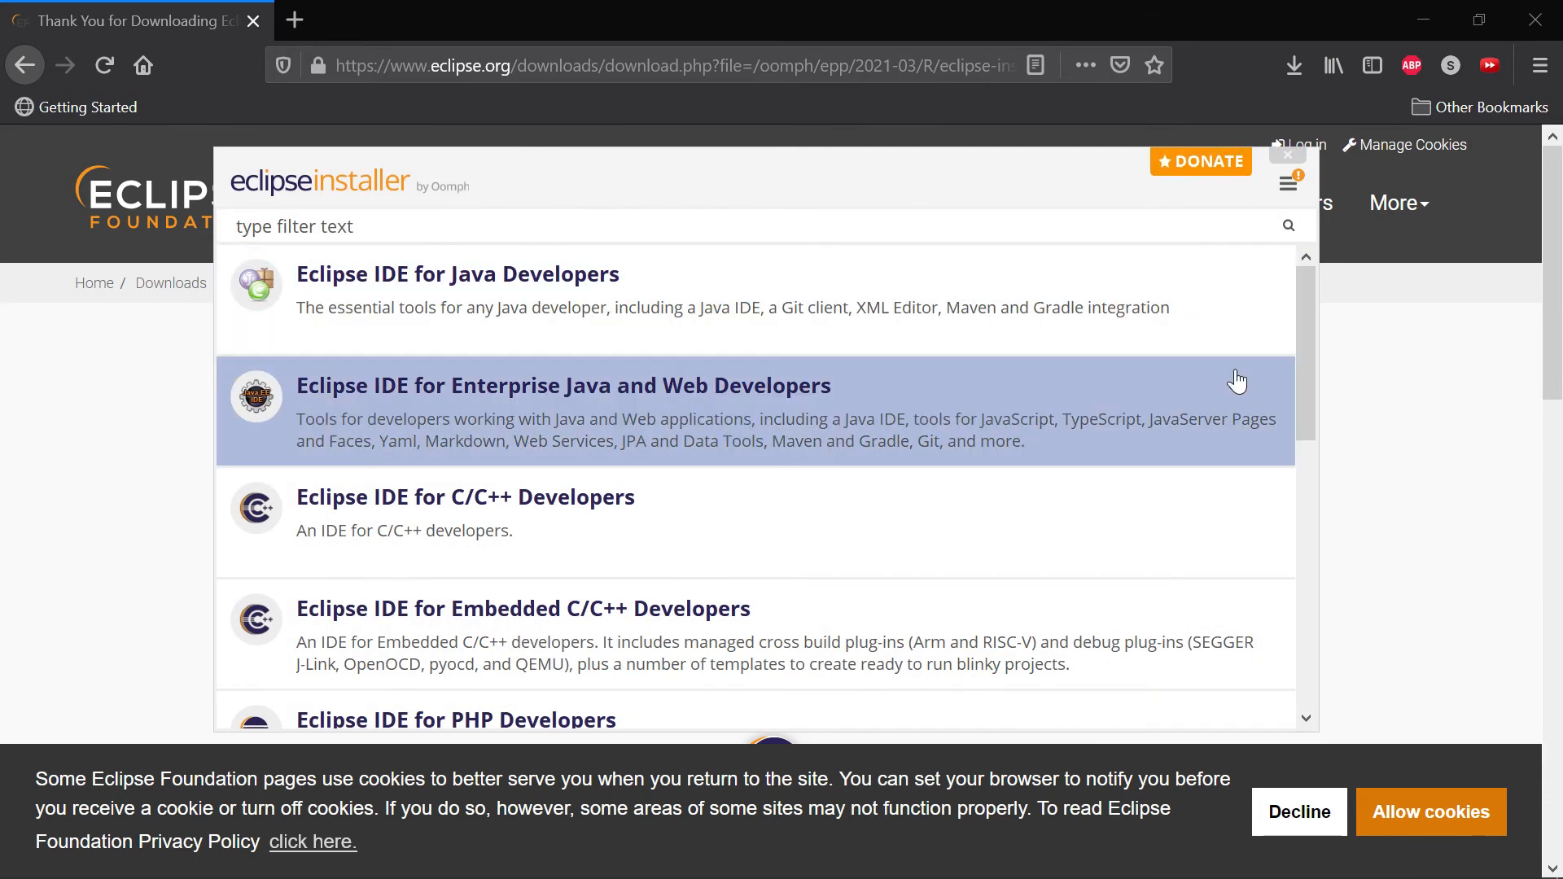
{"action": "scroll", "scroll_direction": "down", "scroll_amount": 3}
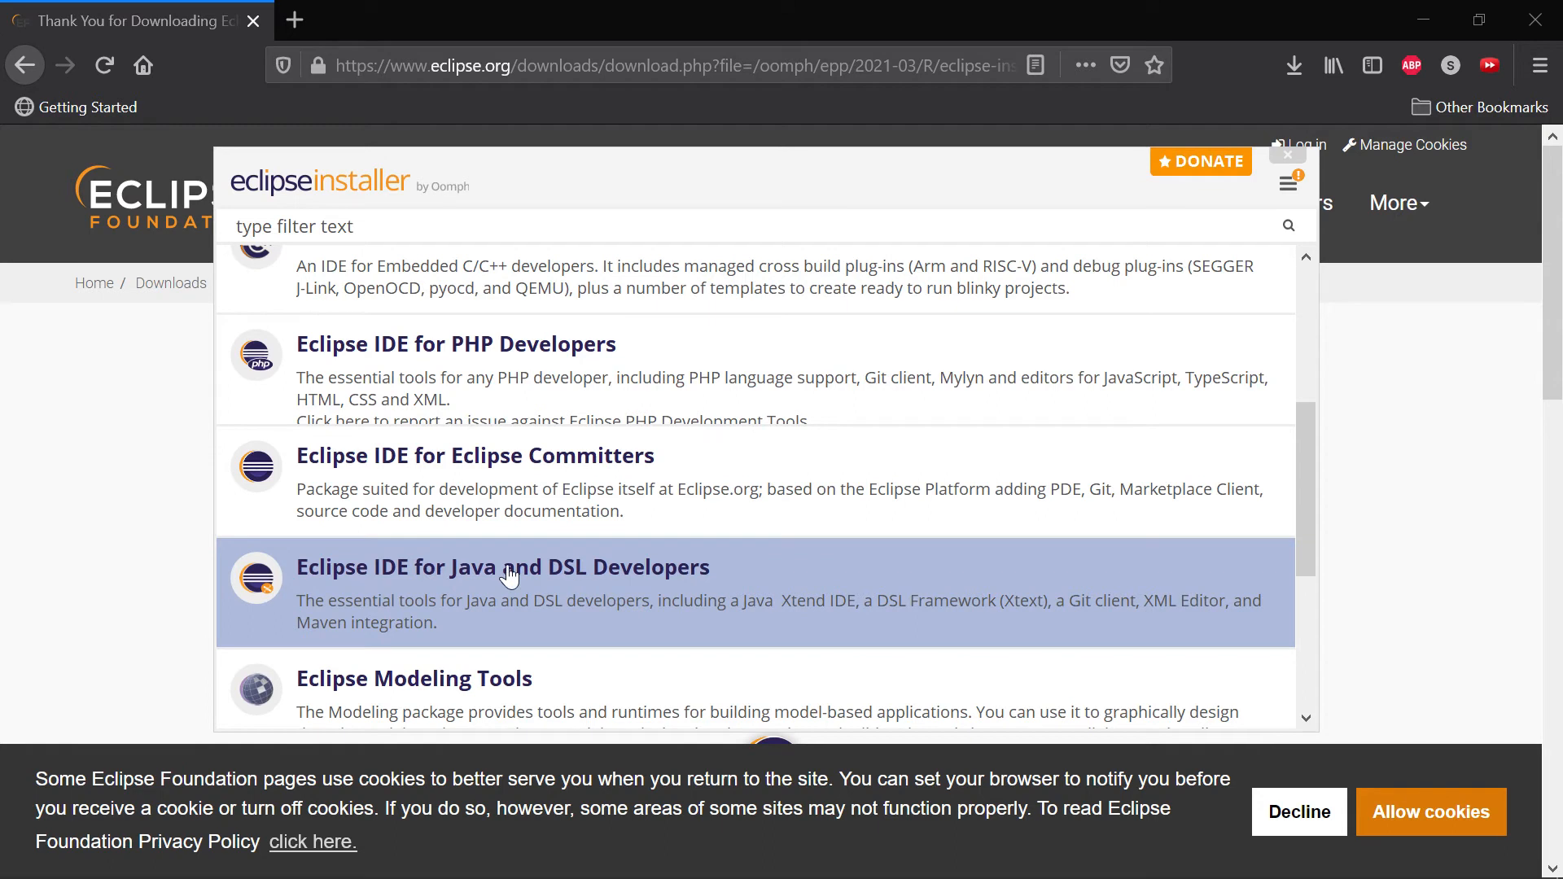
Install Eclipse IDE for Java and DSL Developers, accepting the user agreement.
{"action": "left_click", "coordinate": [501, 567]}
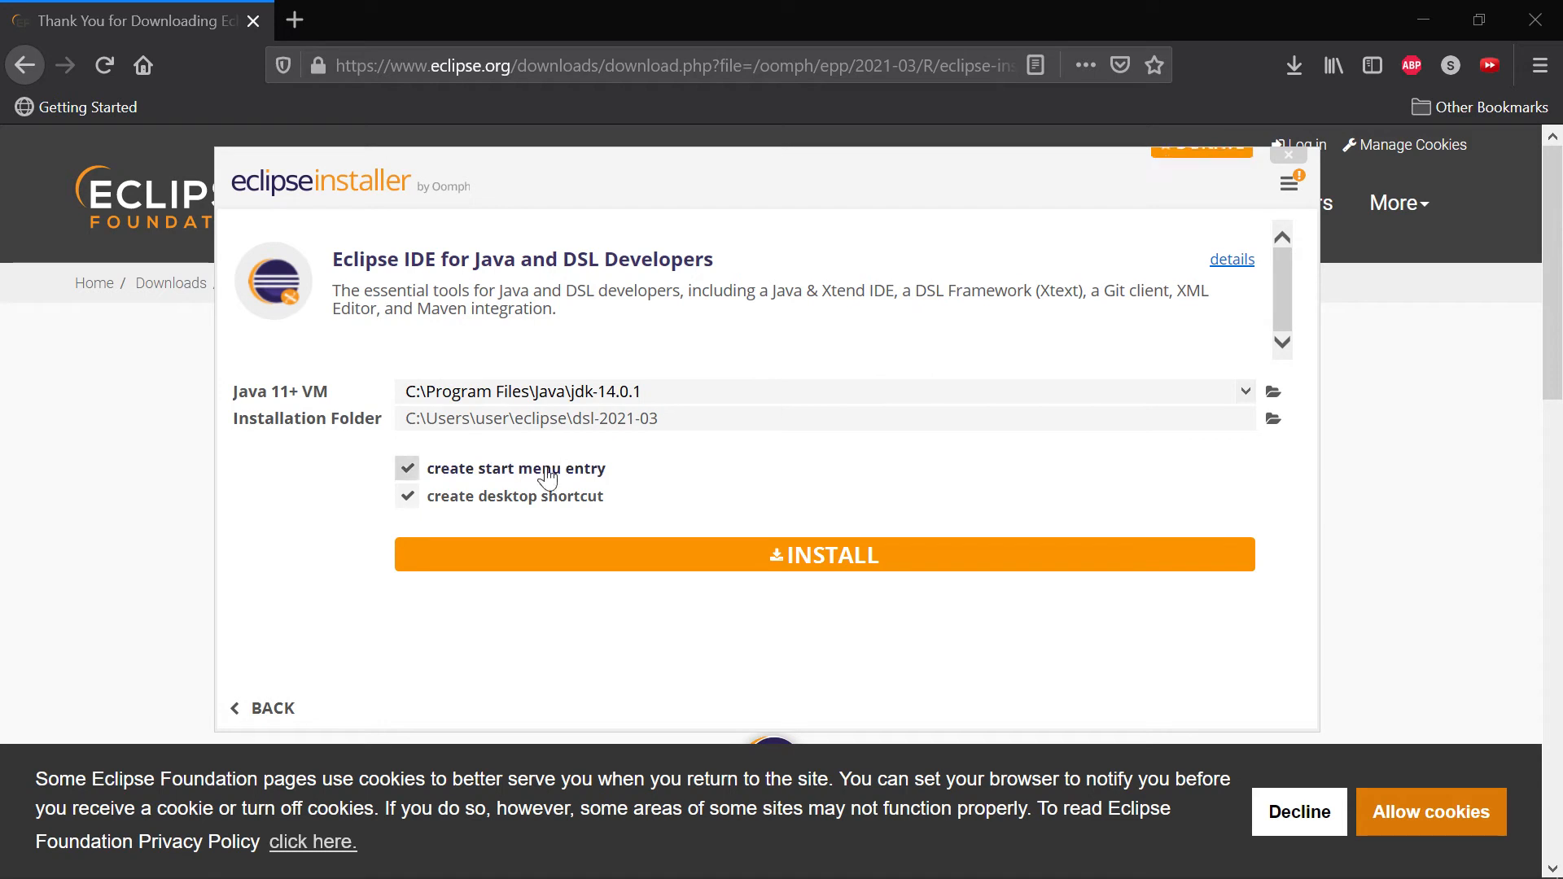
{"action": "left_click", "coordinate": [822, 553]}
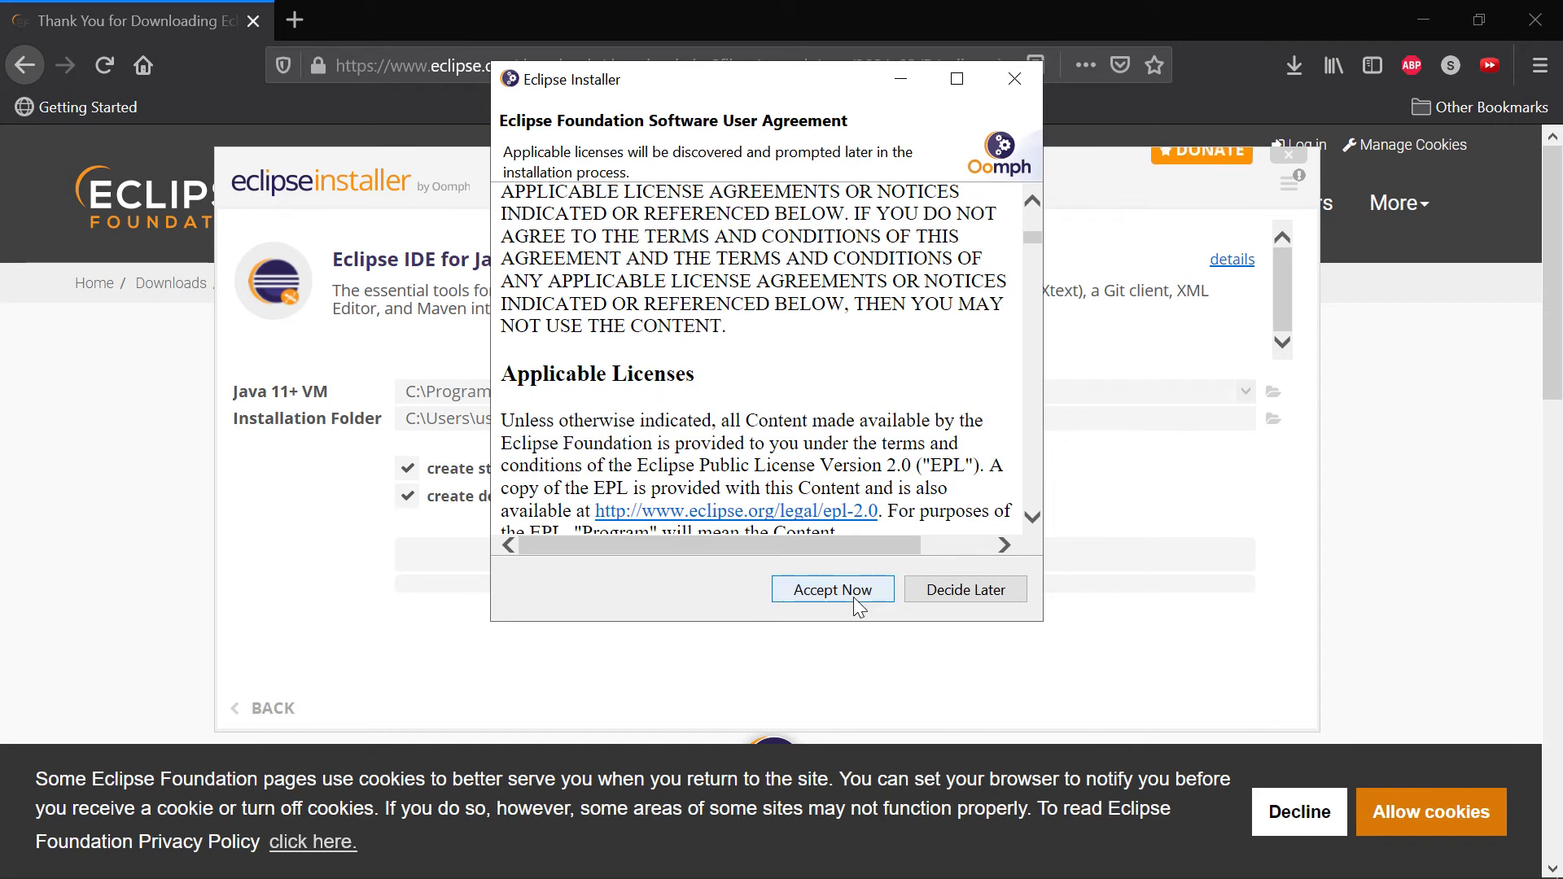
{"action": "left_click", "coordinate": [832, 590]}
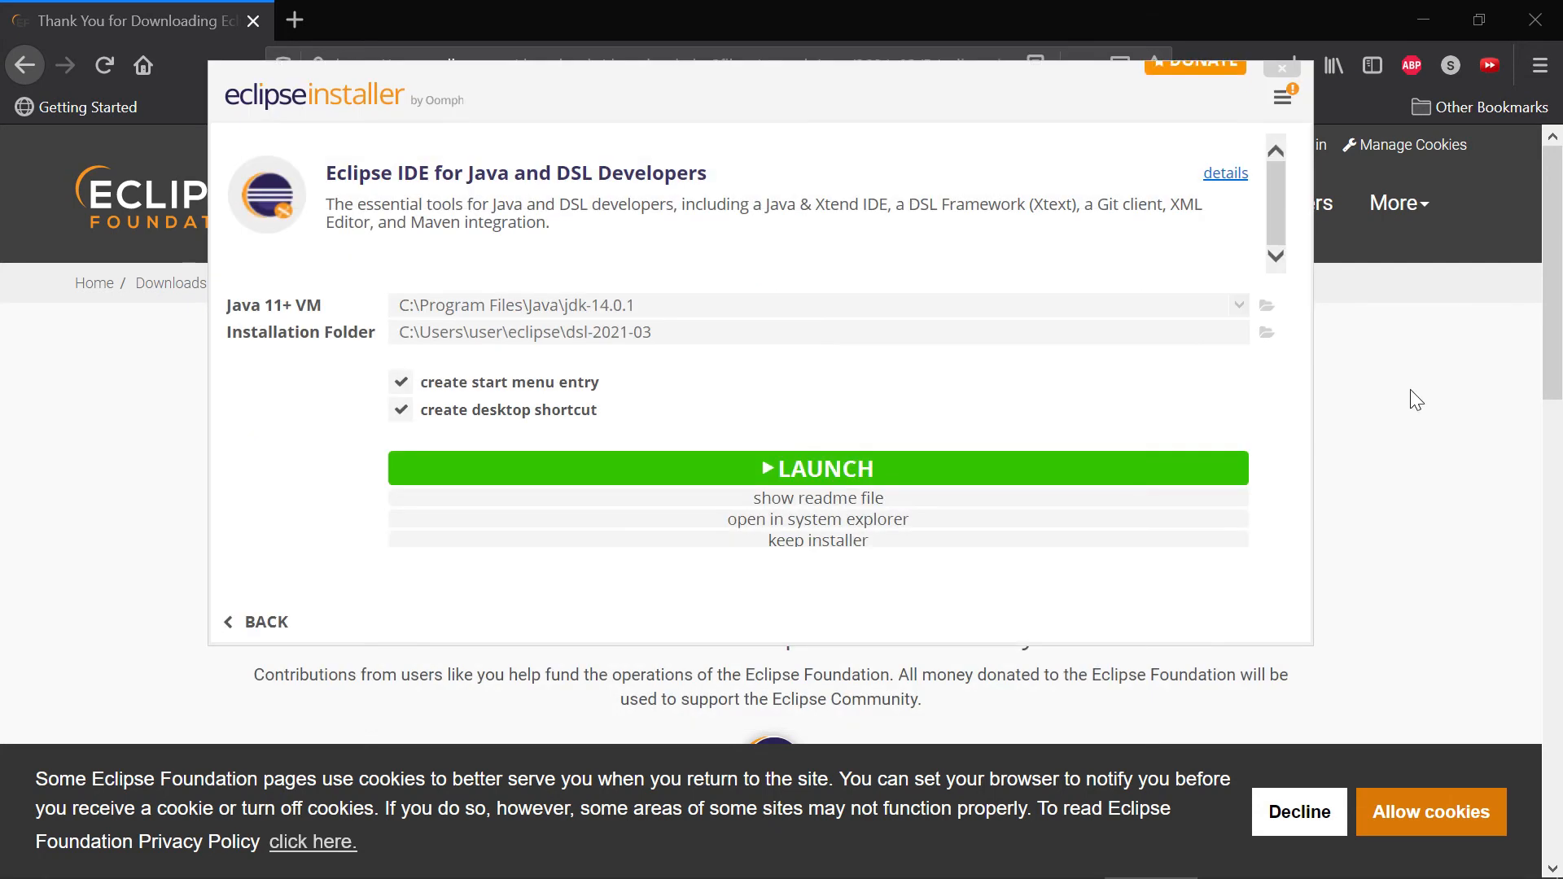
{"action": "mouse_move", "coordinate": [876, 472]}
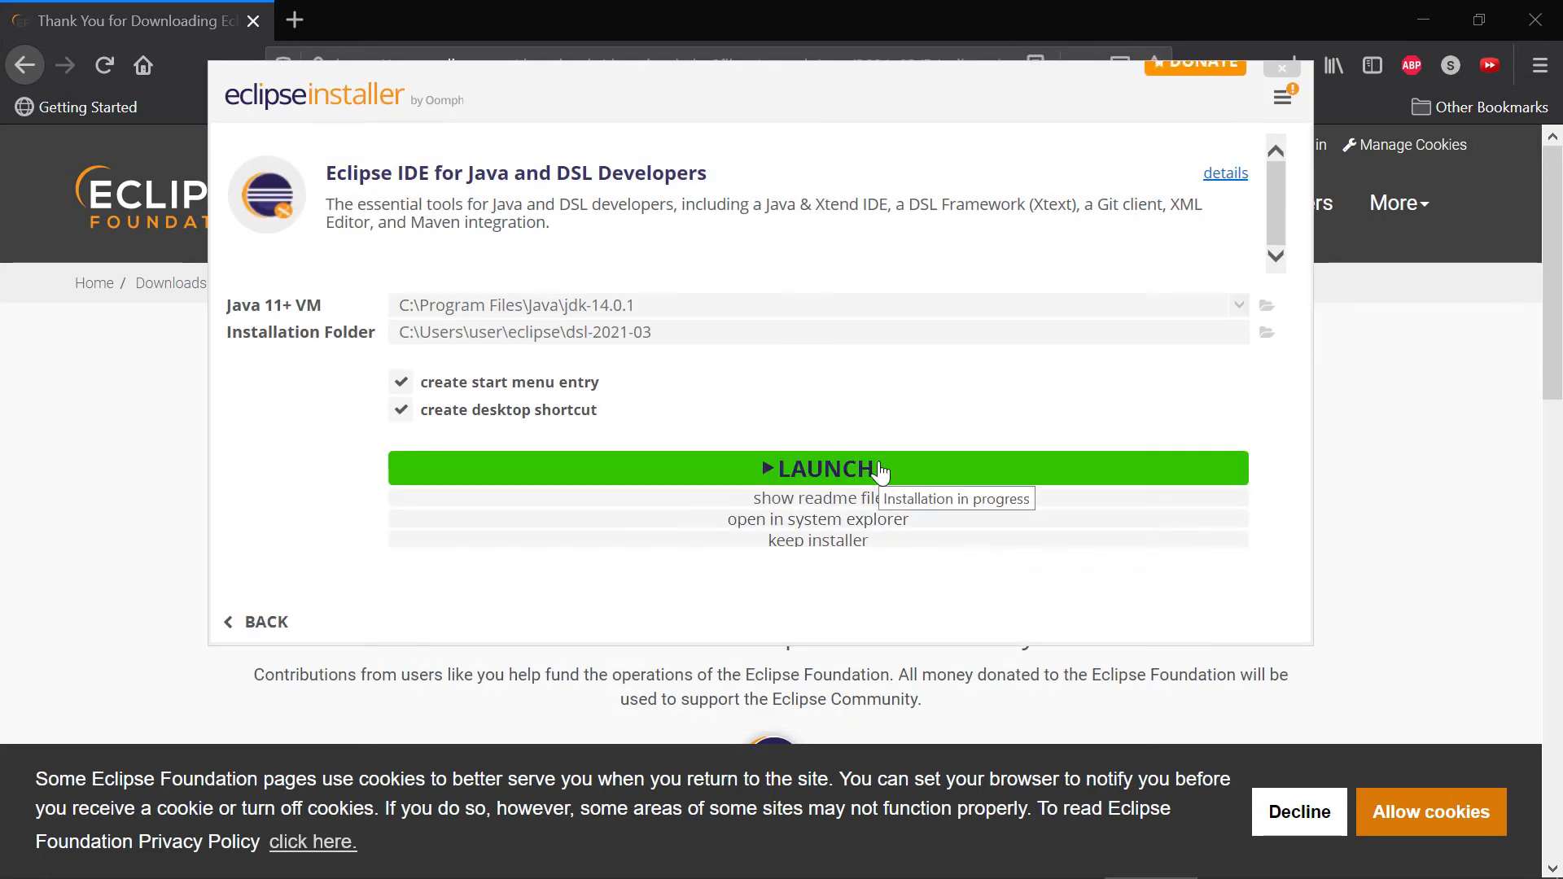
Launch the new IDE on the default workspace, updating the older workspace version.
{"action": "left_click", "coordinate": [825, 469]}
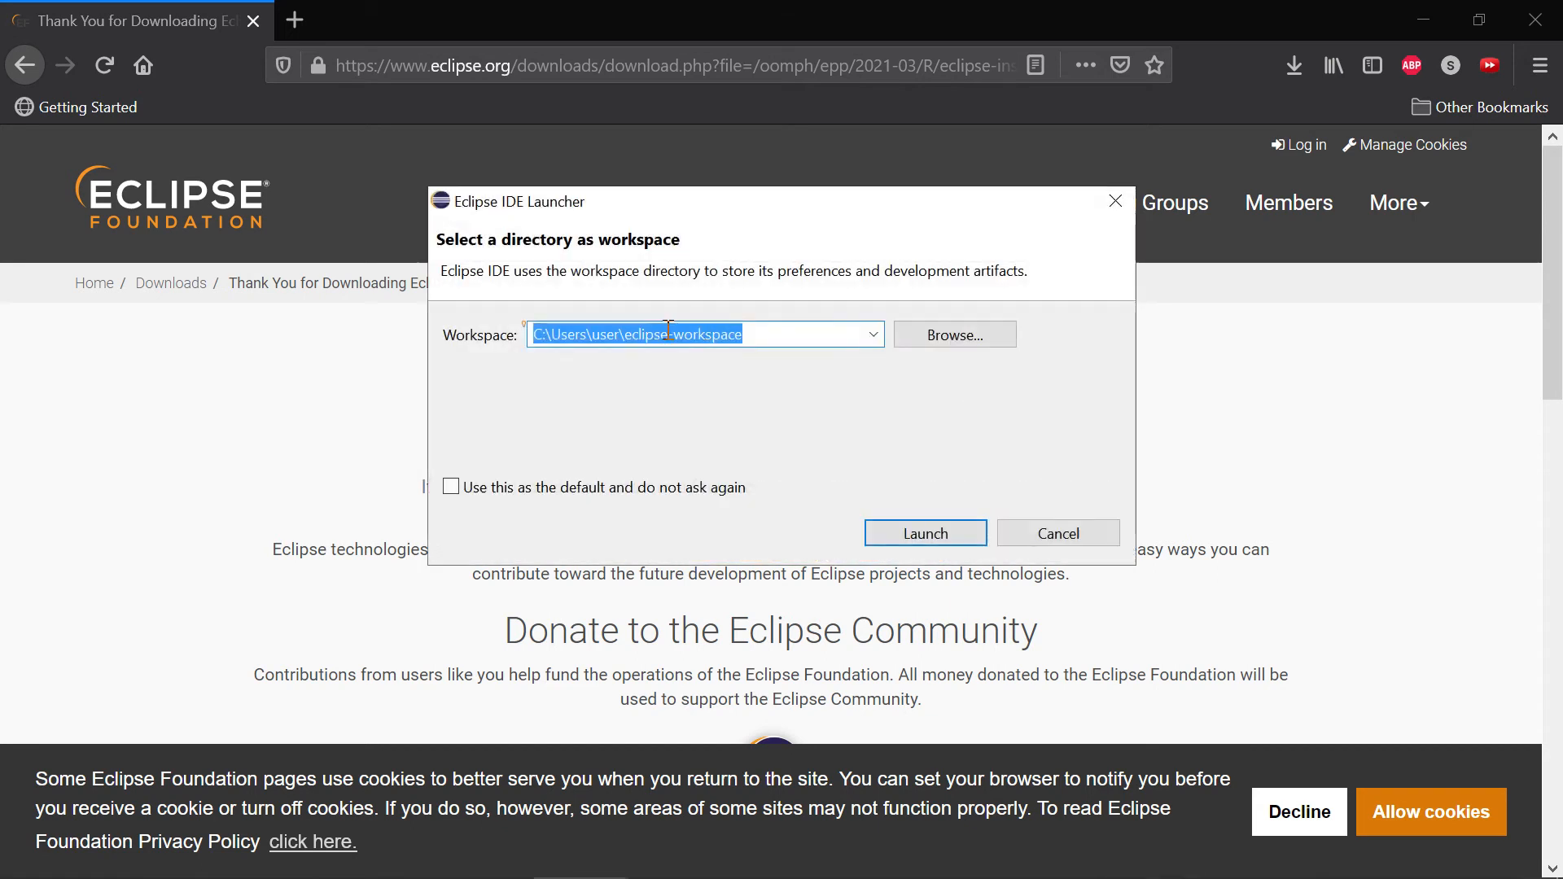
{"action": "left_click", "coordinate": [925, 532]}
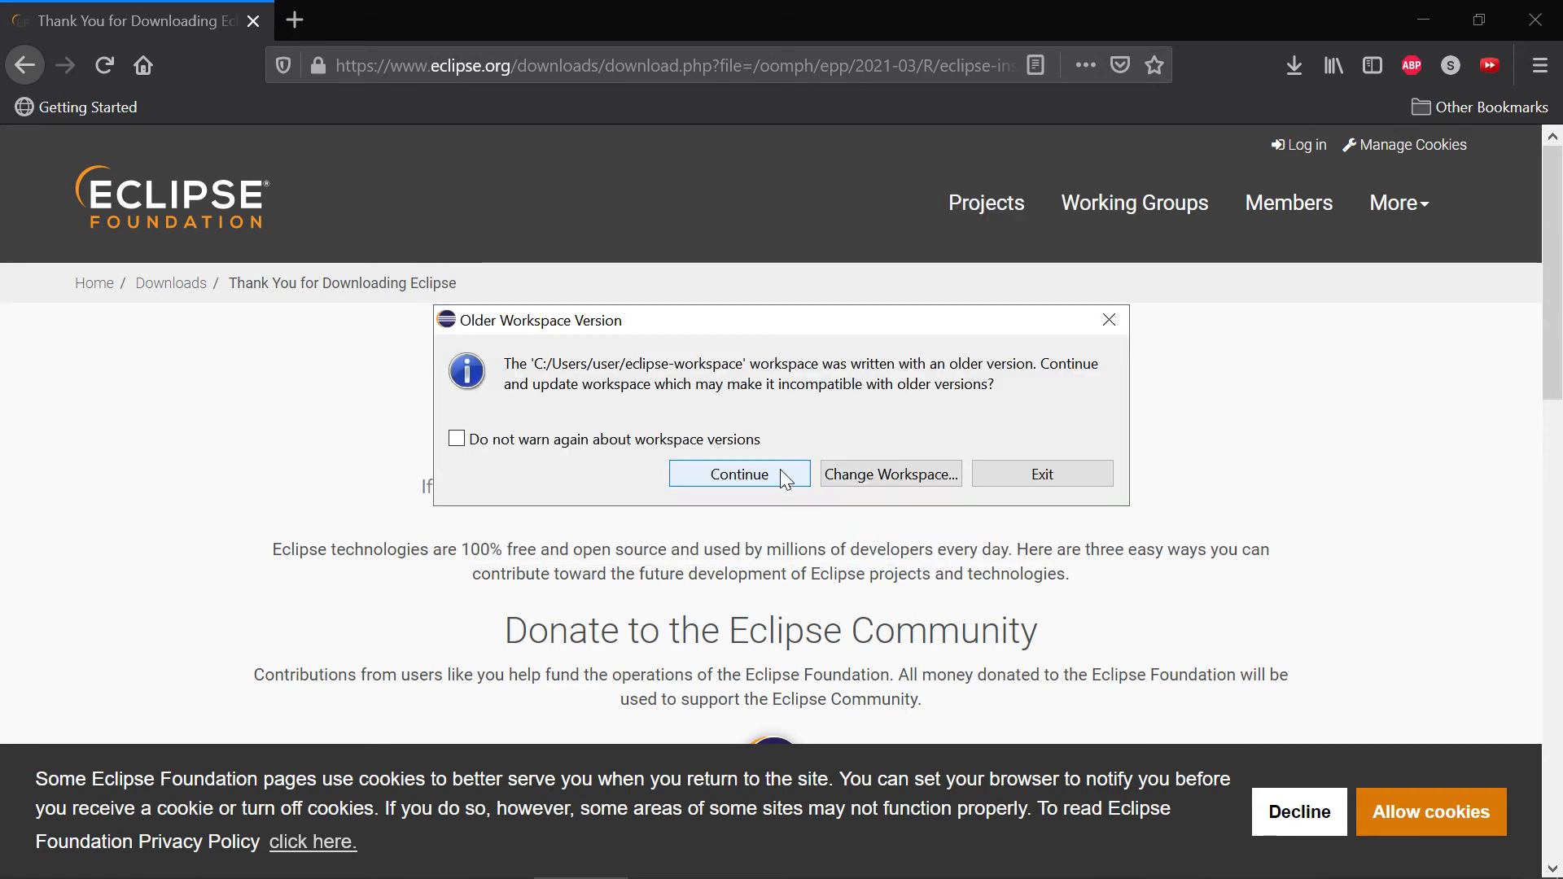
{"action": "left_click", "coordinate": [739, 474]}
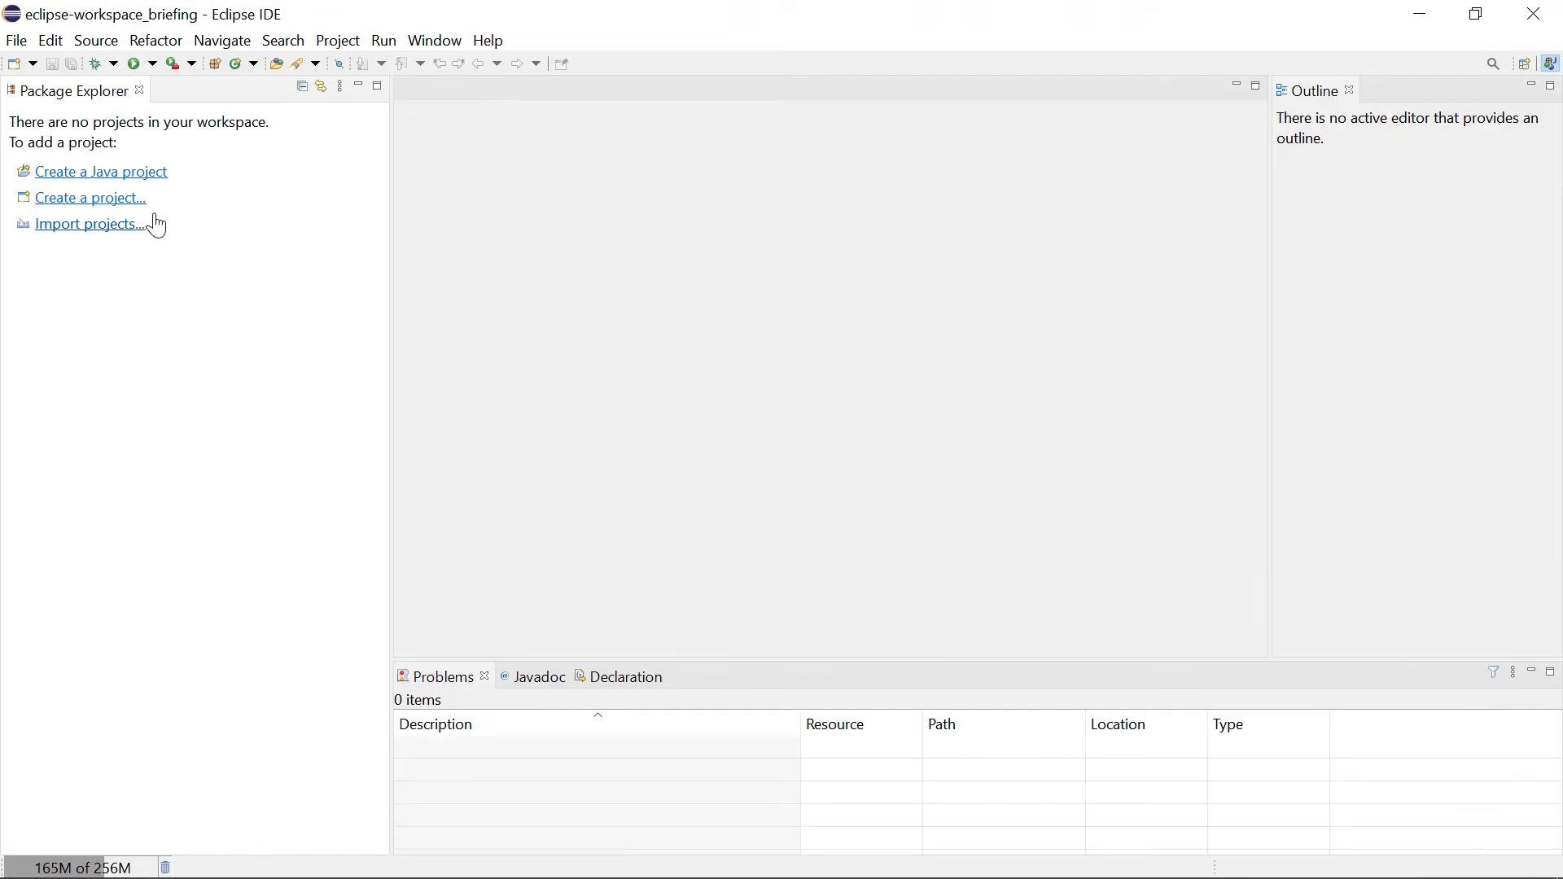
{"action": "mouse_move", "coordinate": [94, 241]}
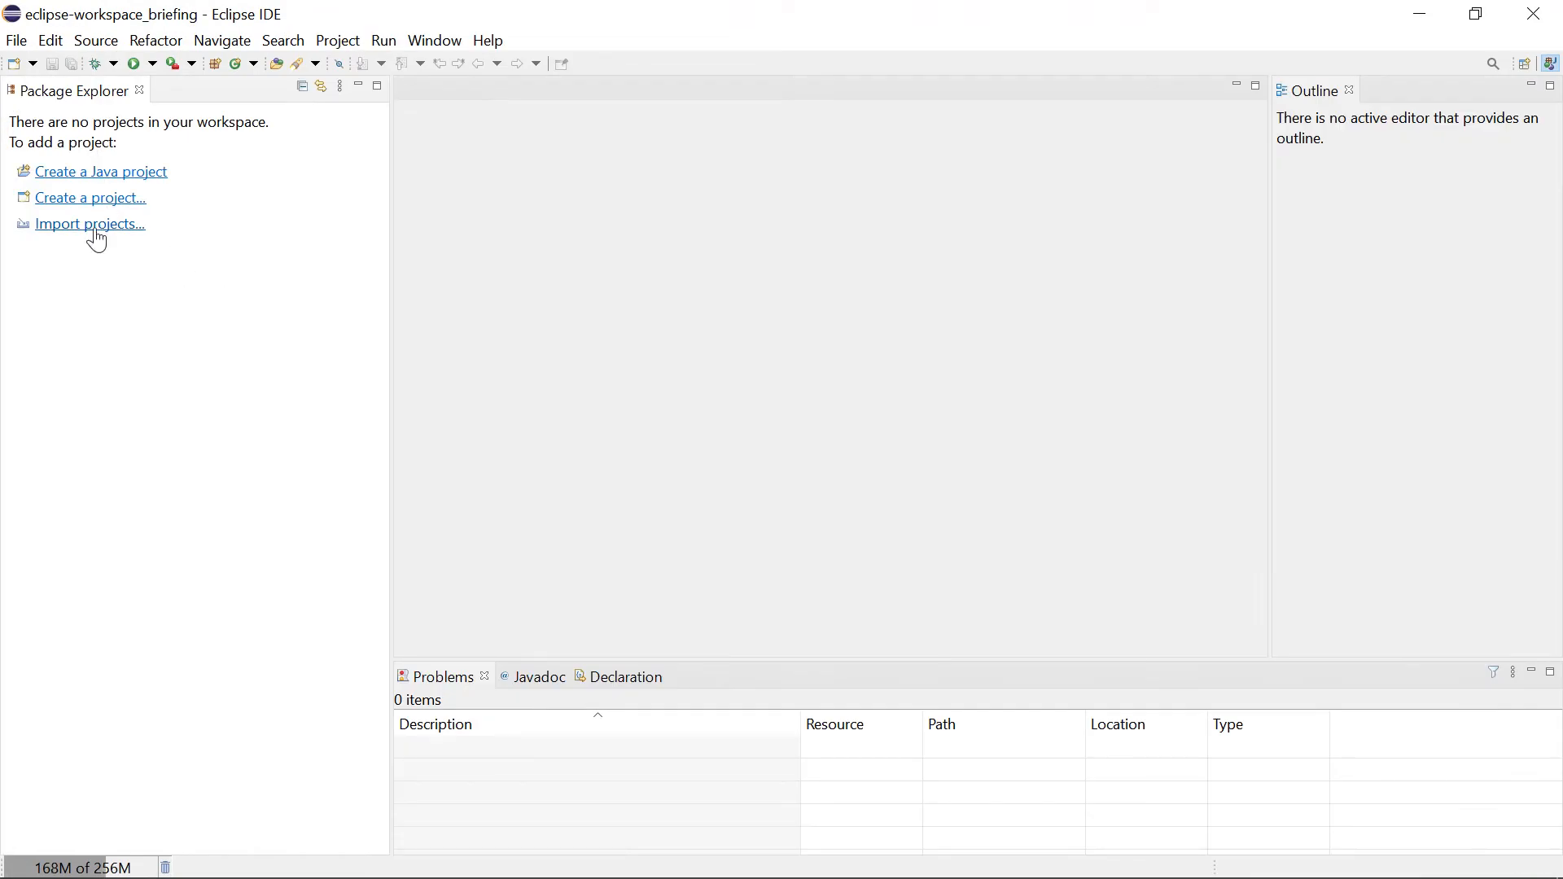
Start importing Existing Projects into Workspace from the General import category.
{"action": "left_click", "coordinate": [89, 223]}
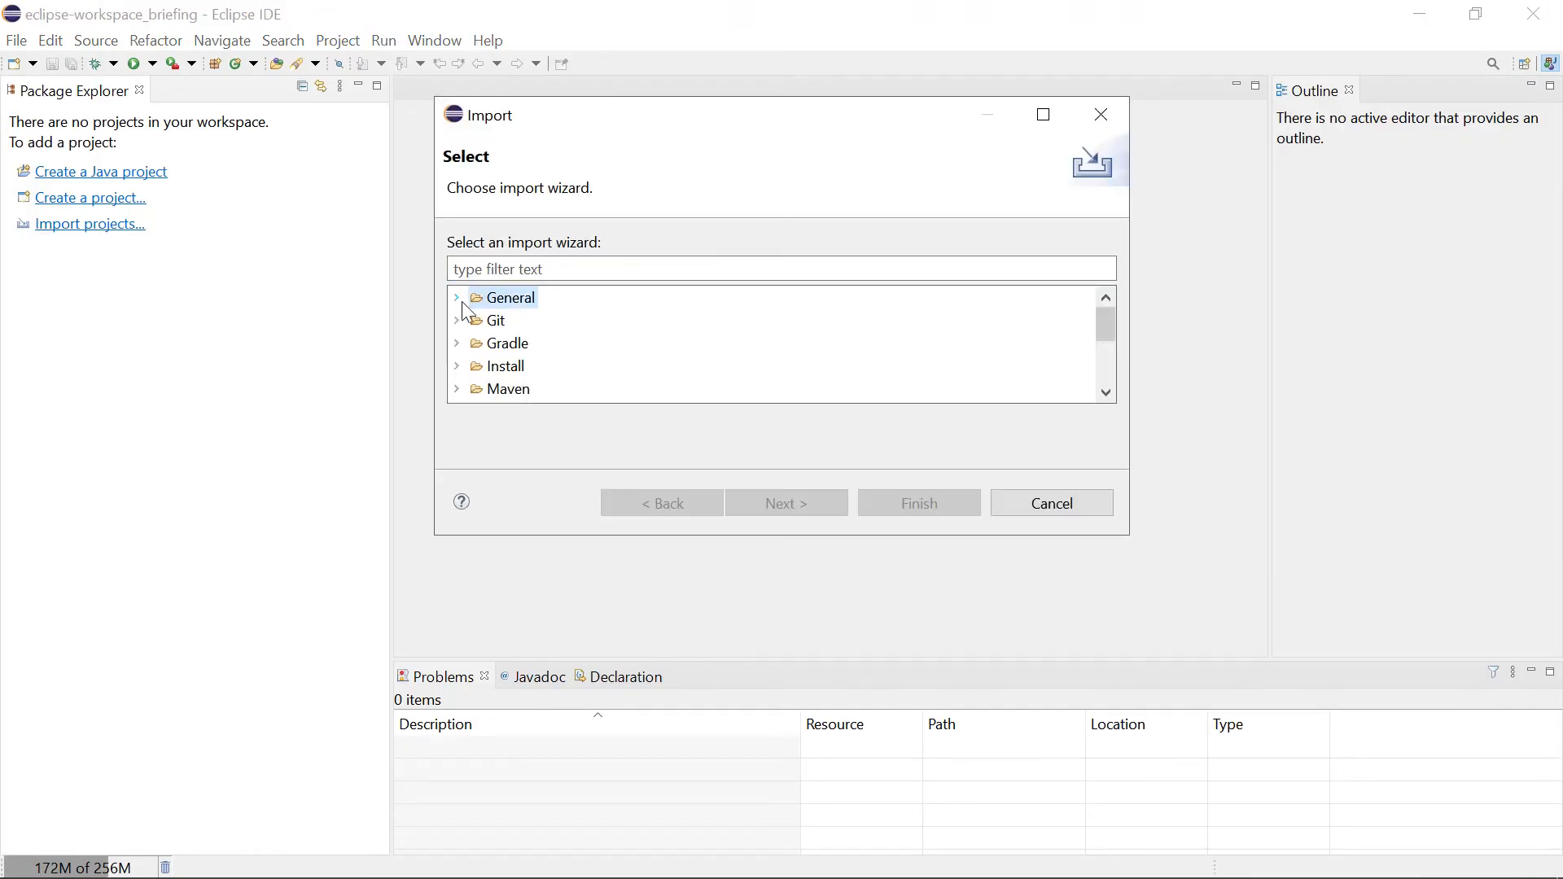
{"action": "left_click", "coordinate": [456, 297]}
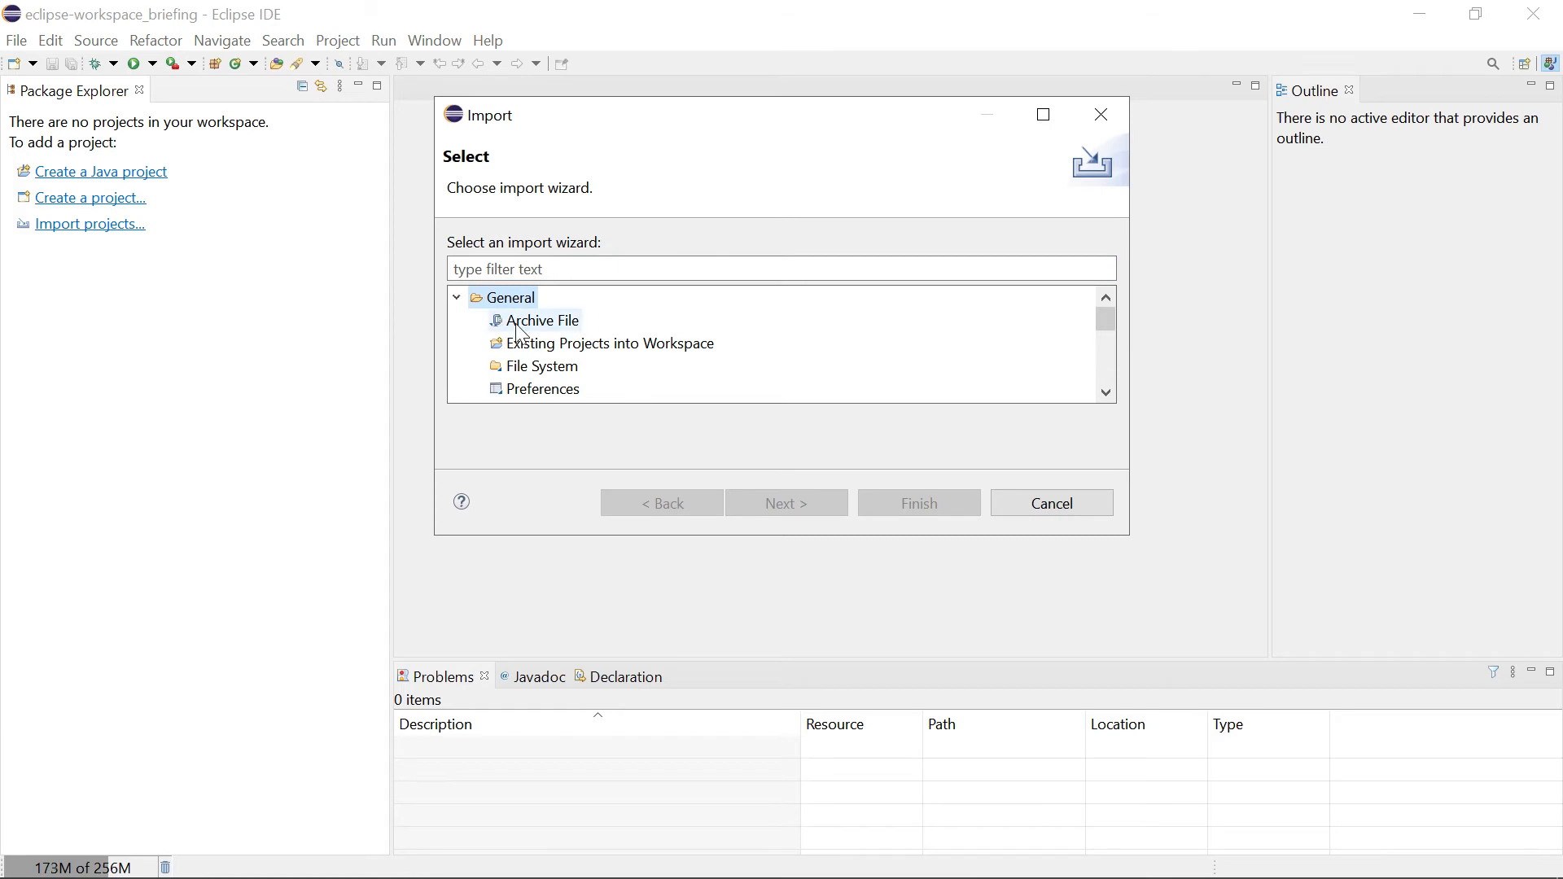
{"action": "left_click", "coordinate": [601, 342]}
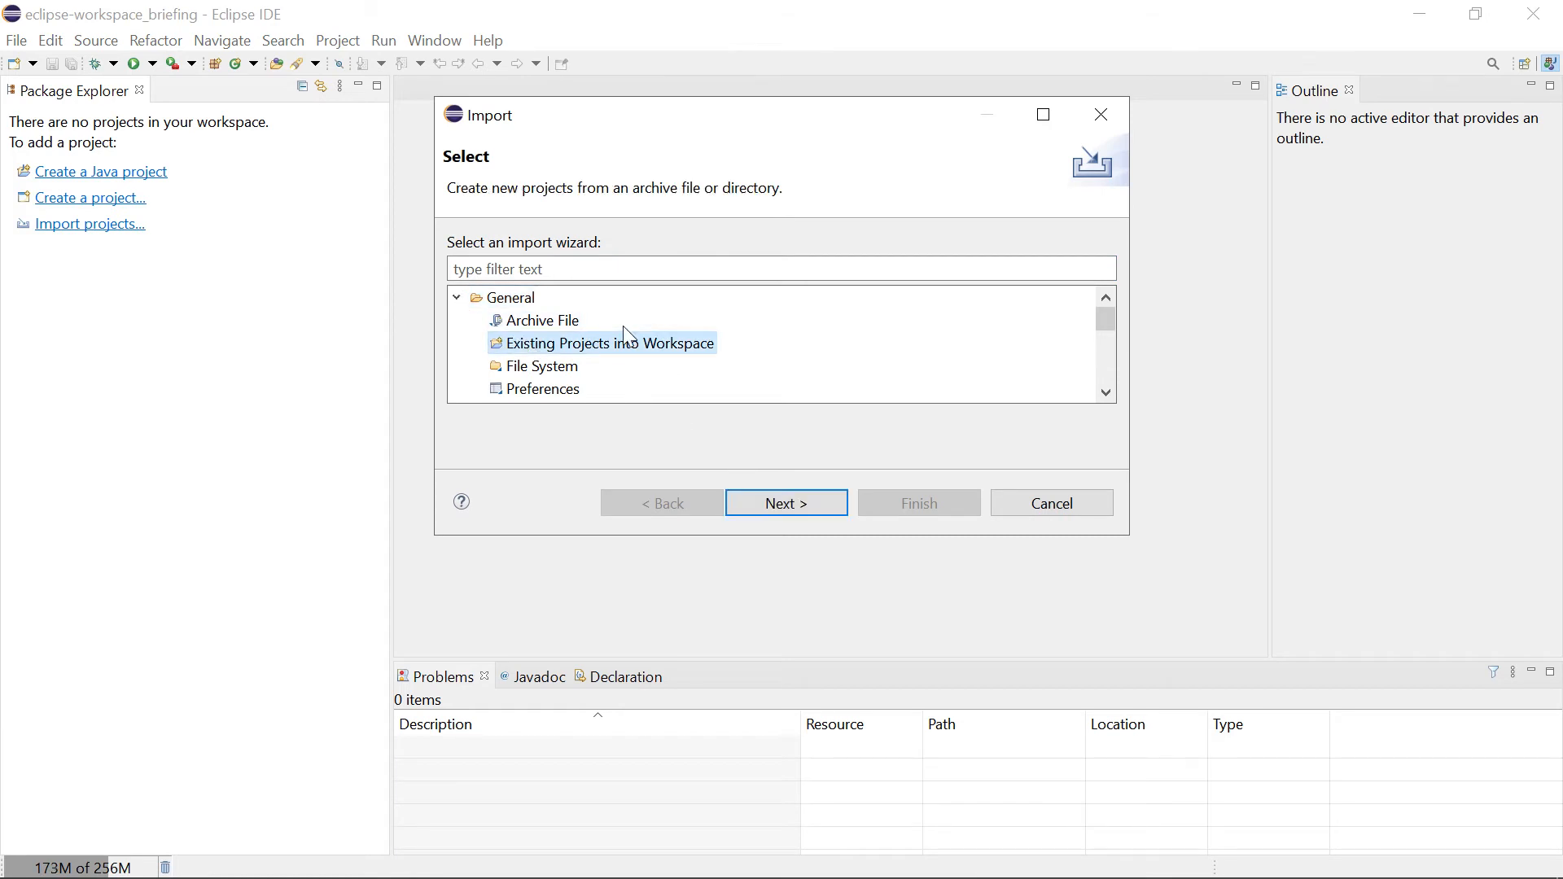
{"action": "left_click", "coordinate": [787, 503]}
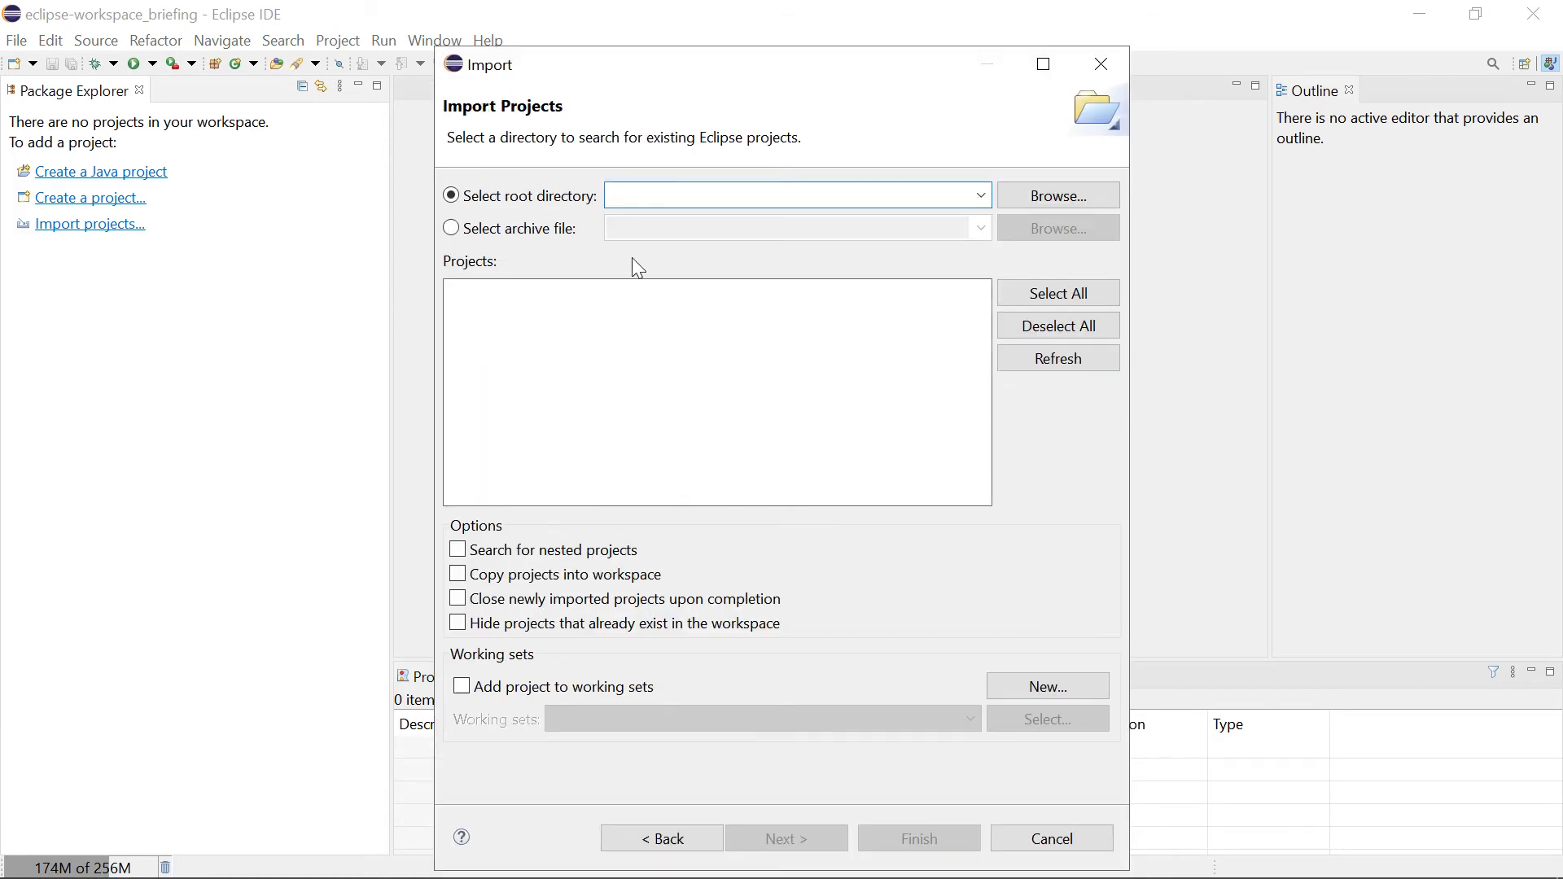
Import the tutorial projects from the spectra_tutorial.zip archive file.
{"action": "left_click", "coordinate": [449, 228]}
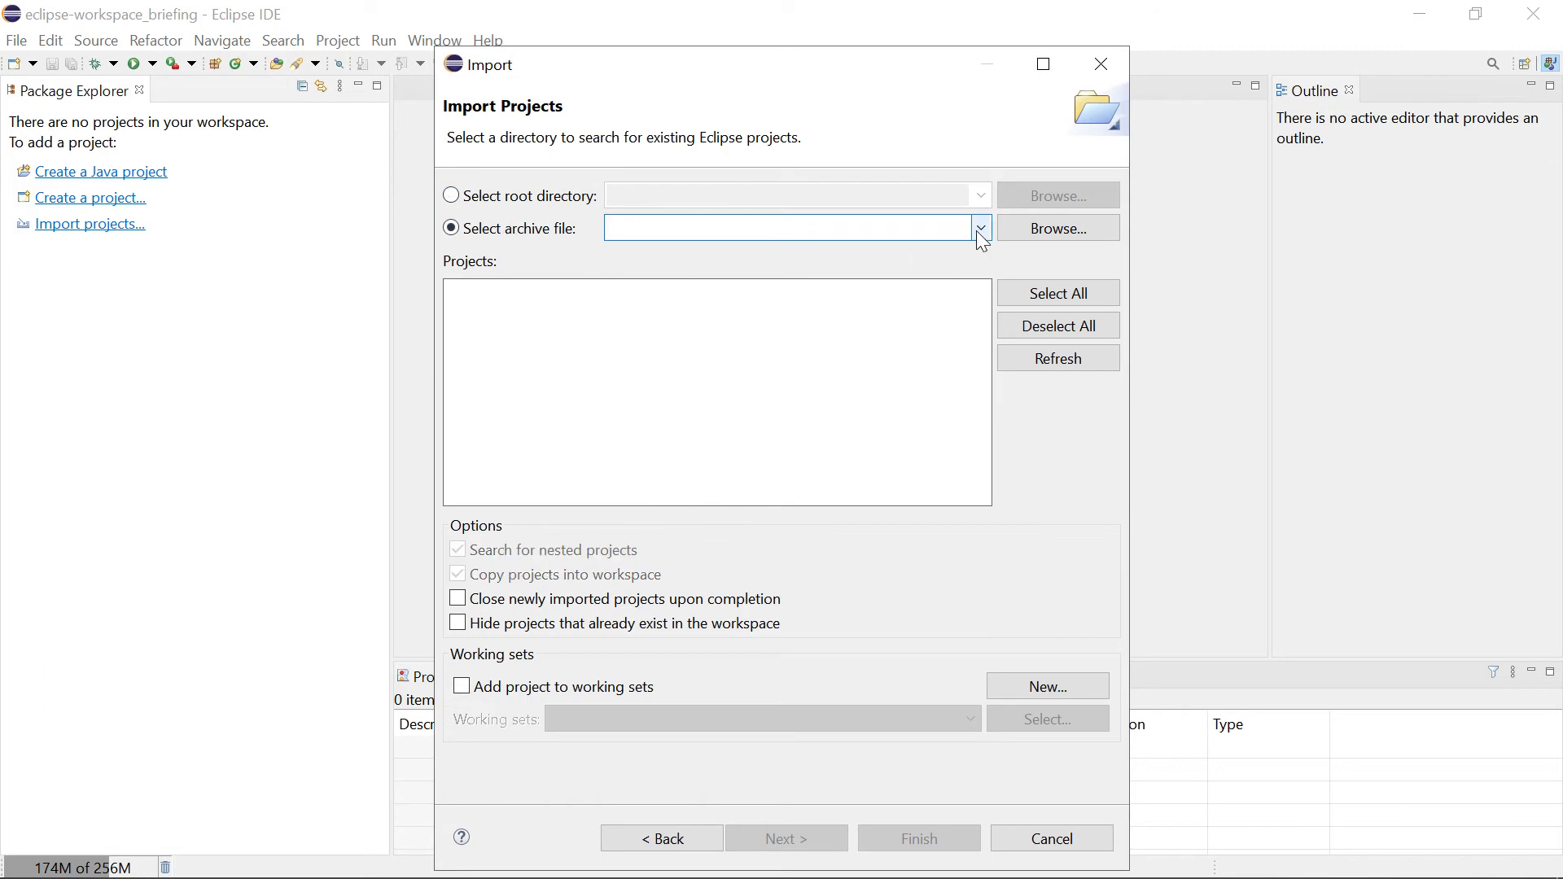
{"action": "left_click", "coordinate": [794, 228]}
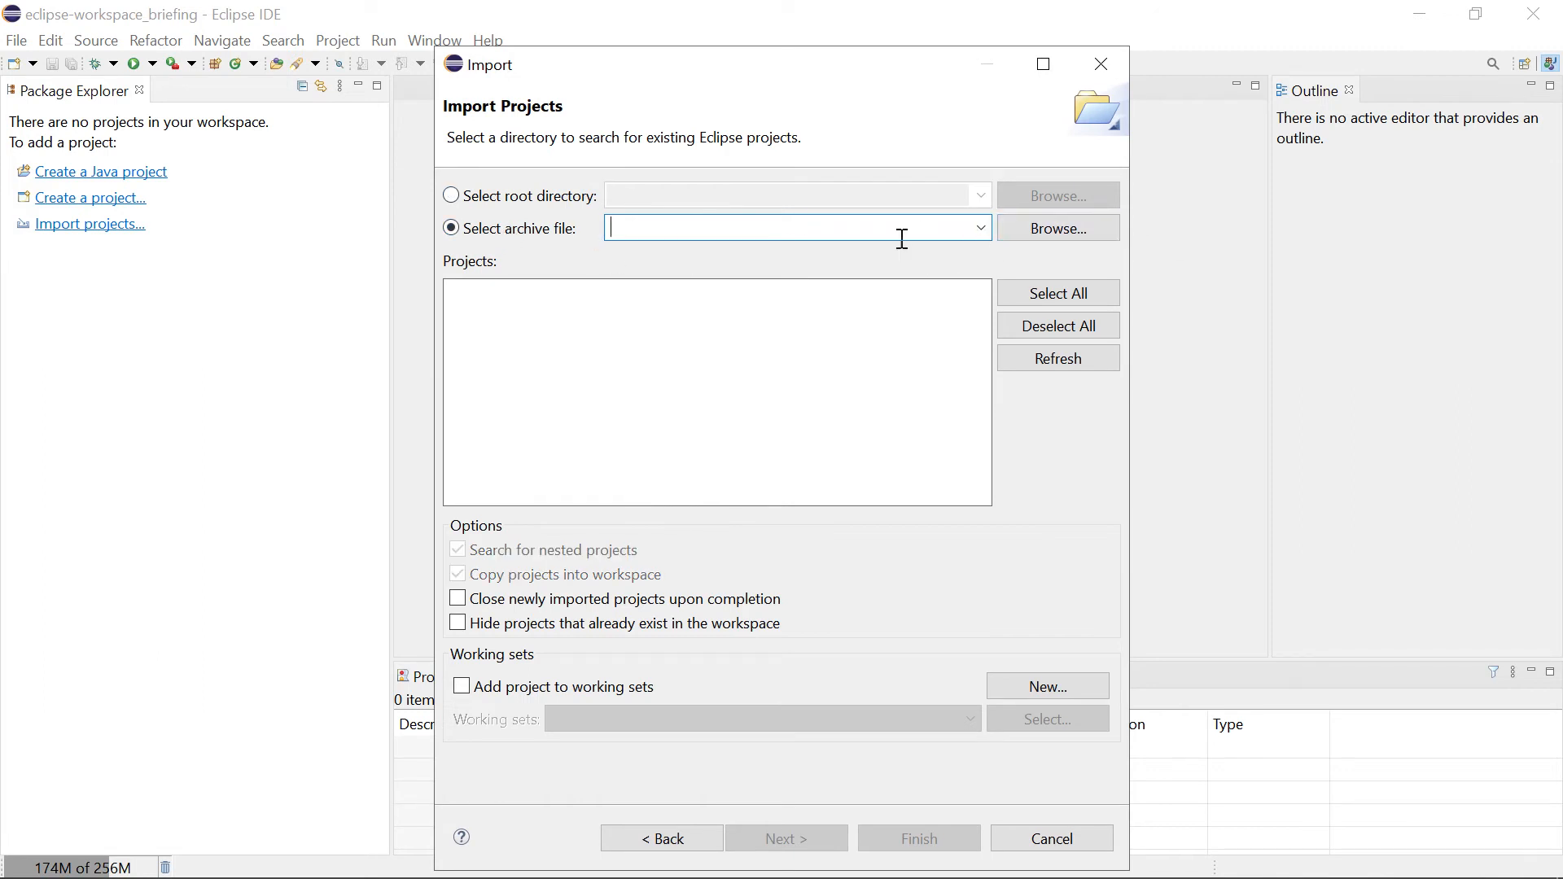
{"action": "left_click", "coordinate": [1058, 228]}
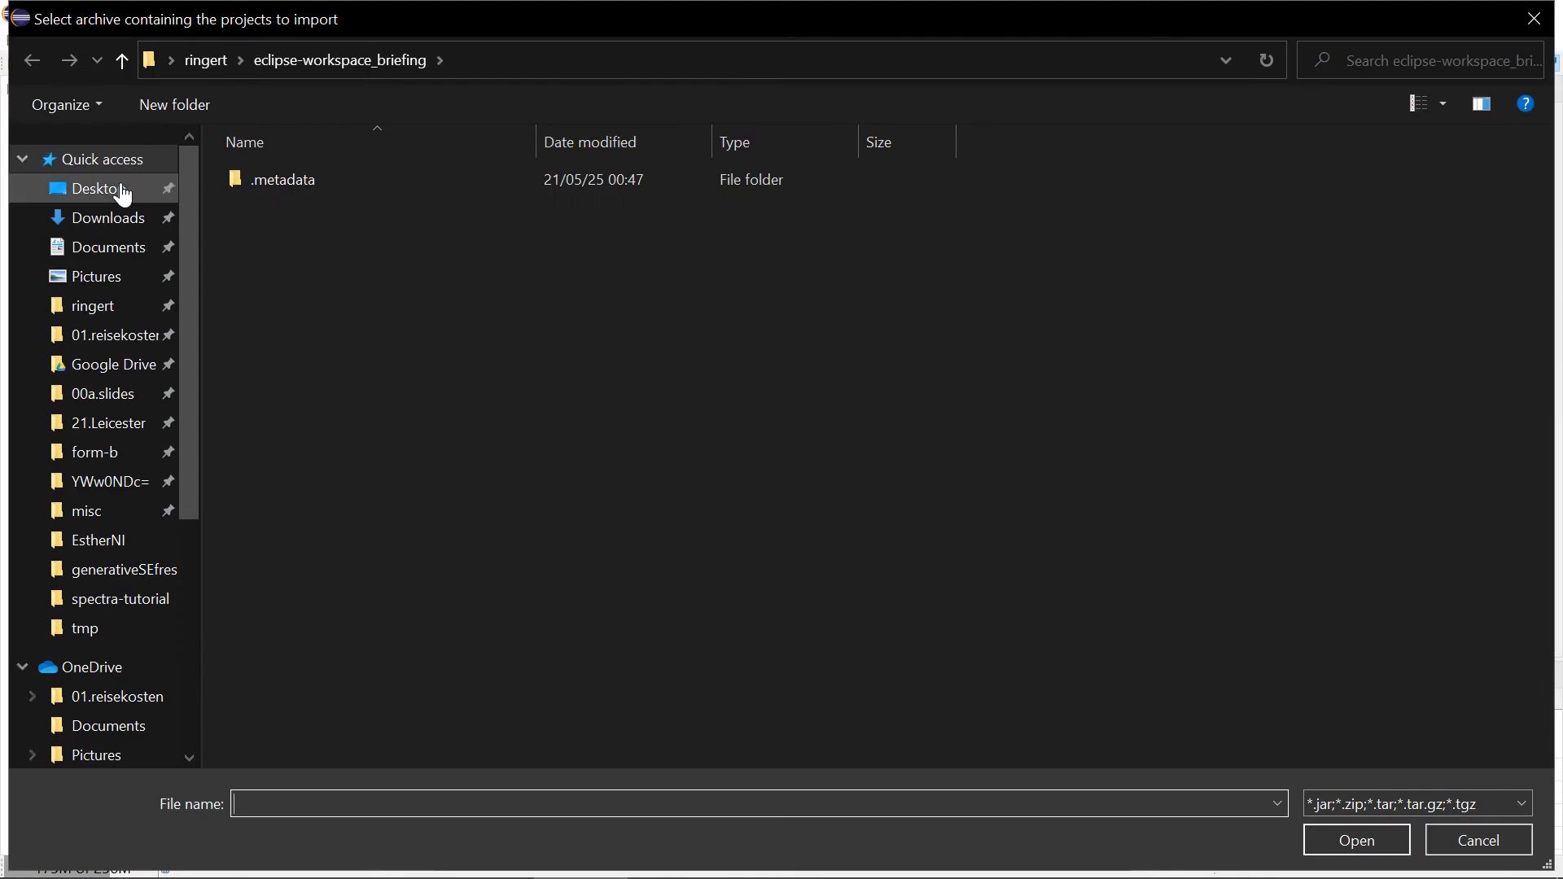
{"action": "left_click", "coordinate": [109, 218]}
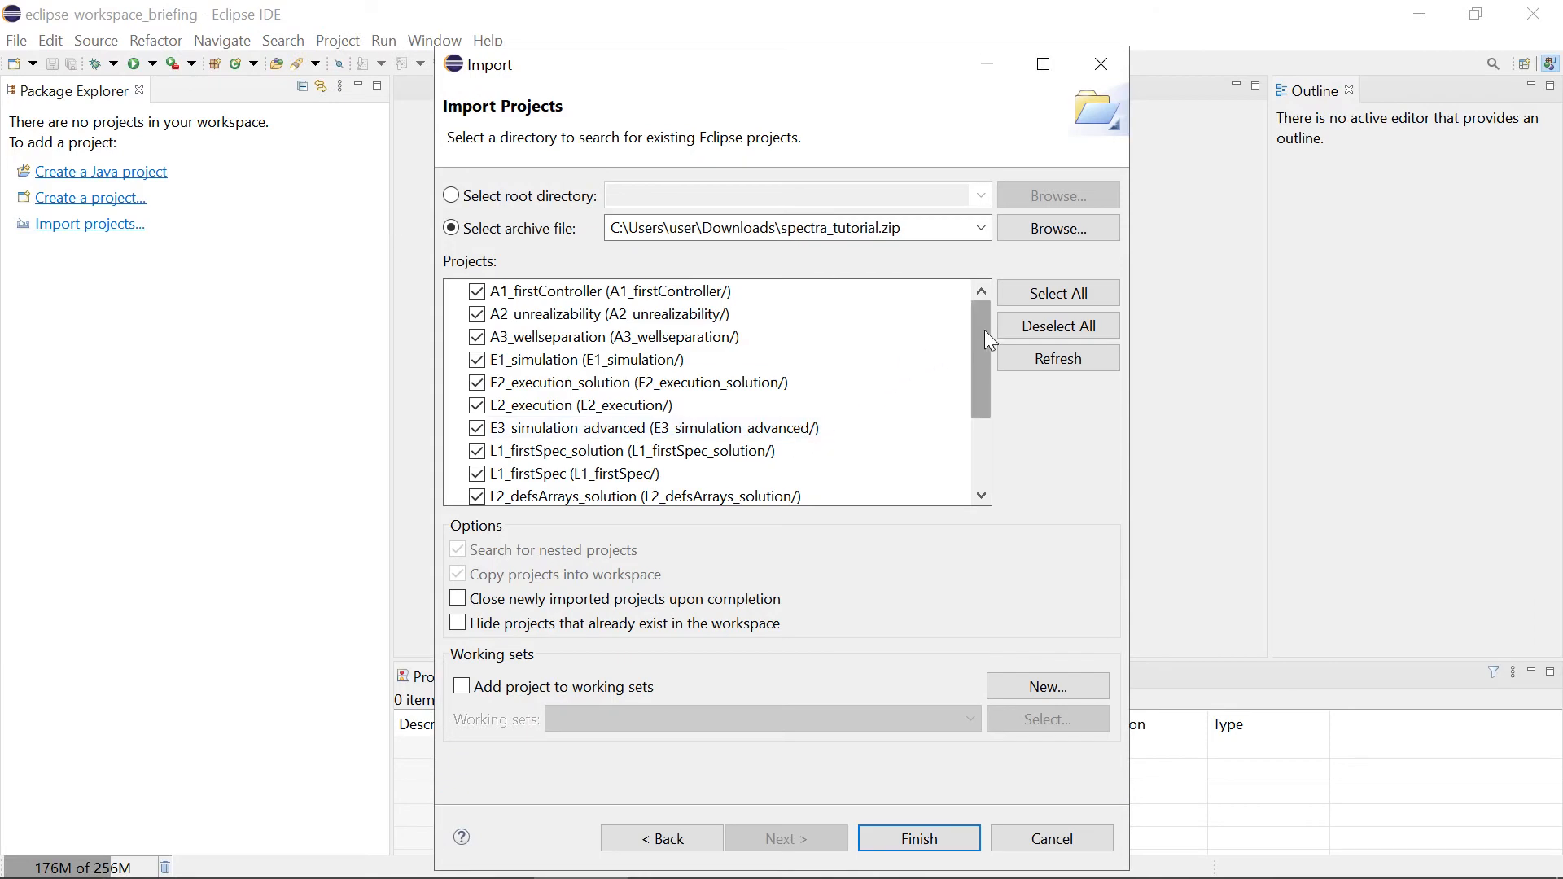
{"action": "scroll", "scroll_direction": "down", "scroll_amount": 3}
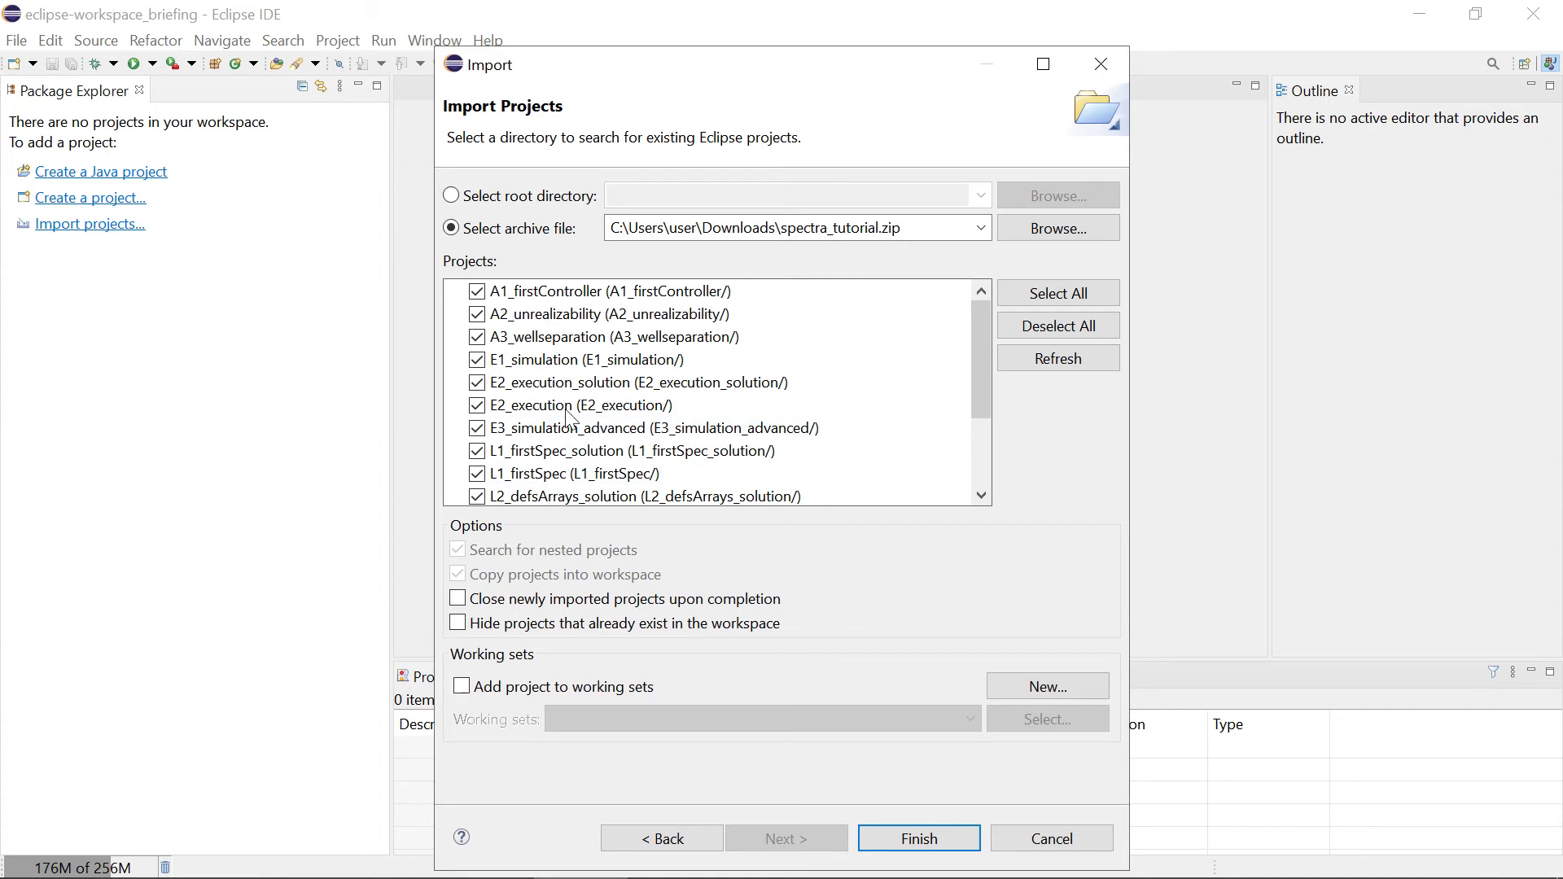
{"action": "mouse_move", "coordinate": [752, 306]}
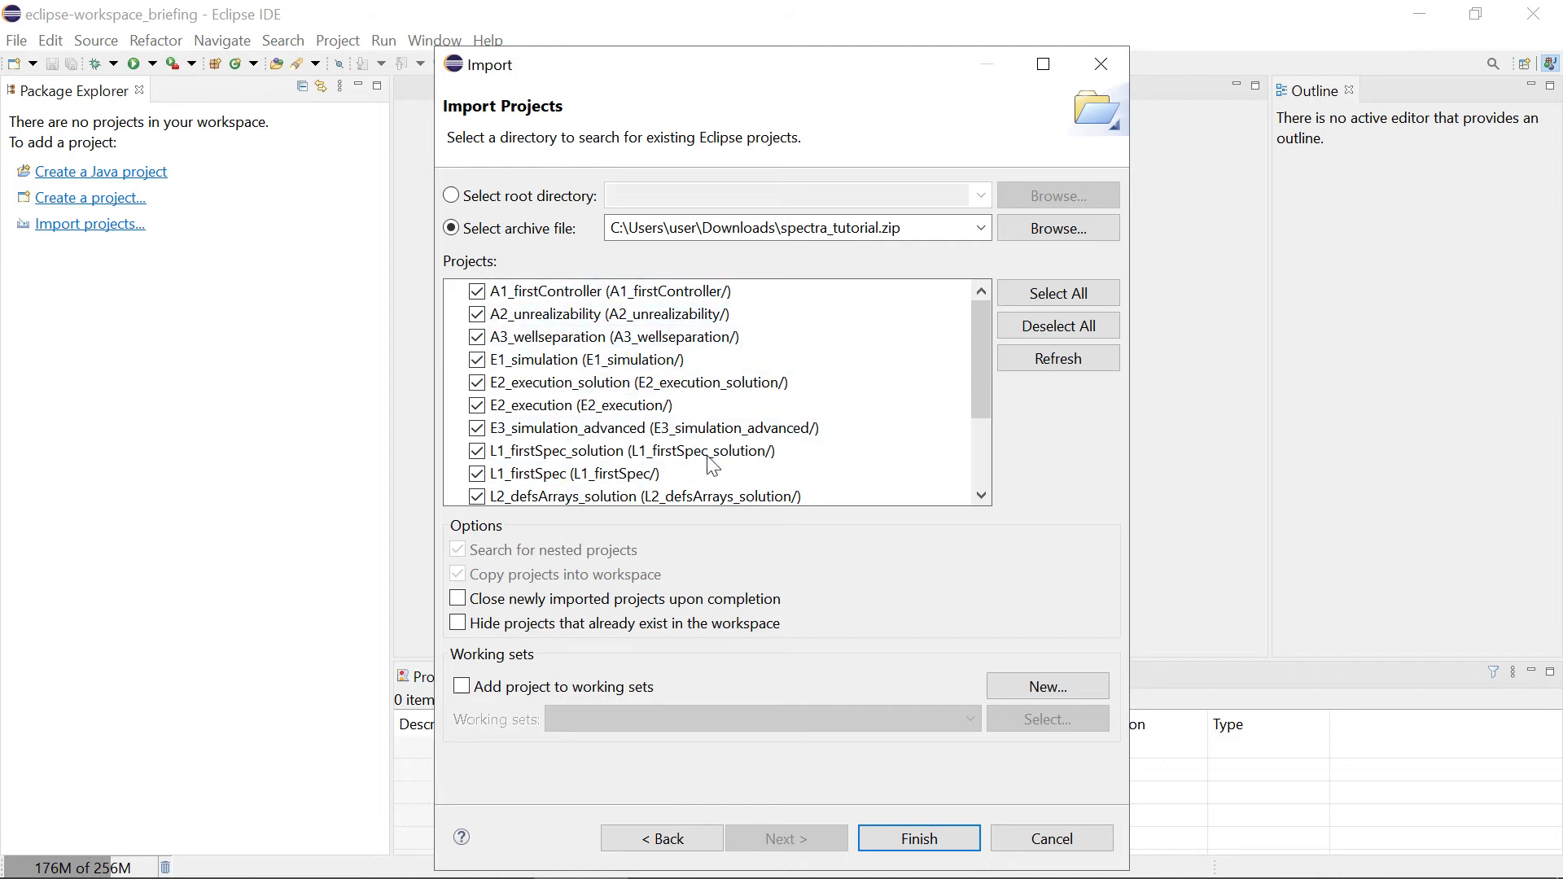
{"action": "scroll", "scroll_direction": "down", "scroll_amount": 3}
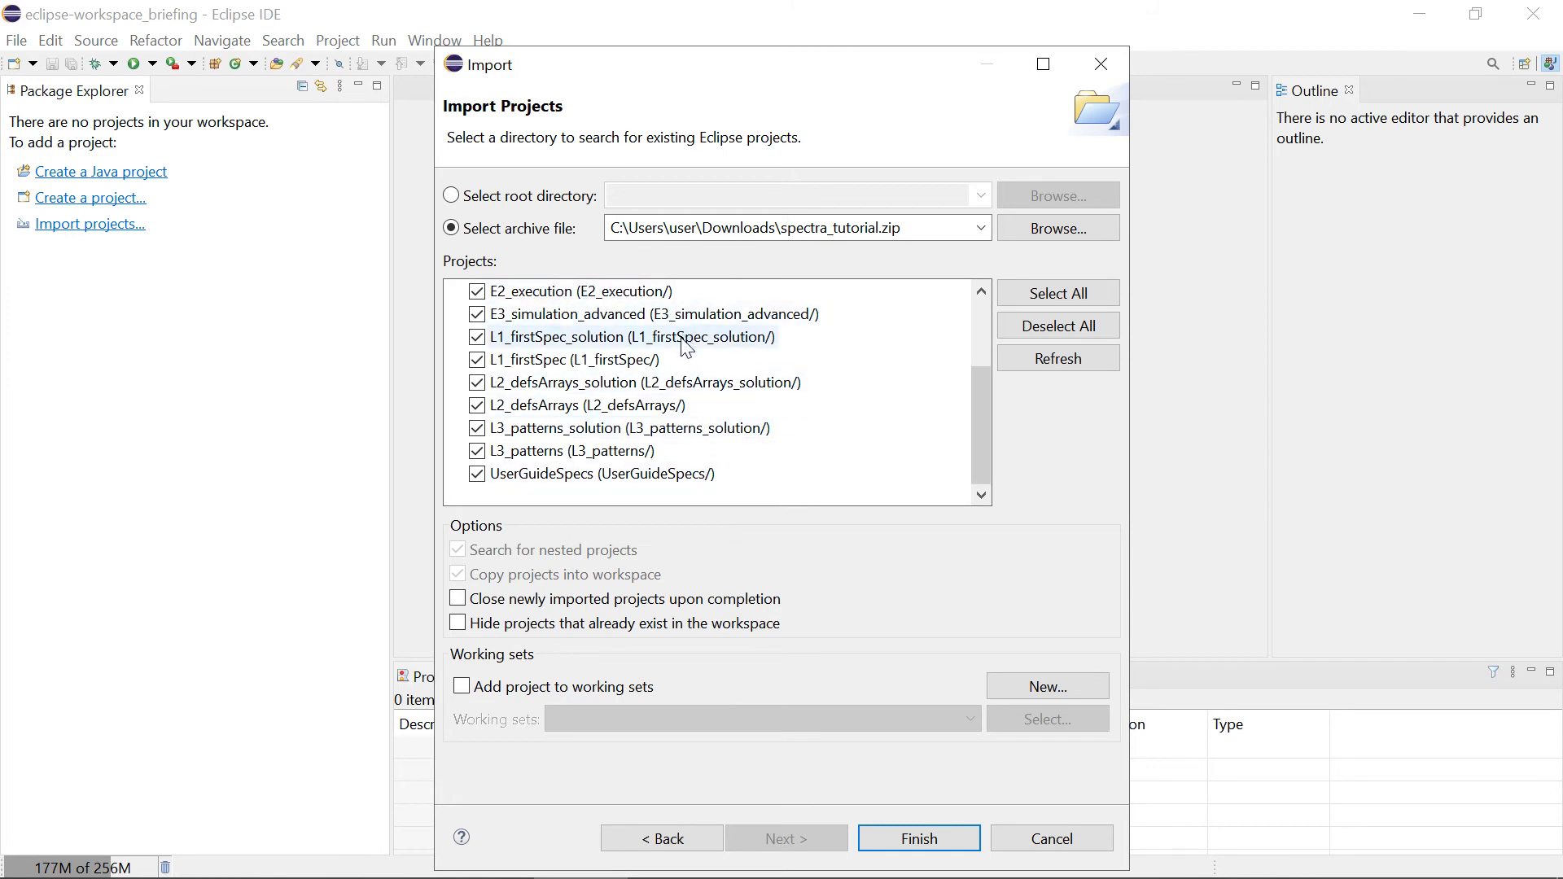
Expand A1_firstController and select its GridA1.spectra file.
{"action": "left_click", "coordinate": [918, 839]}
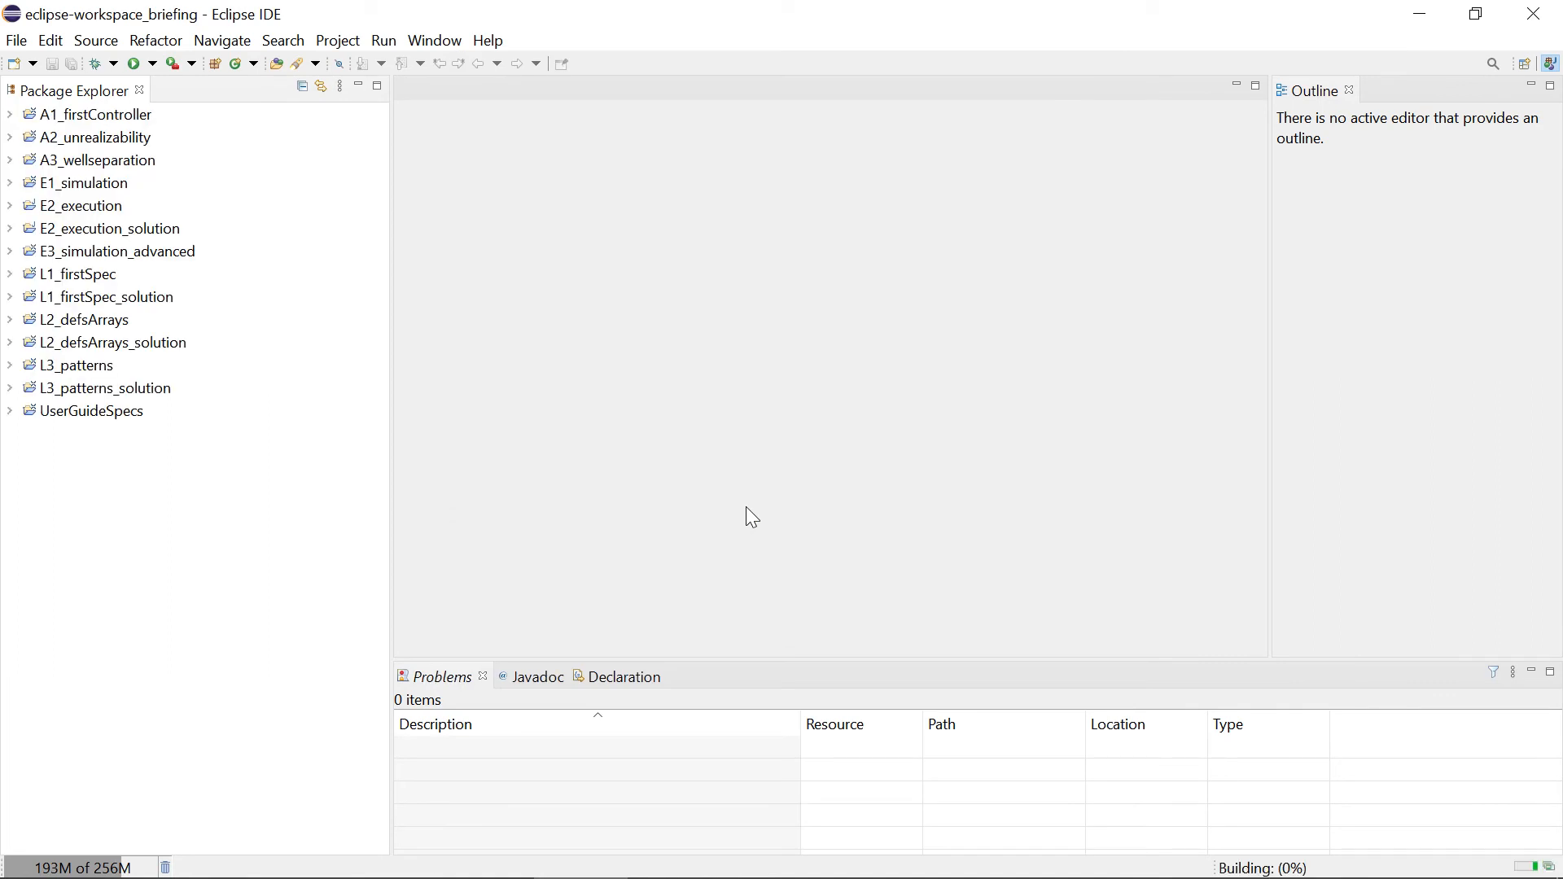
{"action": "left_click", "coordinate": [94, 114]}
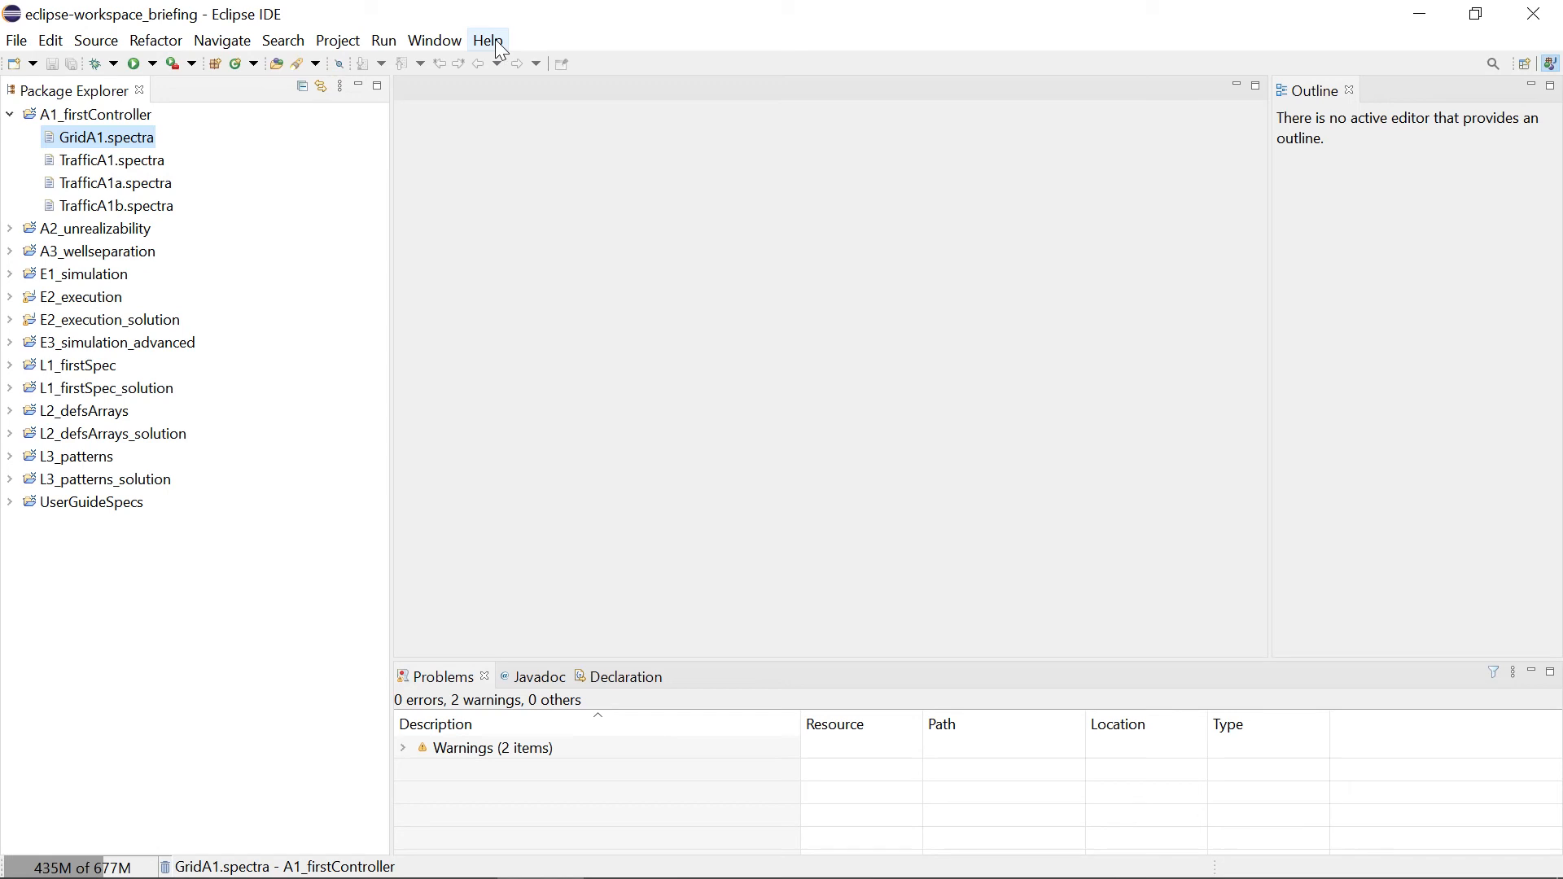
Bring up Help > Install New Software to start adding a plug-in.
{"action": "left_click", "coordinate": [486, 39]}
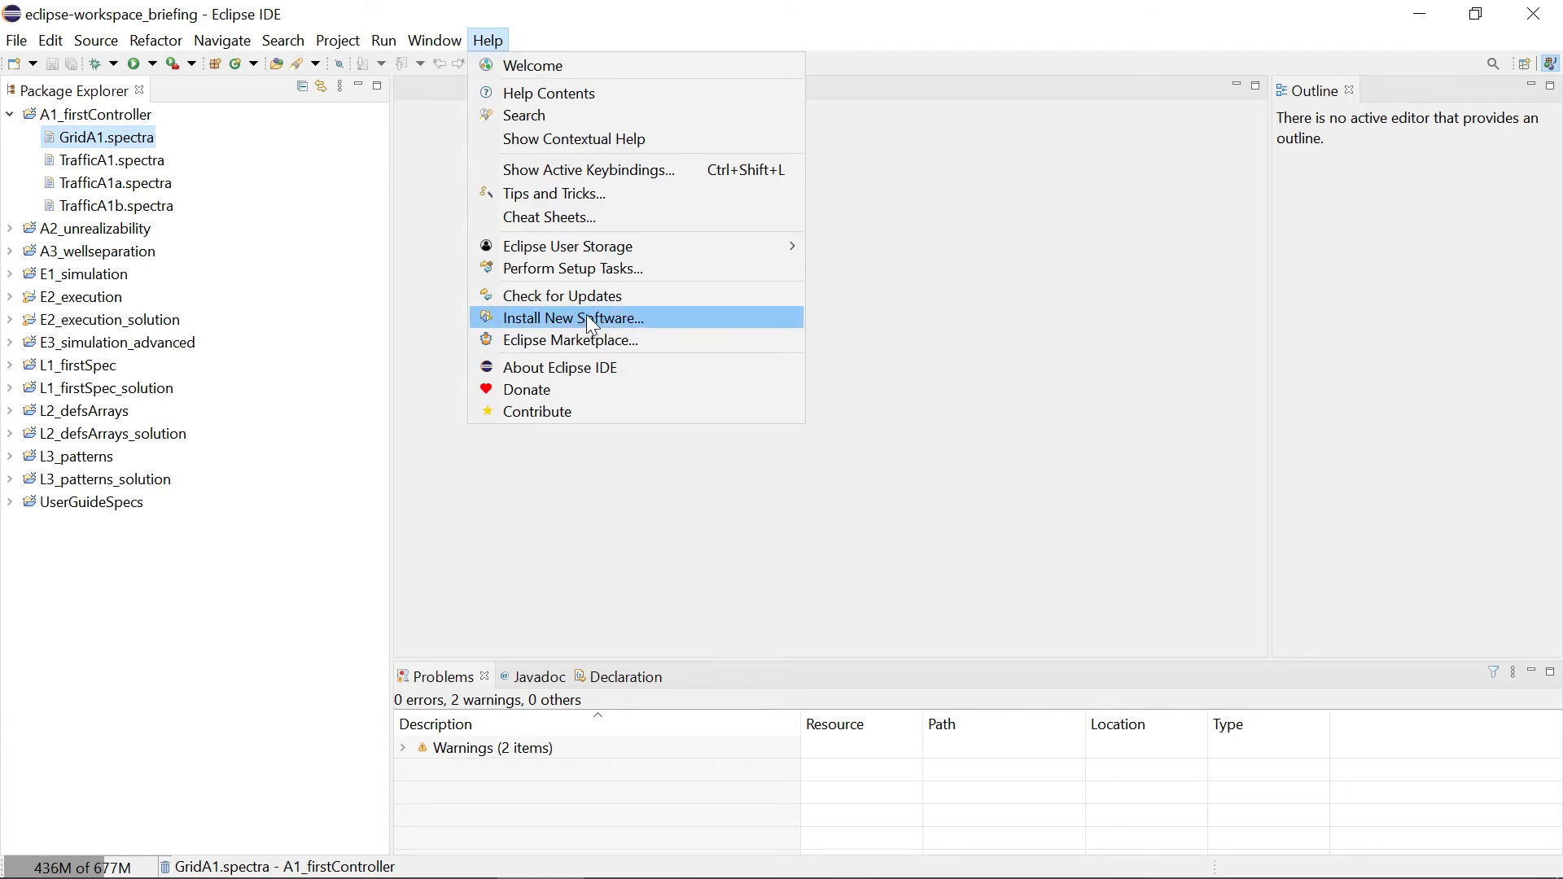
{"action": "left_click", "coordinate": [573, 317]}
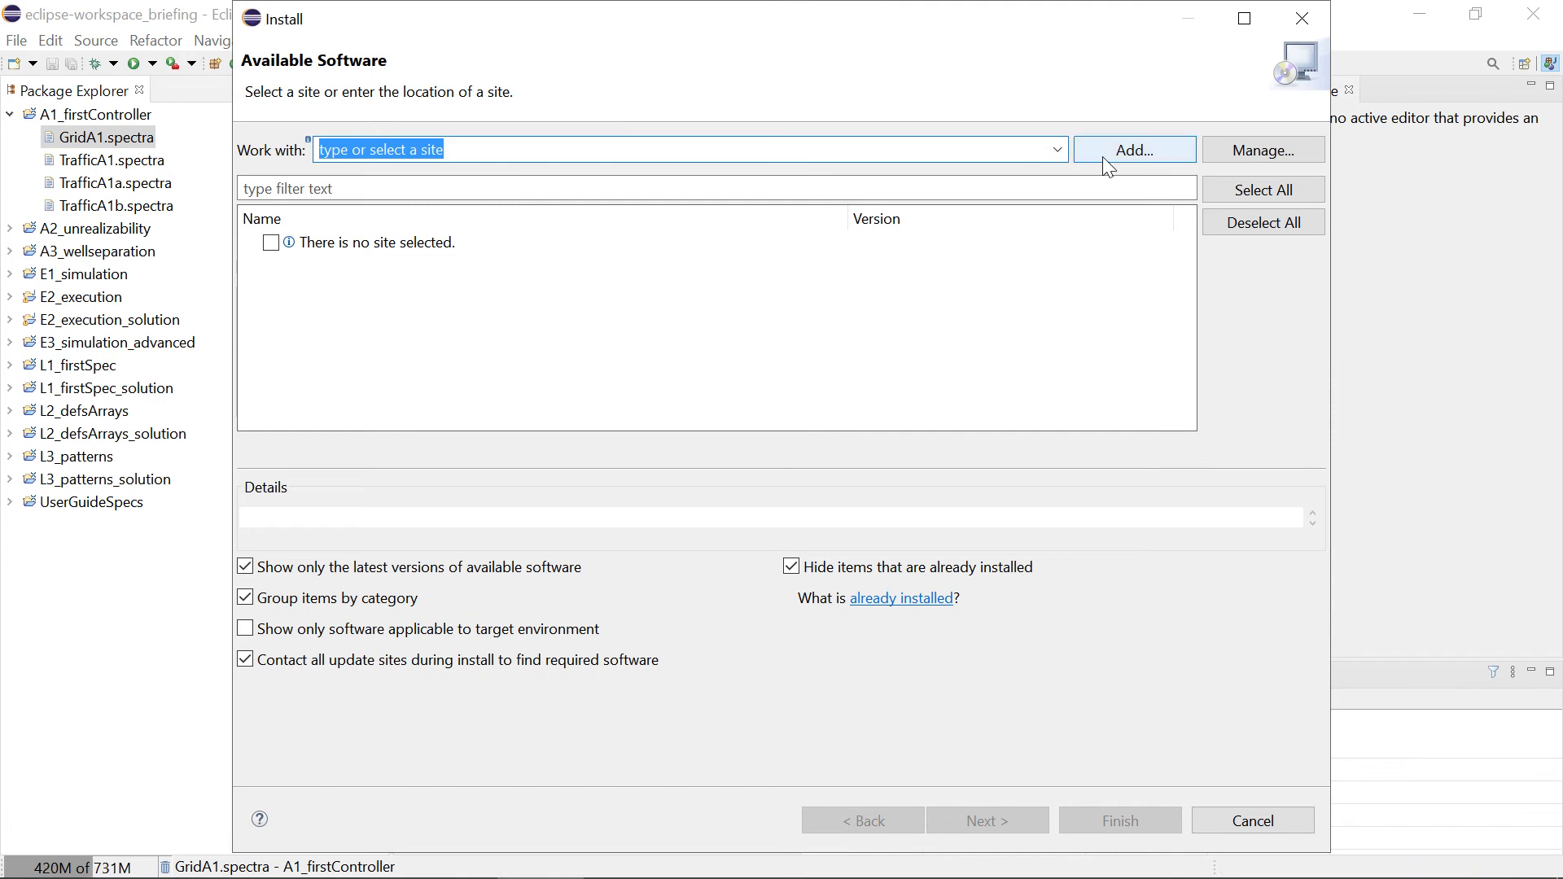
{"action": "mouse_move", "coordinate": [654, 145]}
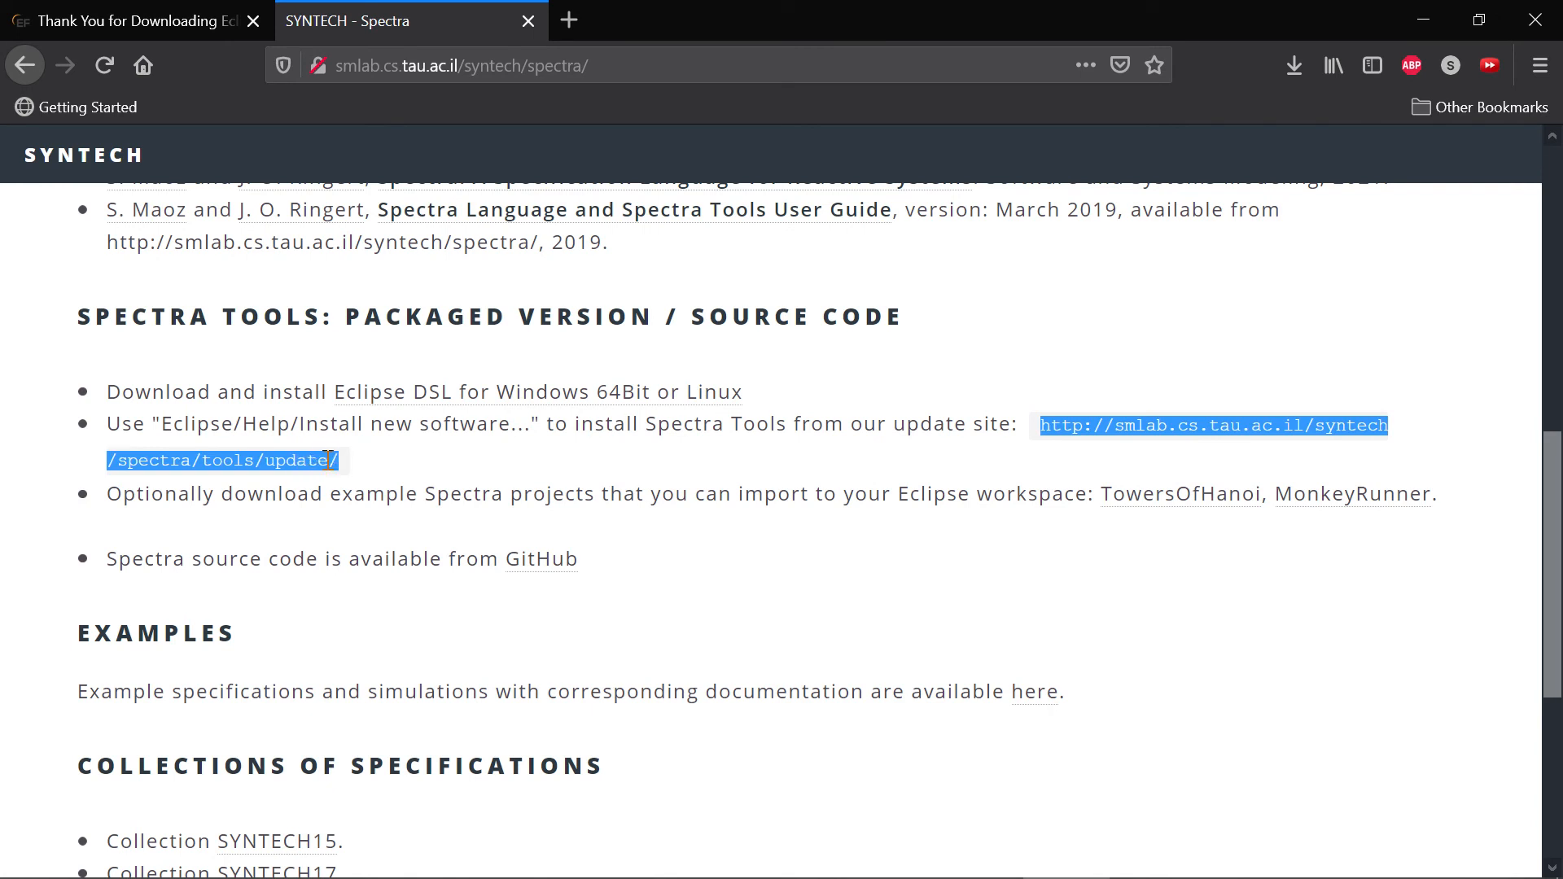
Copy the Spectra Tools update site URL from the SYNTECH page.
{"action": "right_click", "coordinate": [219, 459]}
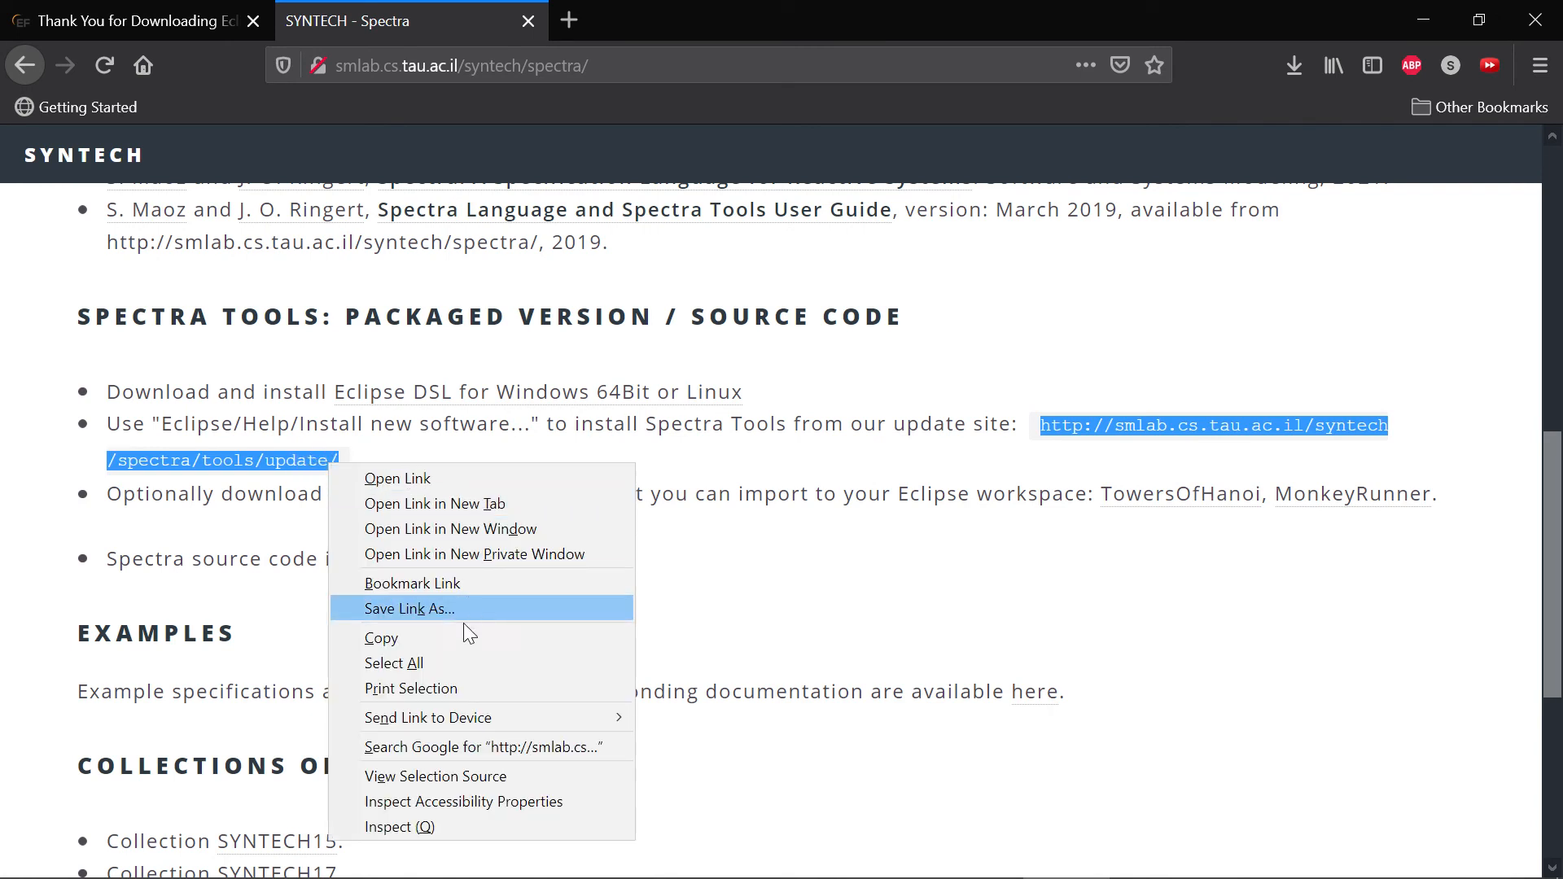
{"action": "left_click", "coordinate": [420, 596]}
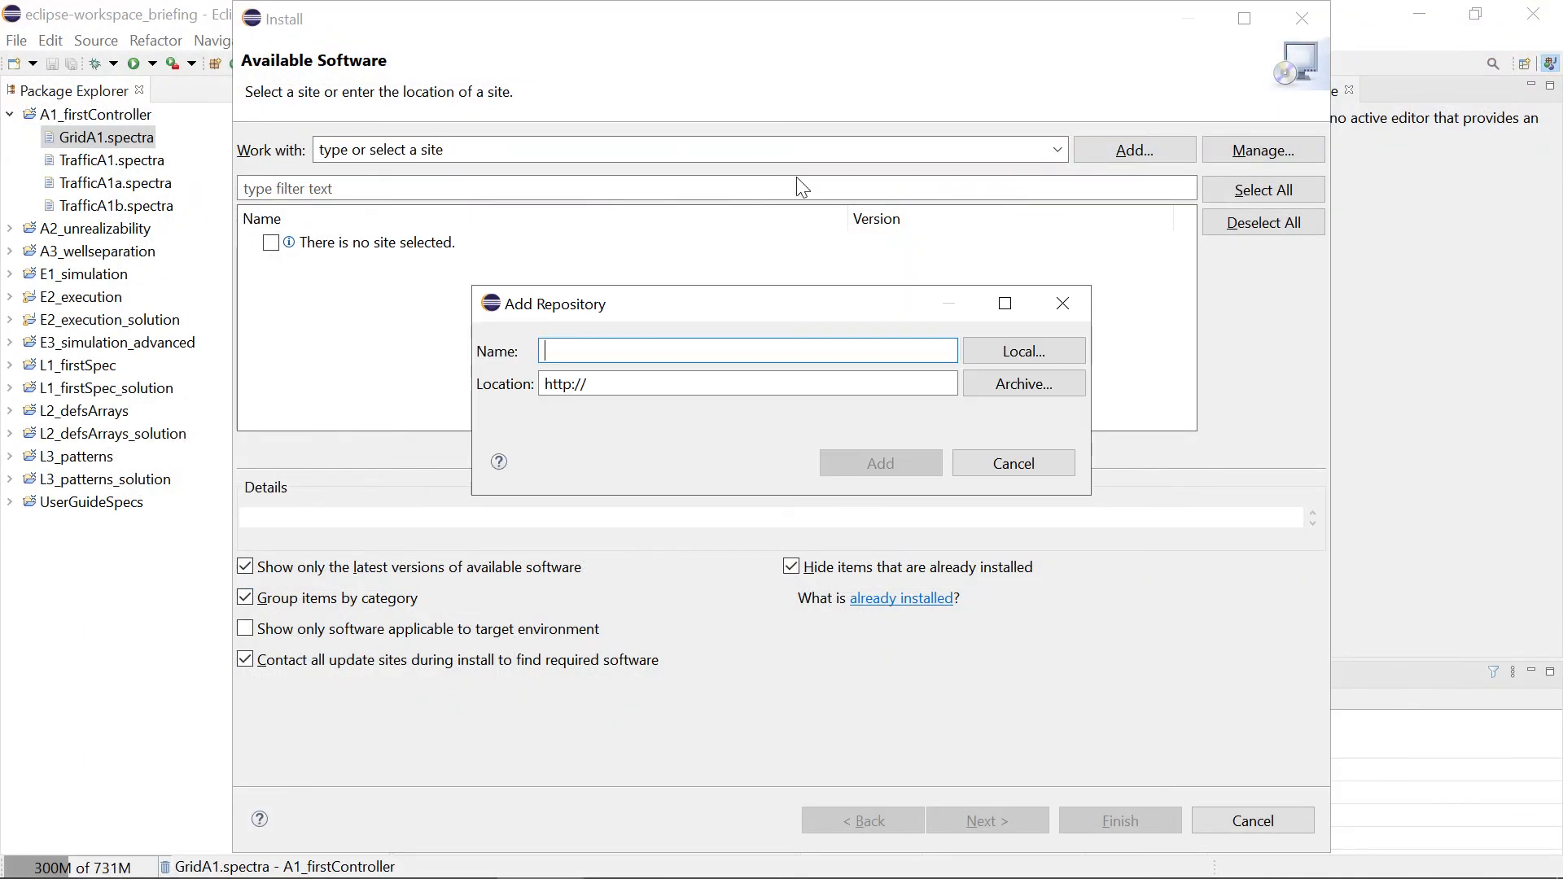
Add a repository named Spectra pointing at the copied update site URL.
{"action": "type", "text": "So"}
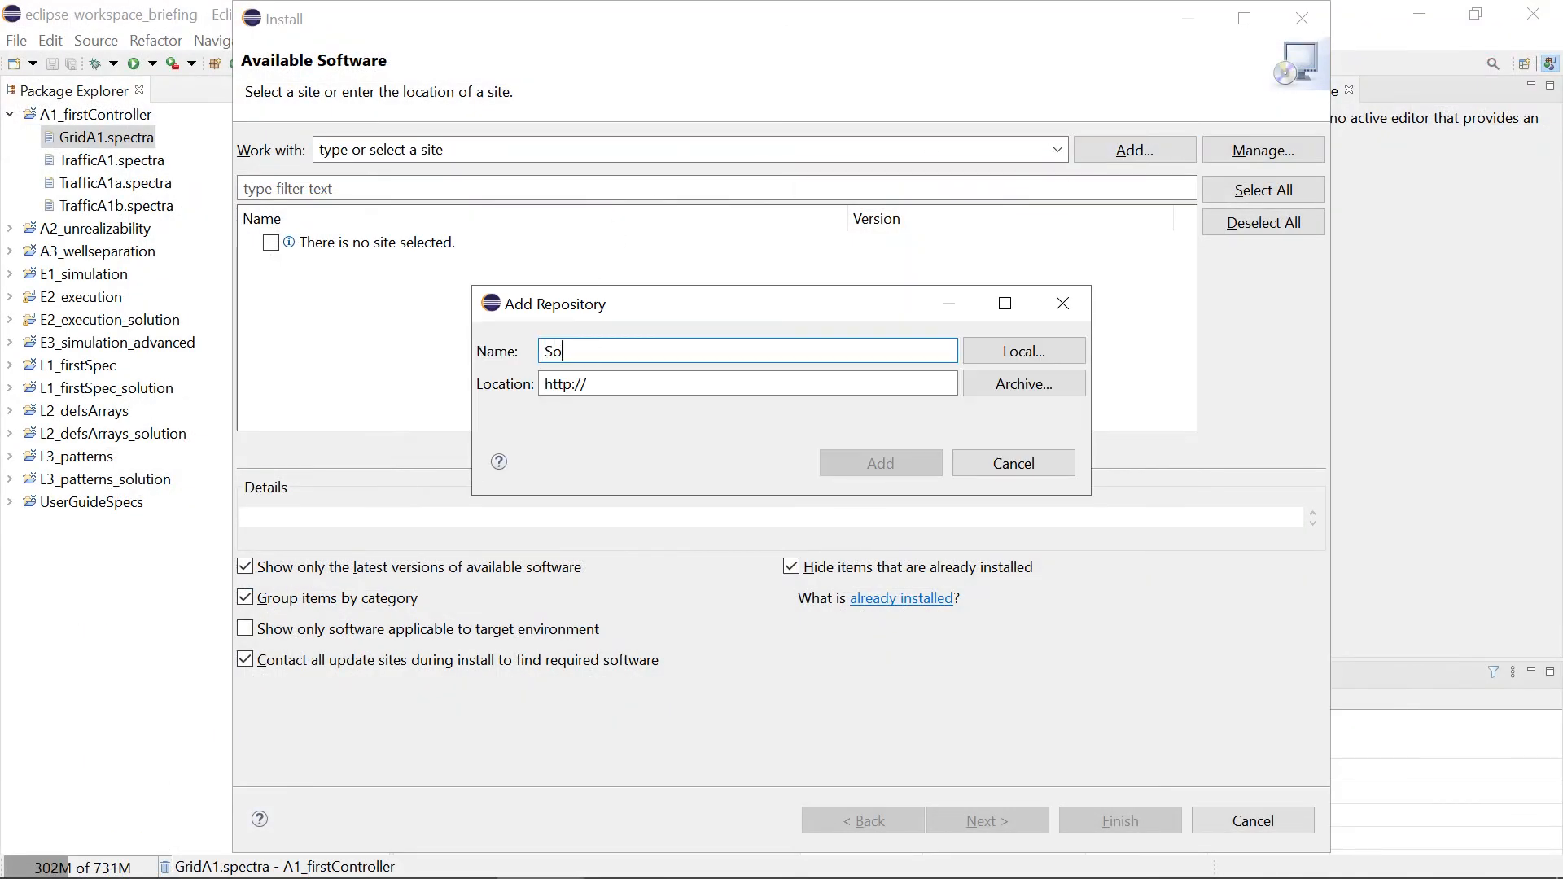
{"action": "left_click", "coordinate": [881, 462]}
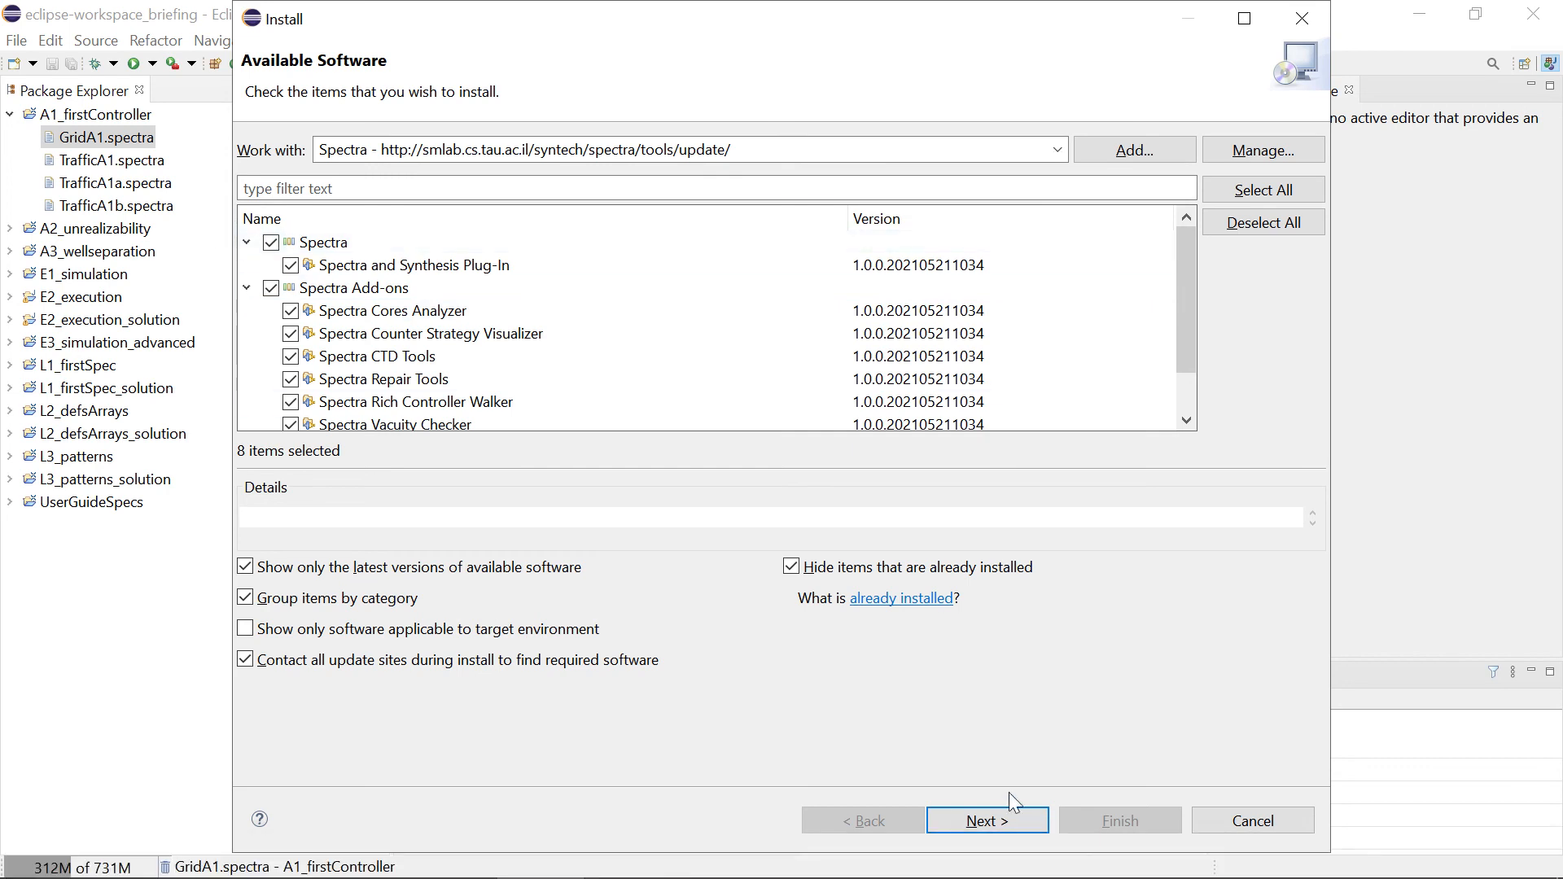
{"action": "mouse_move", "coordinate": [988, 783]}
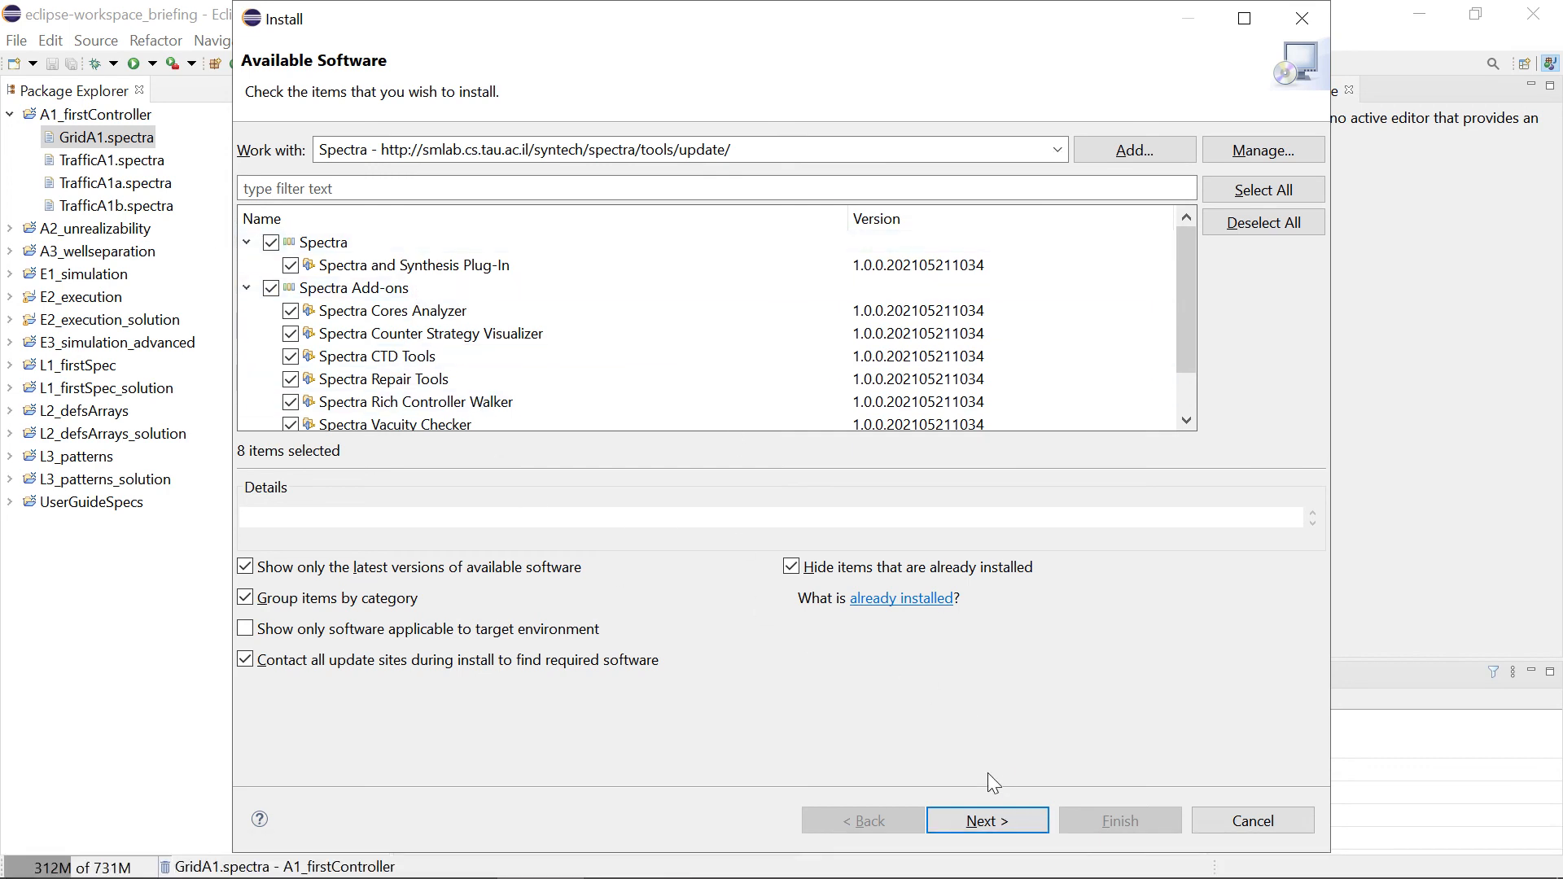
Install the eight checked Spectra items, accepting the license and the unsigned-software warning.
{"action": "left_click", "coordinate": [986, 819]}
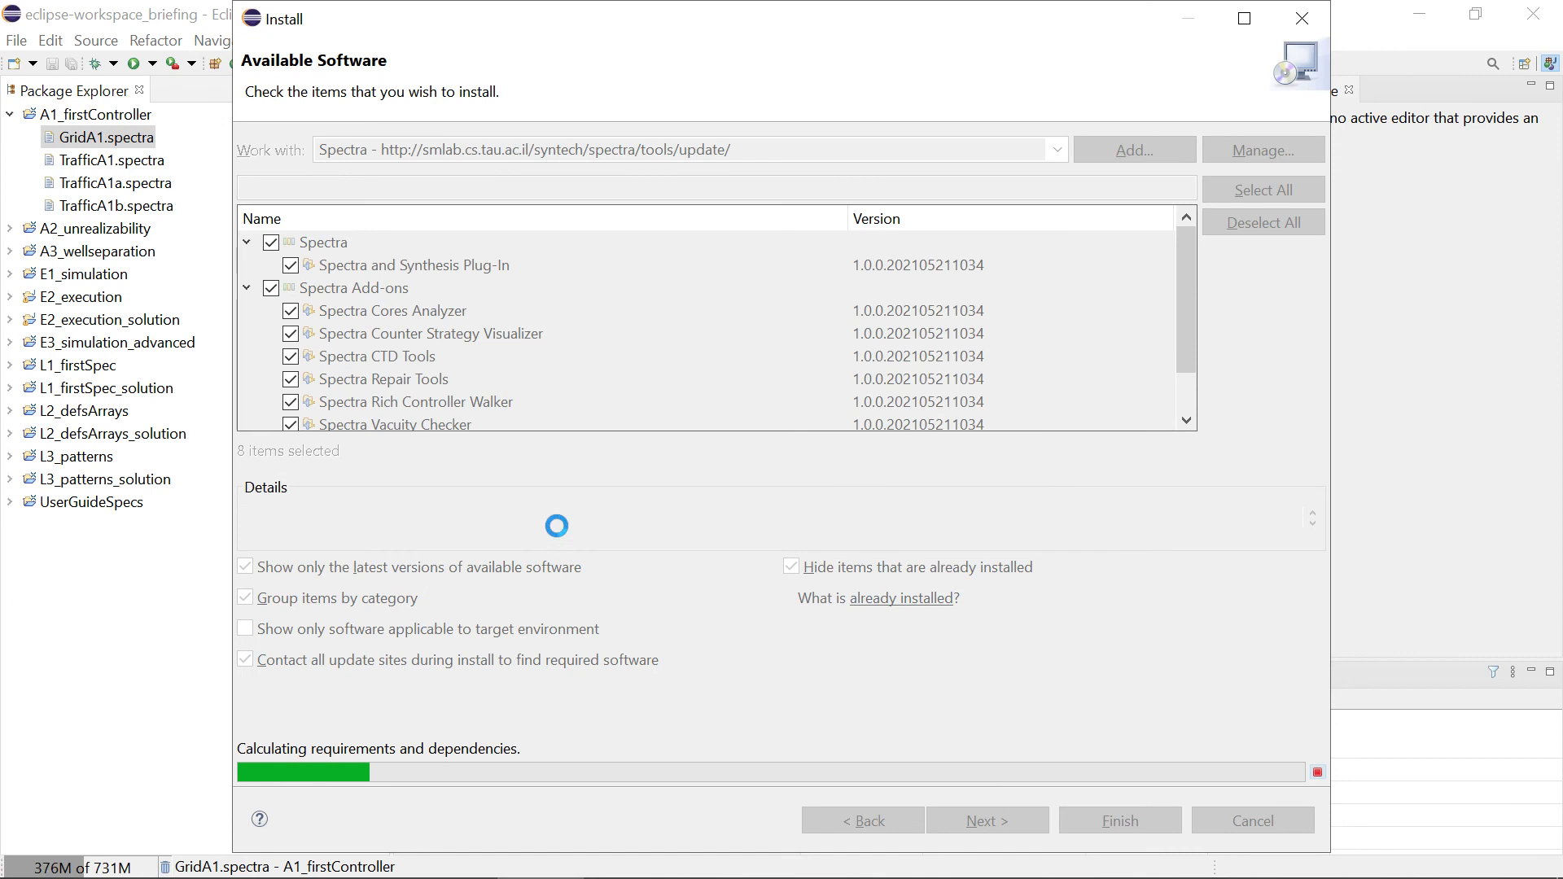
{"action": "left_click", "coordinate": [986, 820]}
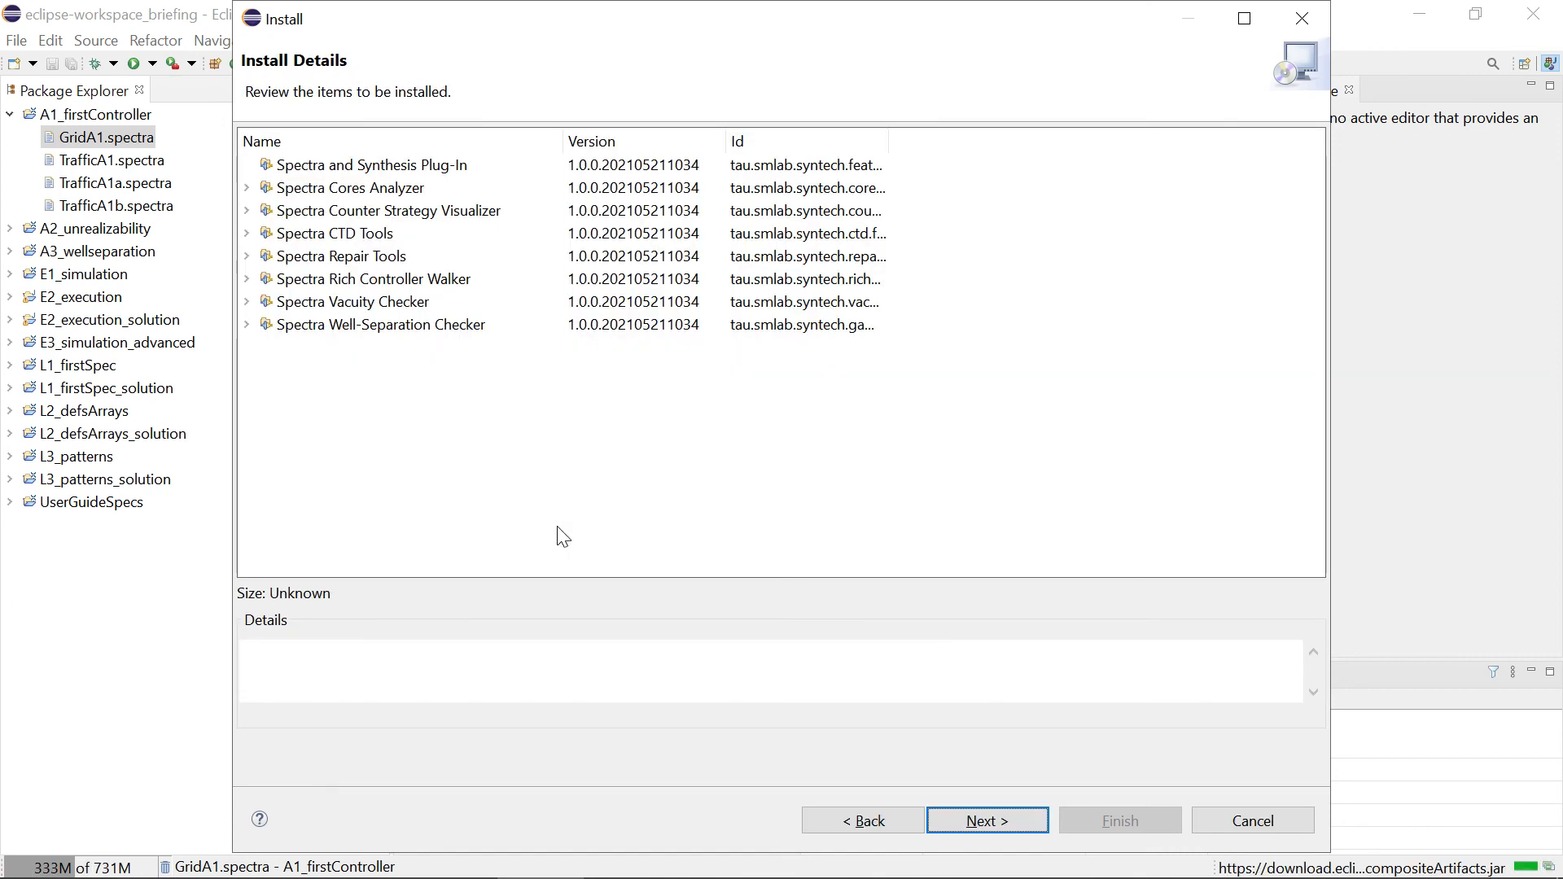
{"action": "left_click", "coordinate": [987, 821]}
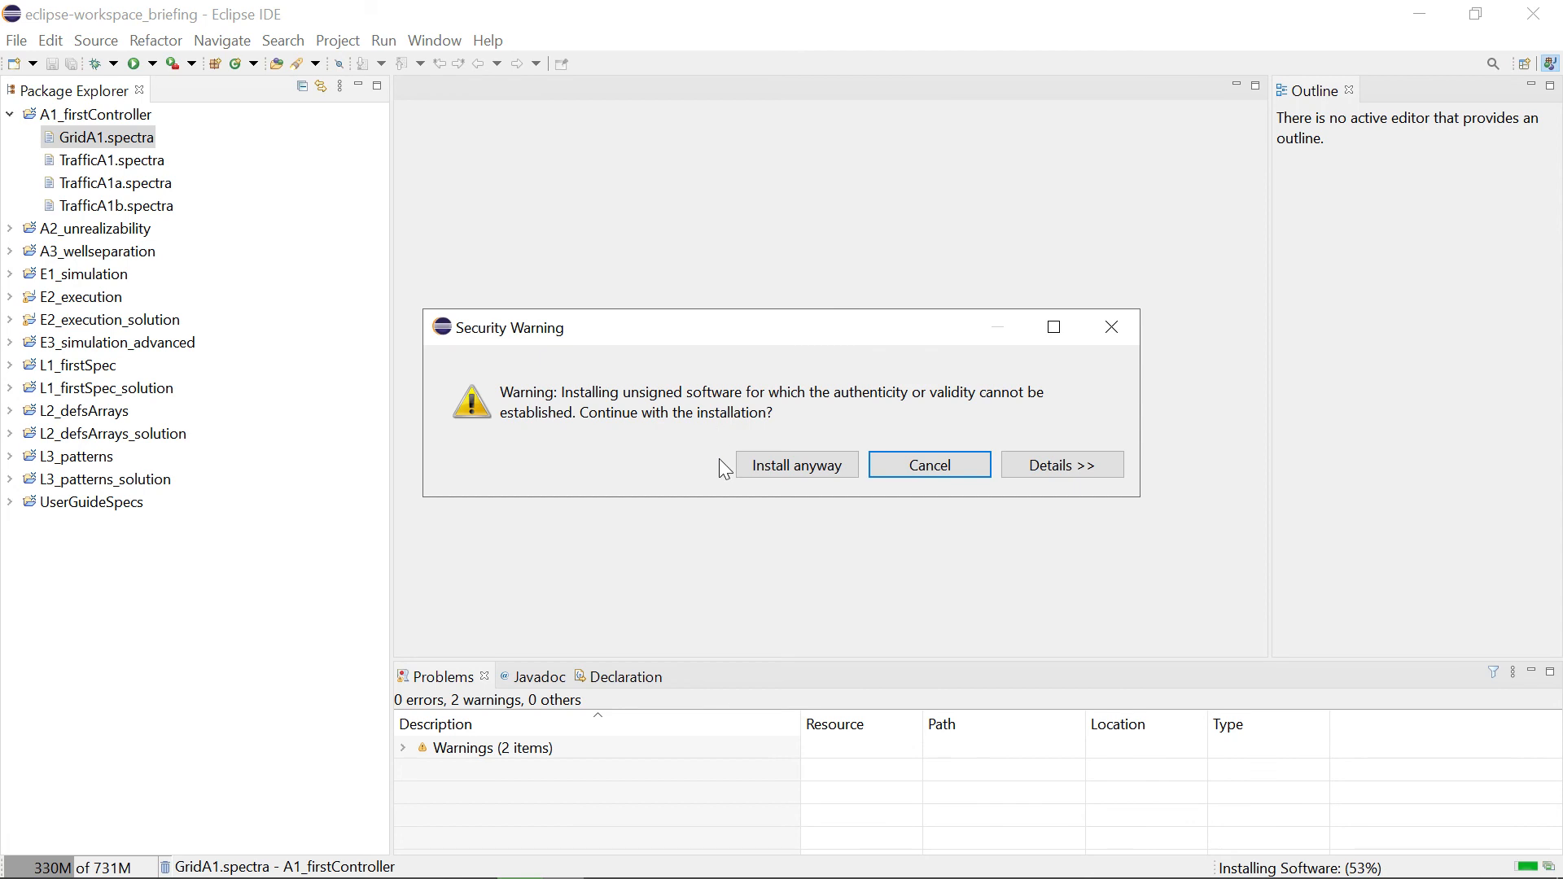
{"action": "left_click", "coordinate": [798, 465]}
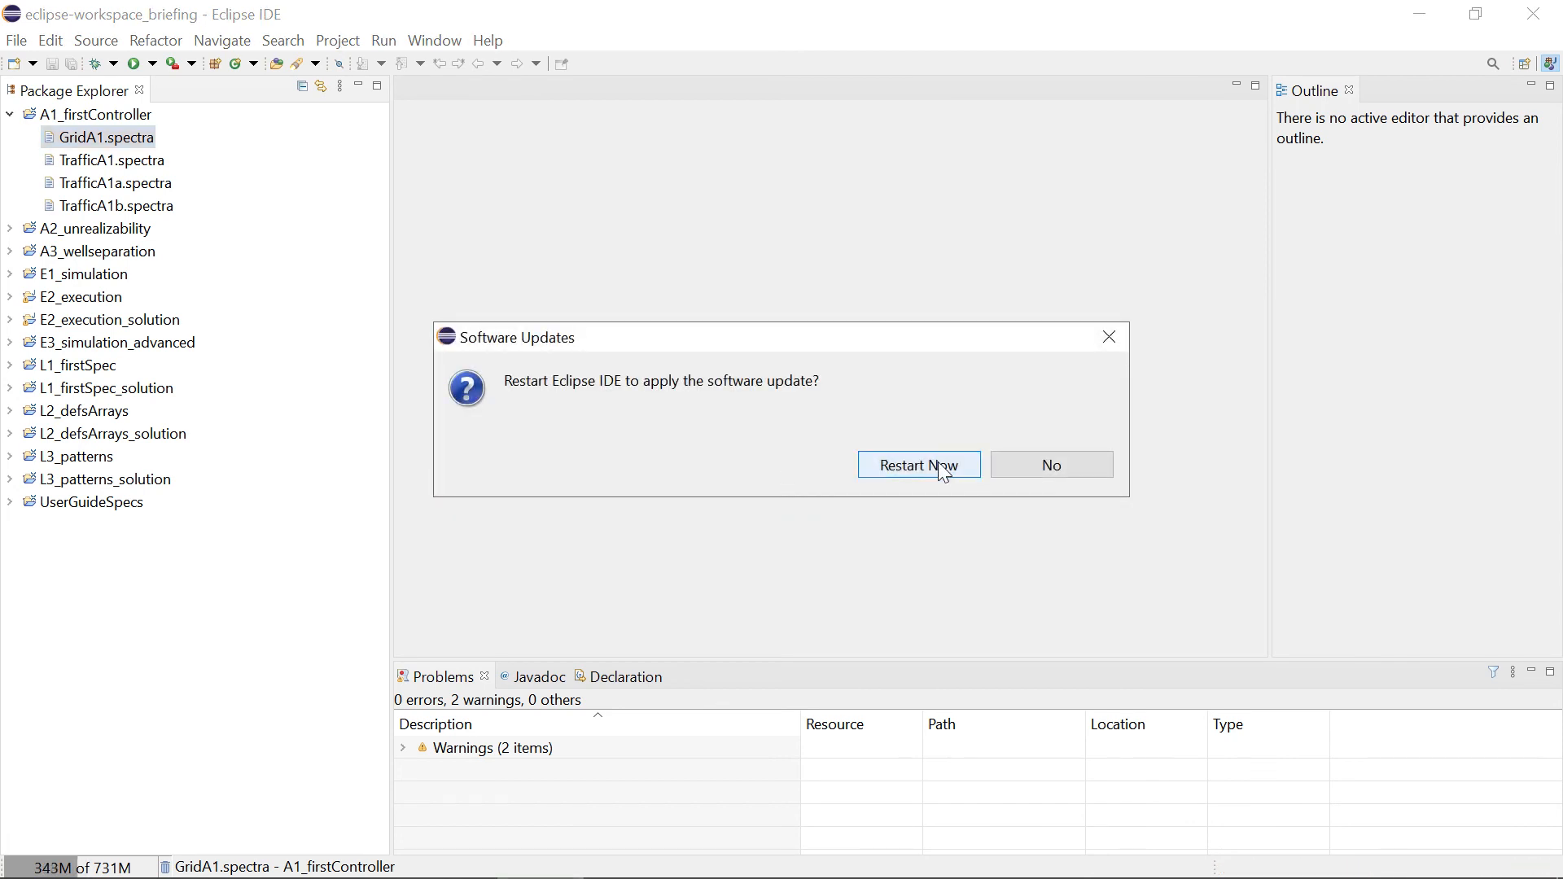
Restart Eclipse, then open GridL1.spectra from the L1_firstSpec project in the editor.
{"action": "left_click", "coordinate": [918, 464]}
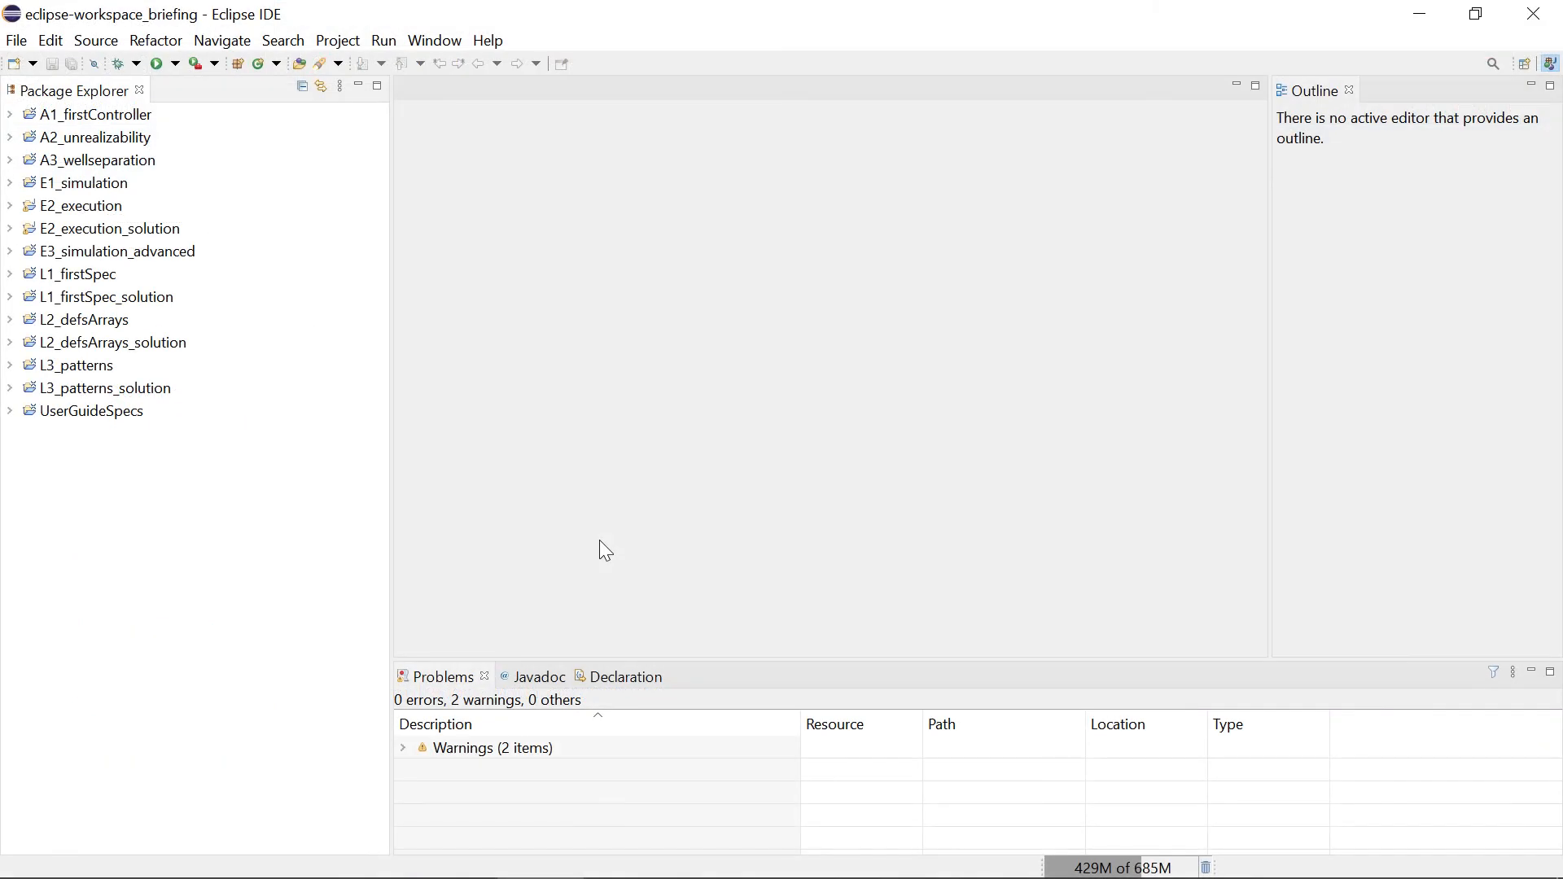
{"action": "left_click", "coordinate": [90, 114]}
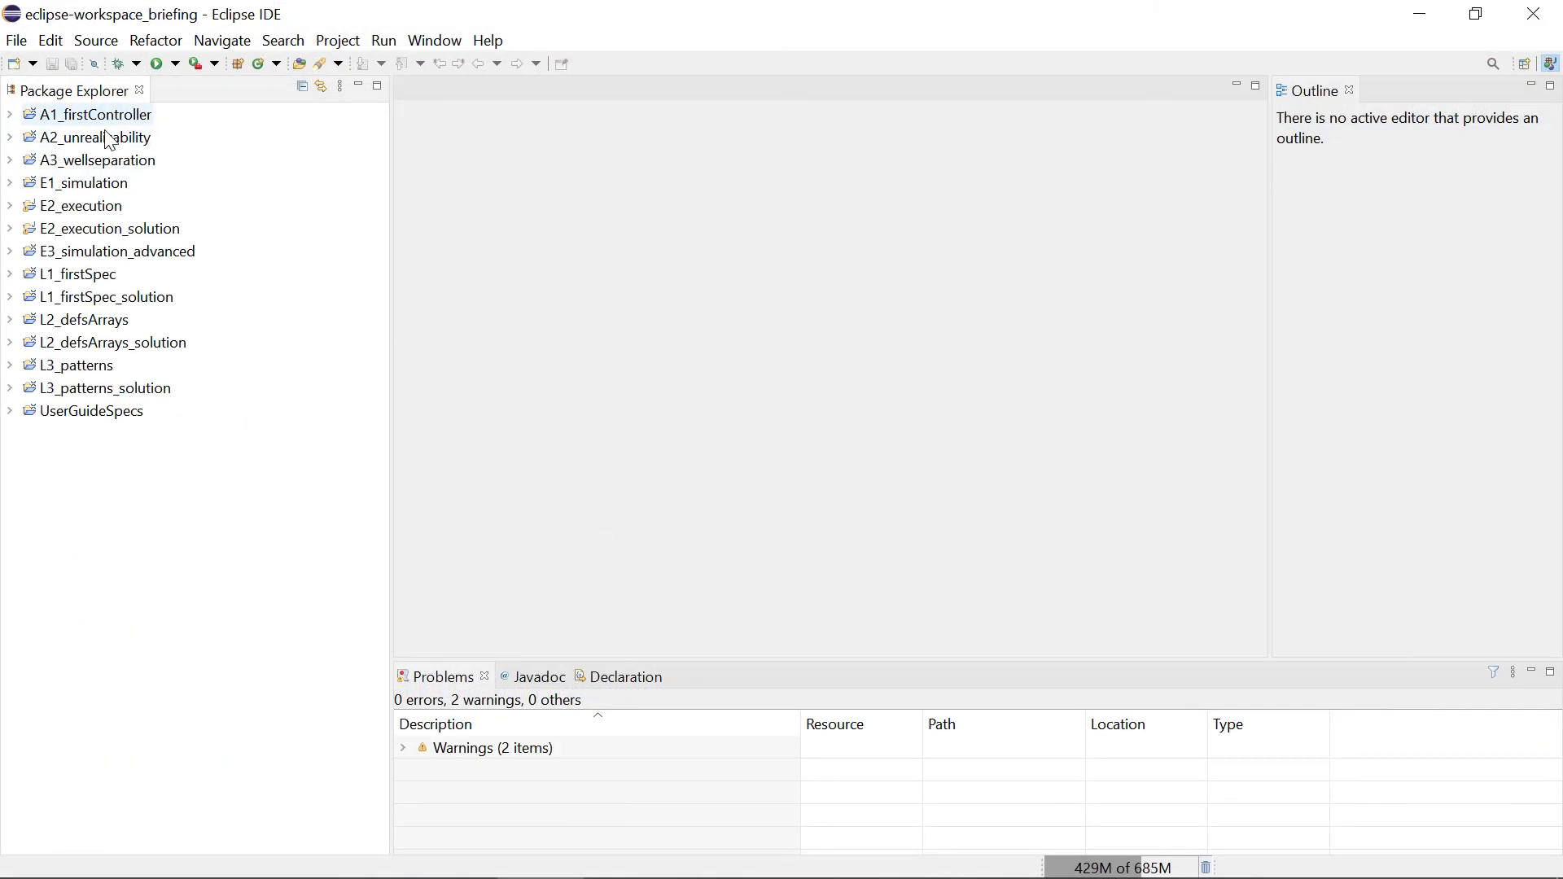
{"action": "left_click", "coordinate": [10, 273]}
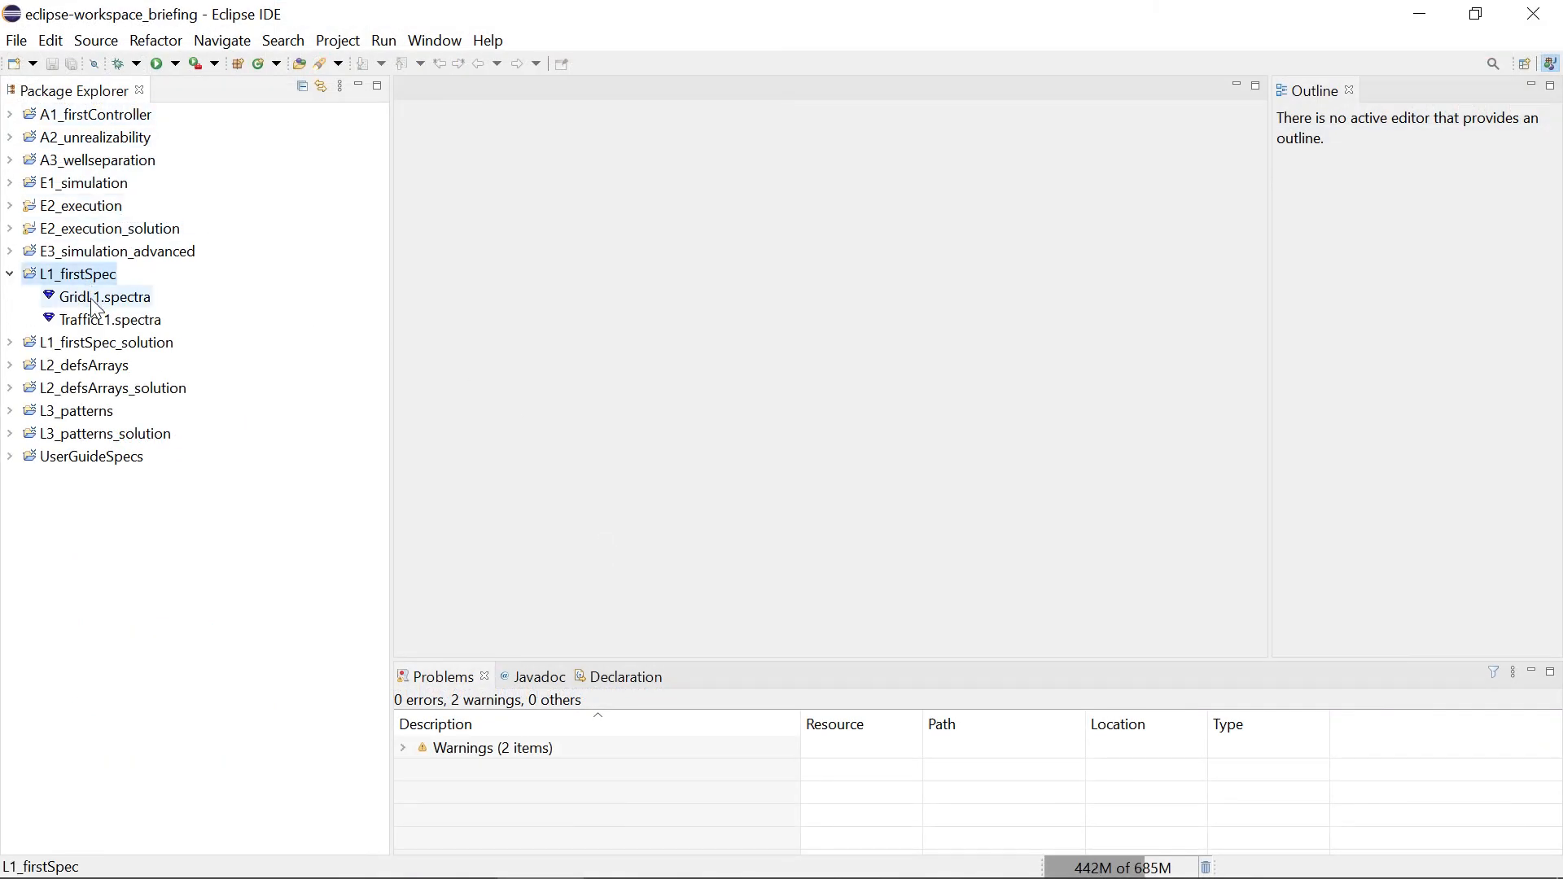
{"action": "double_click", "coordinate": [96, 296]}
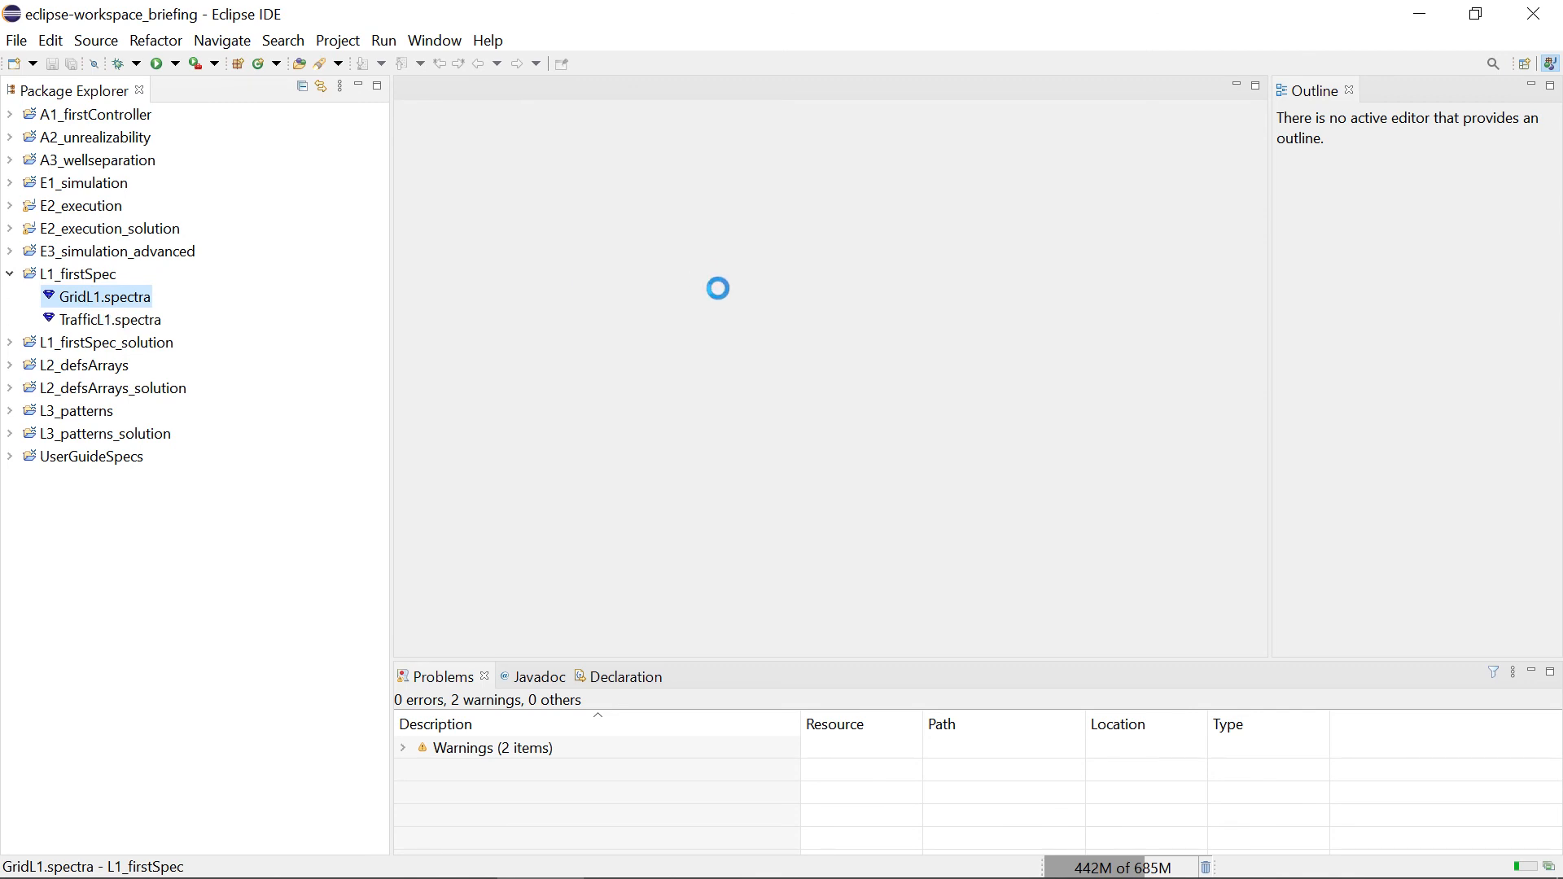
{"action": "double_click", "coordinate": [106, 297]}
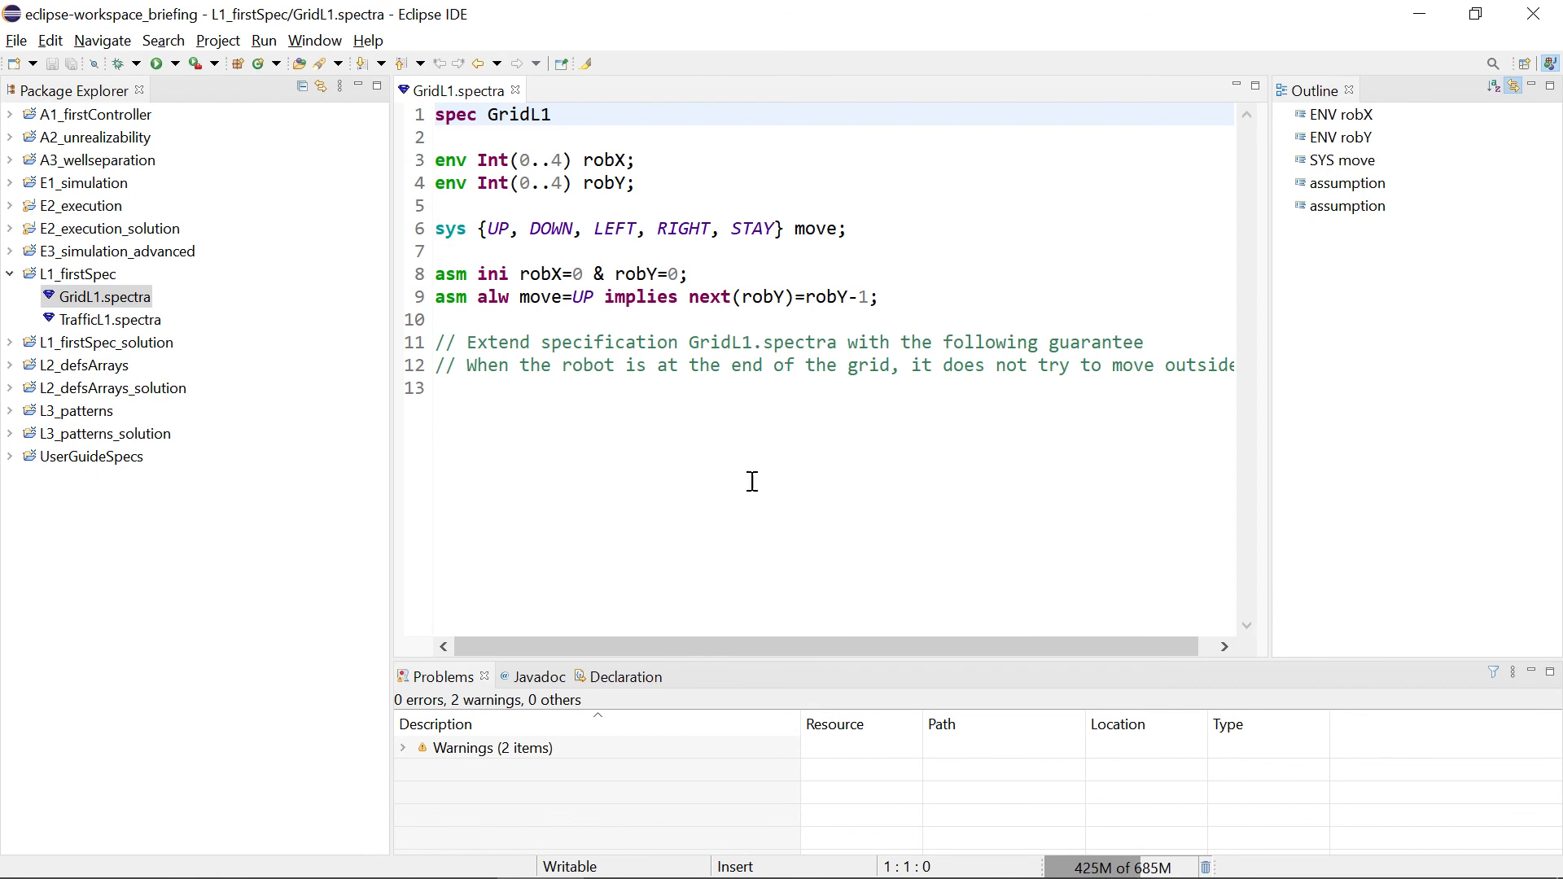
In Spectra preferences choose the JTLV BDD package, enable determinizing static symbolic controllers, and apply.
{"action": "left_click", "coordinate": [315, 39]}
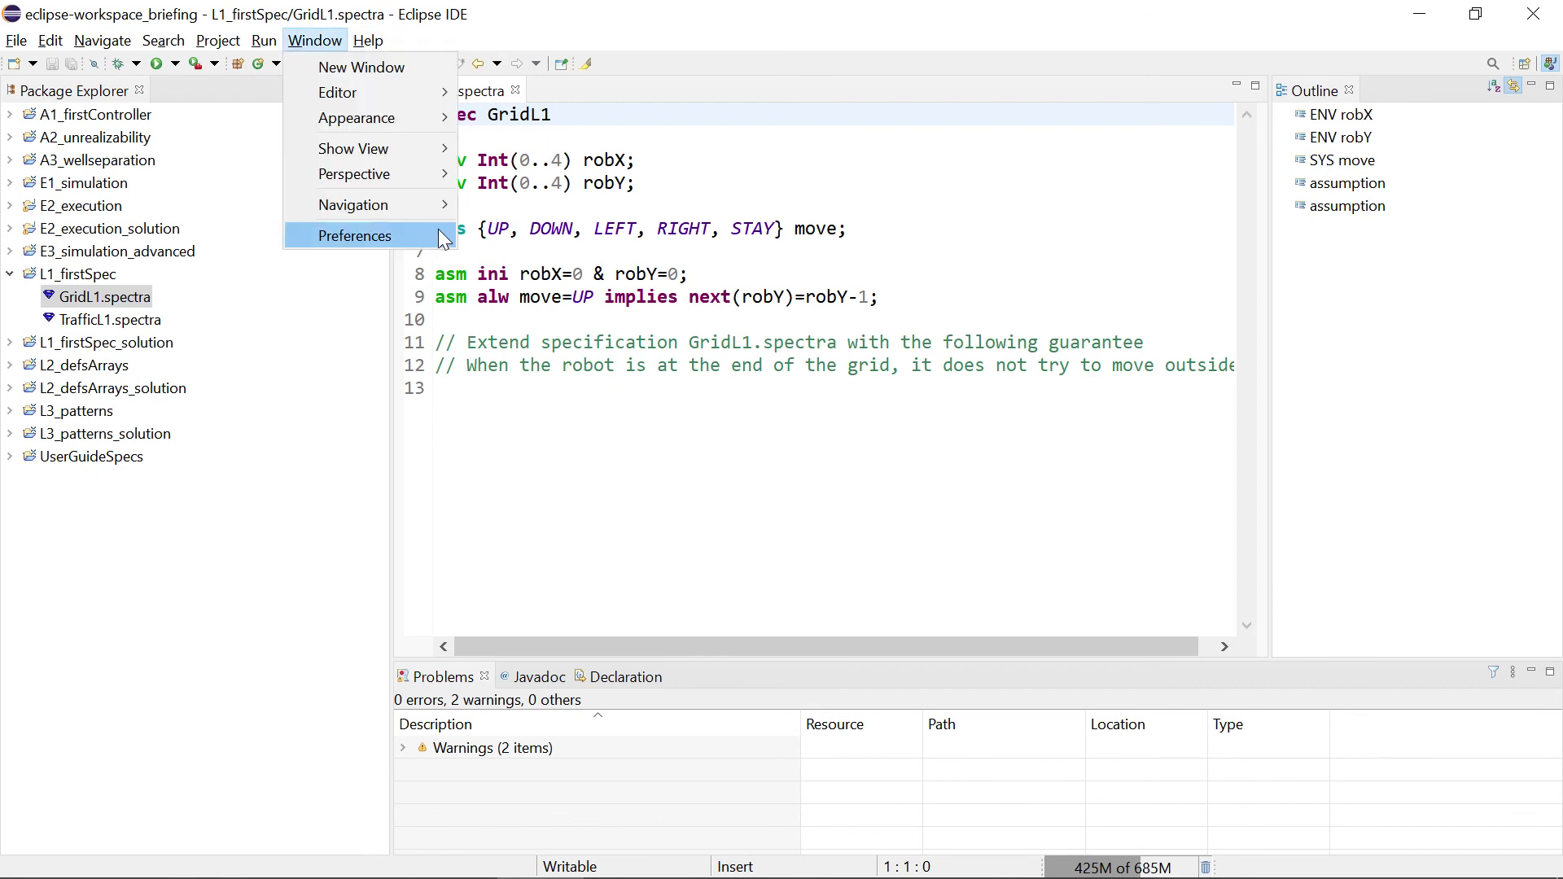
{"action": "left_click", "coordinate": [355, 235]}
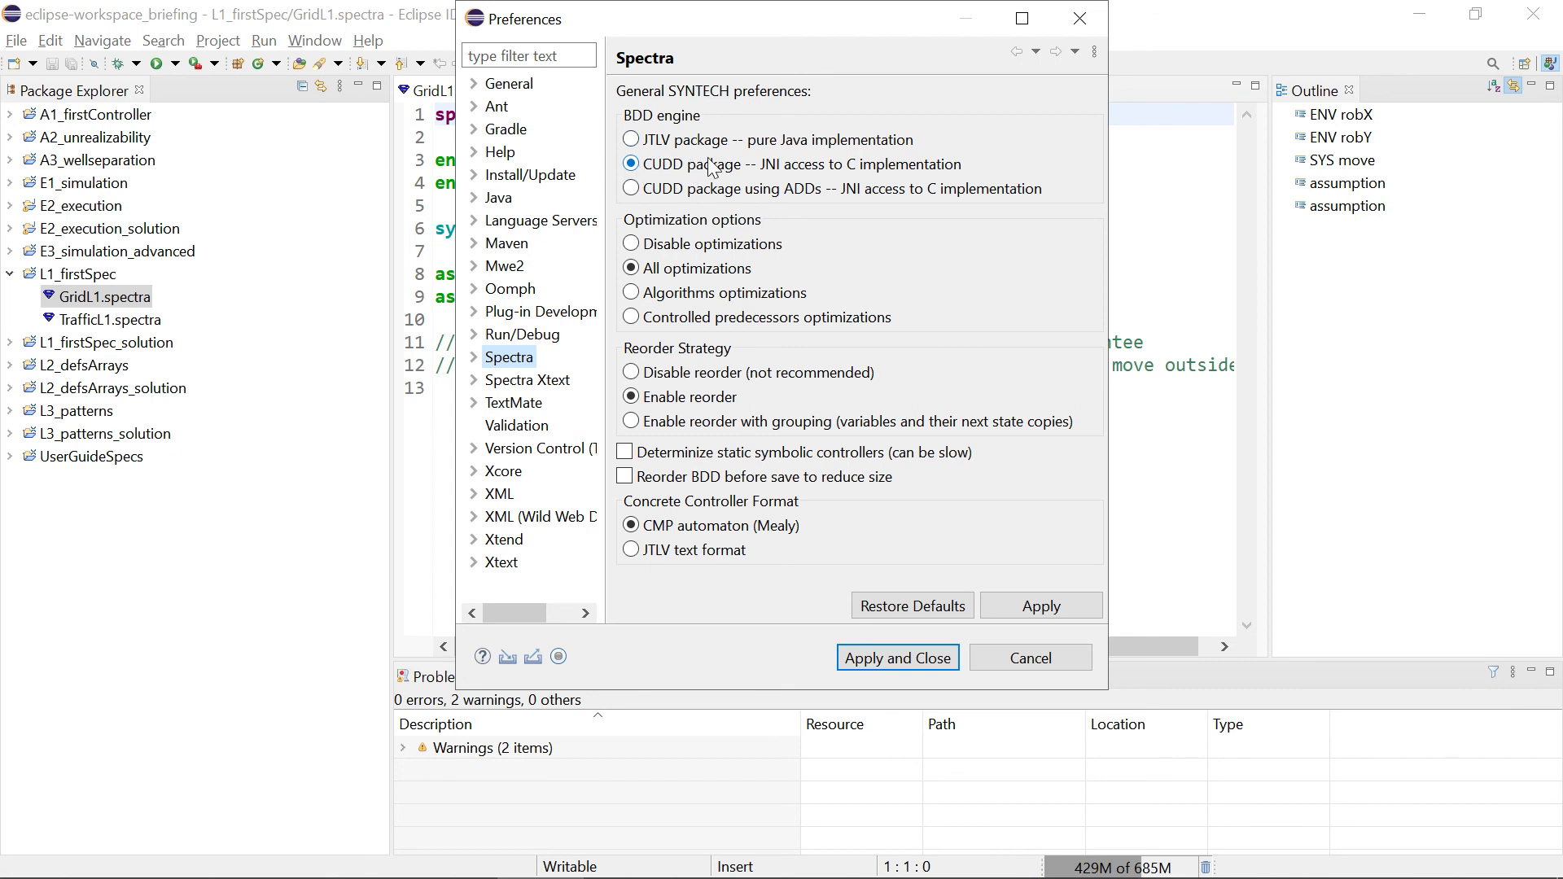
{"action": "mouse_move", "coordinate": [783, 173]}
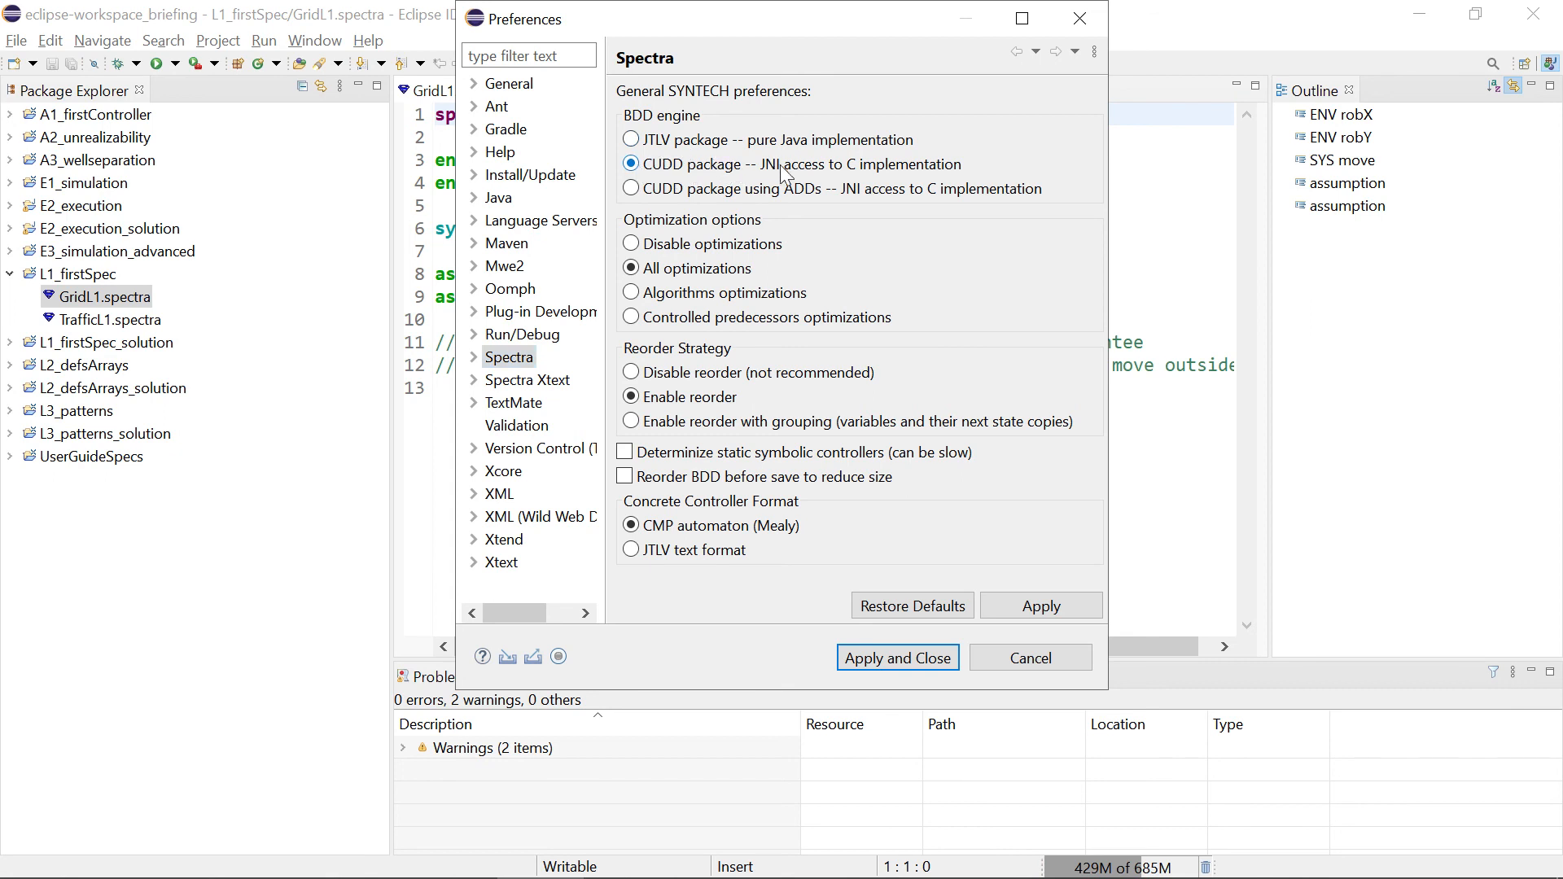
{"action": "left_click", "coordinate": [629, 140]}
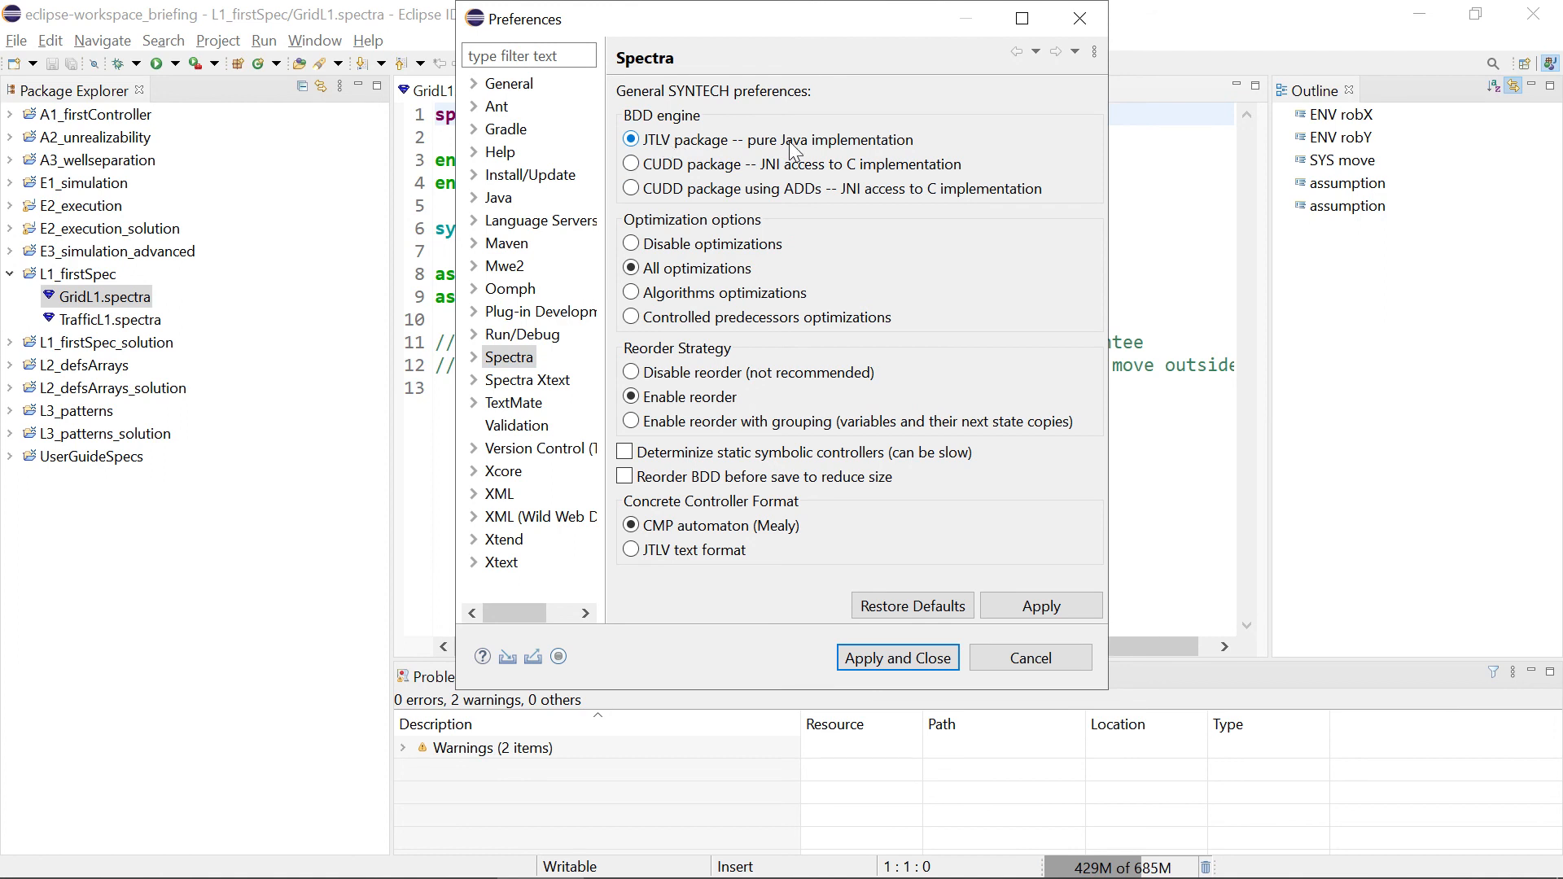
{"action": "mouse_move", "coordinate": [705, 609]}
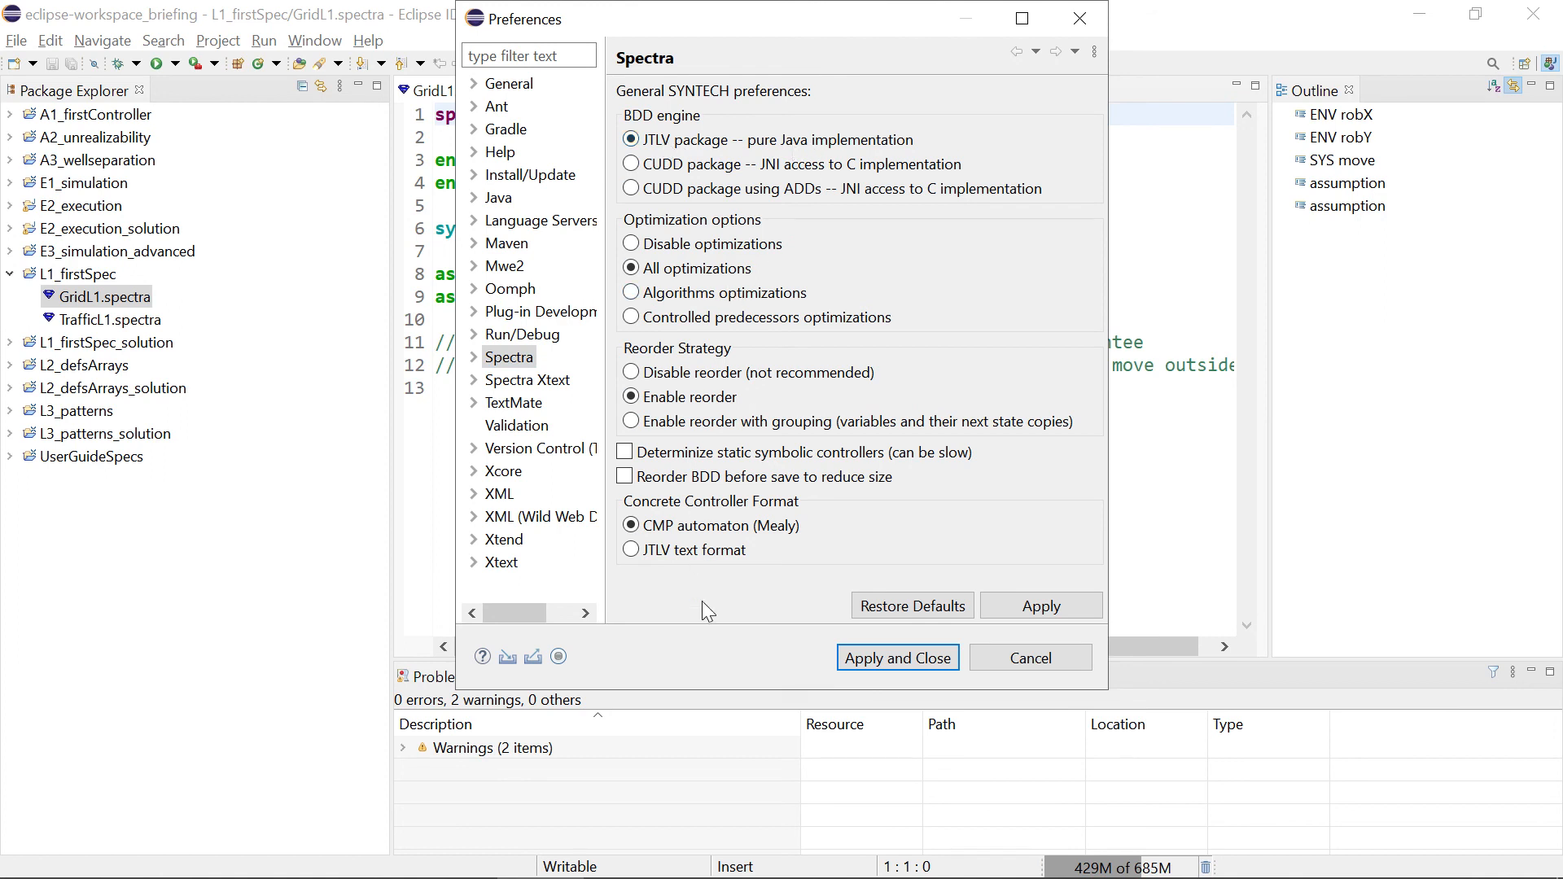
{"action": "left_click", "coordinate": [625, 453]}
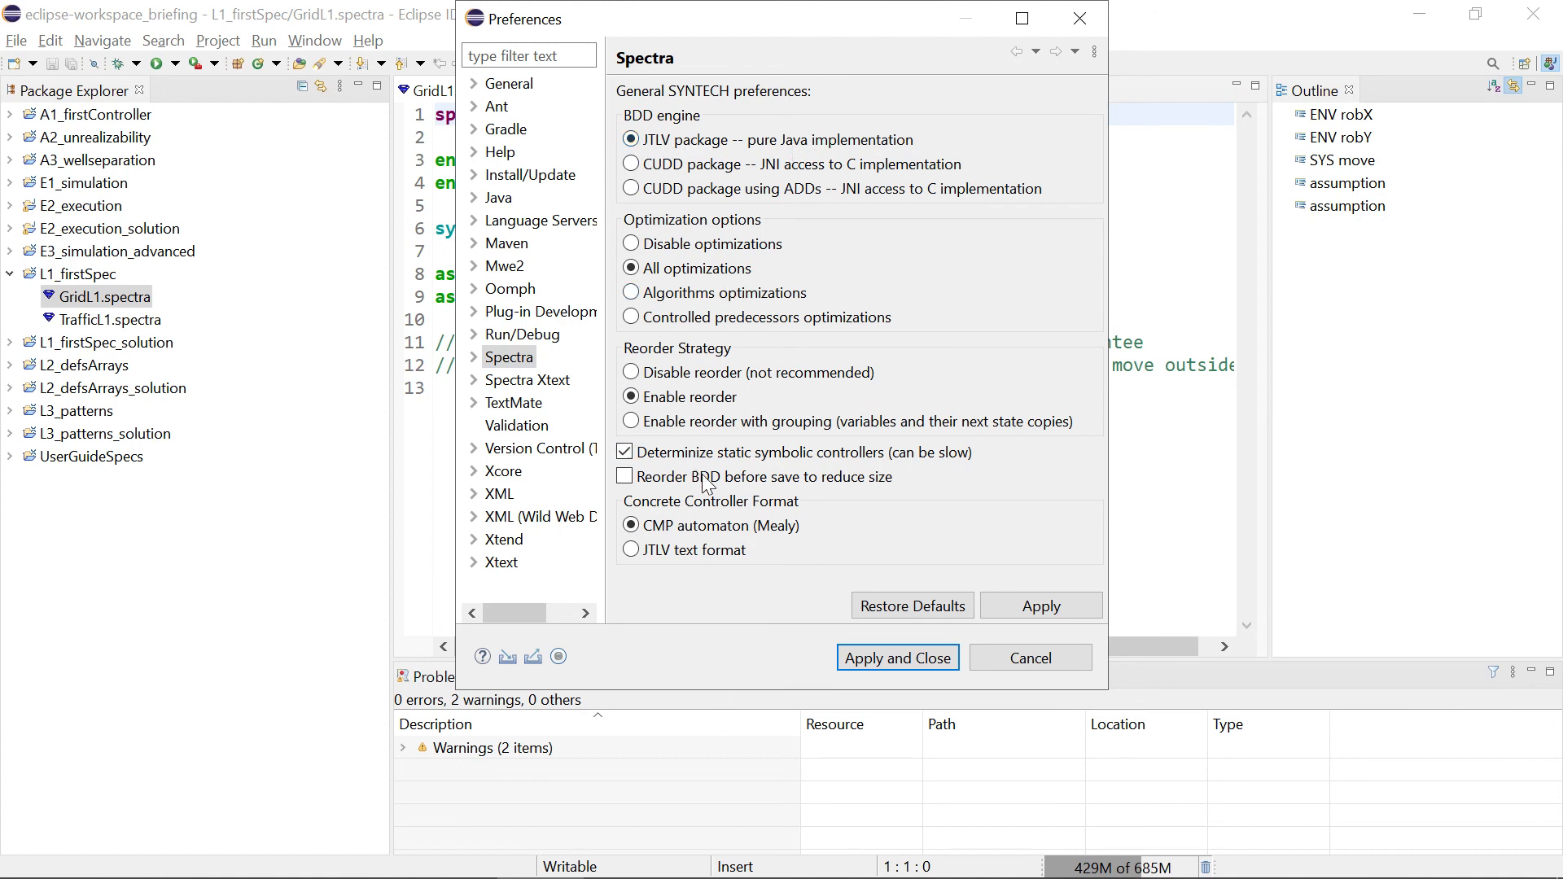
{"action": "mouse_move", "coordinate": [744, 479]}
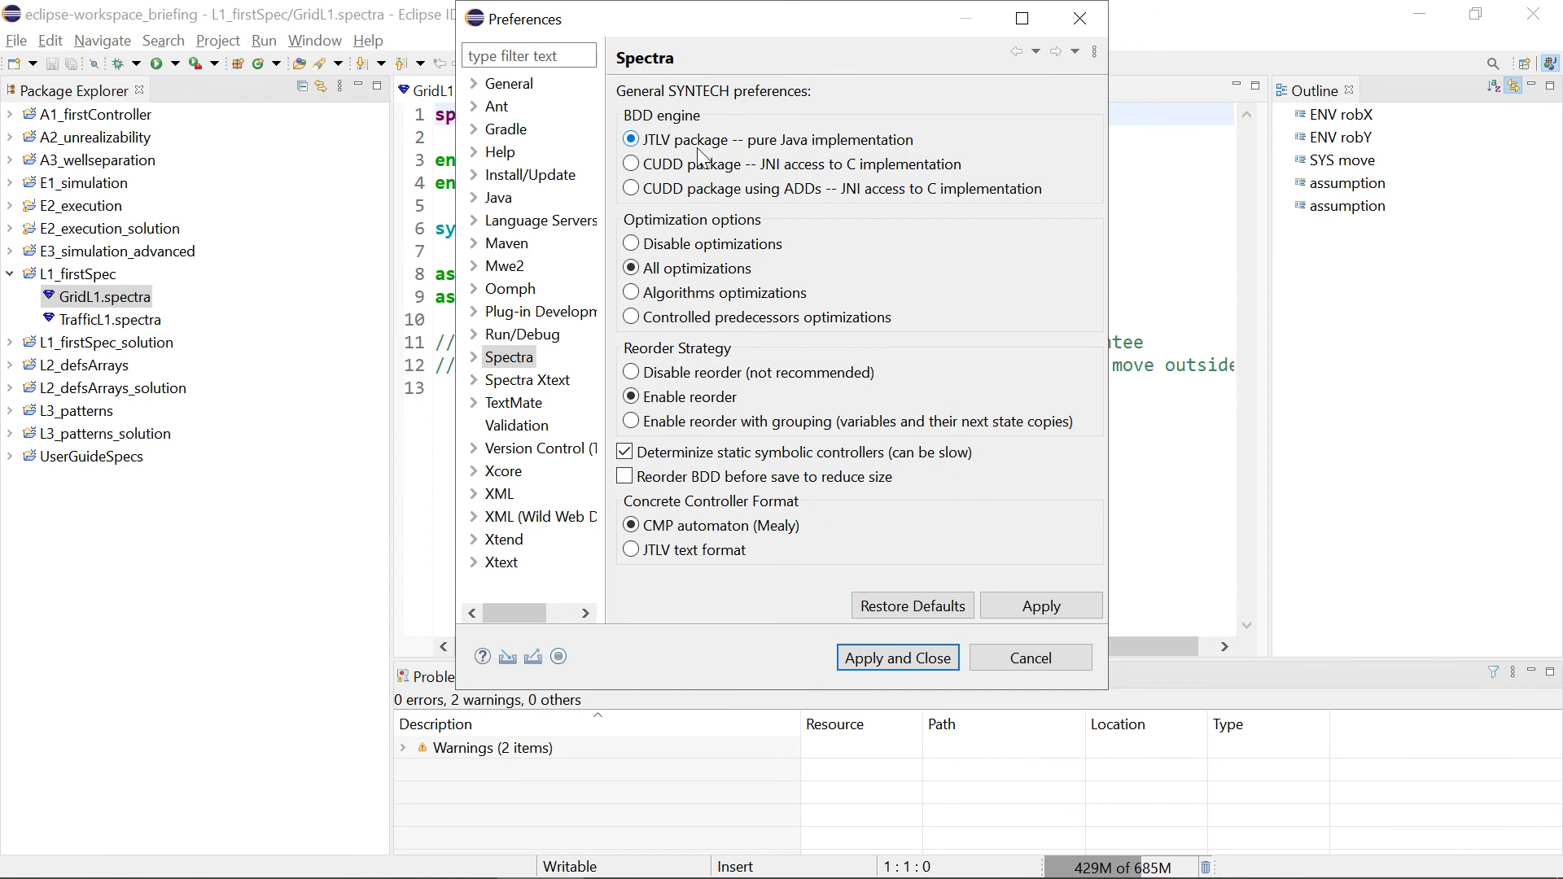
{"action": "left_click", "coordinate": [897, 658]}
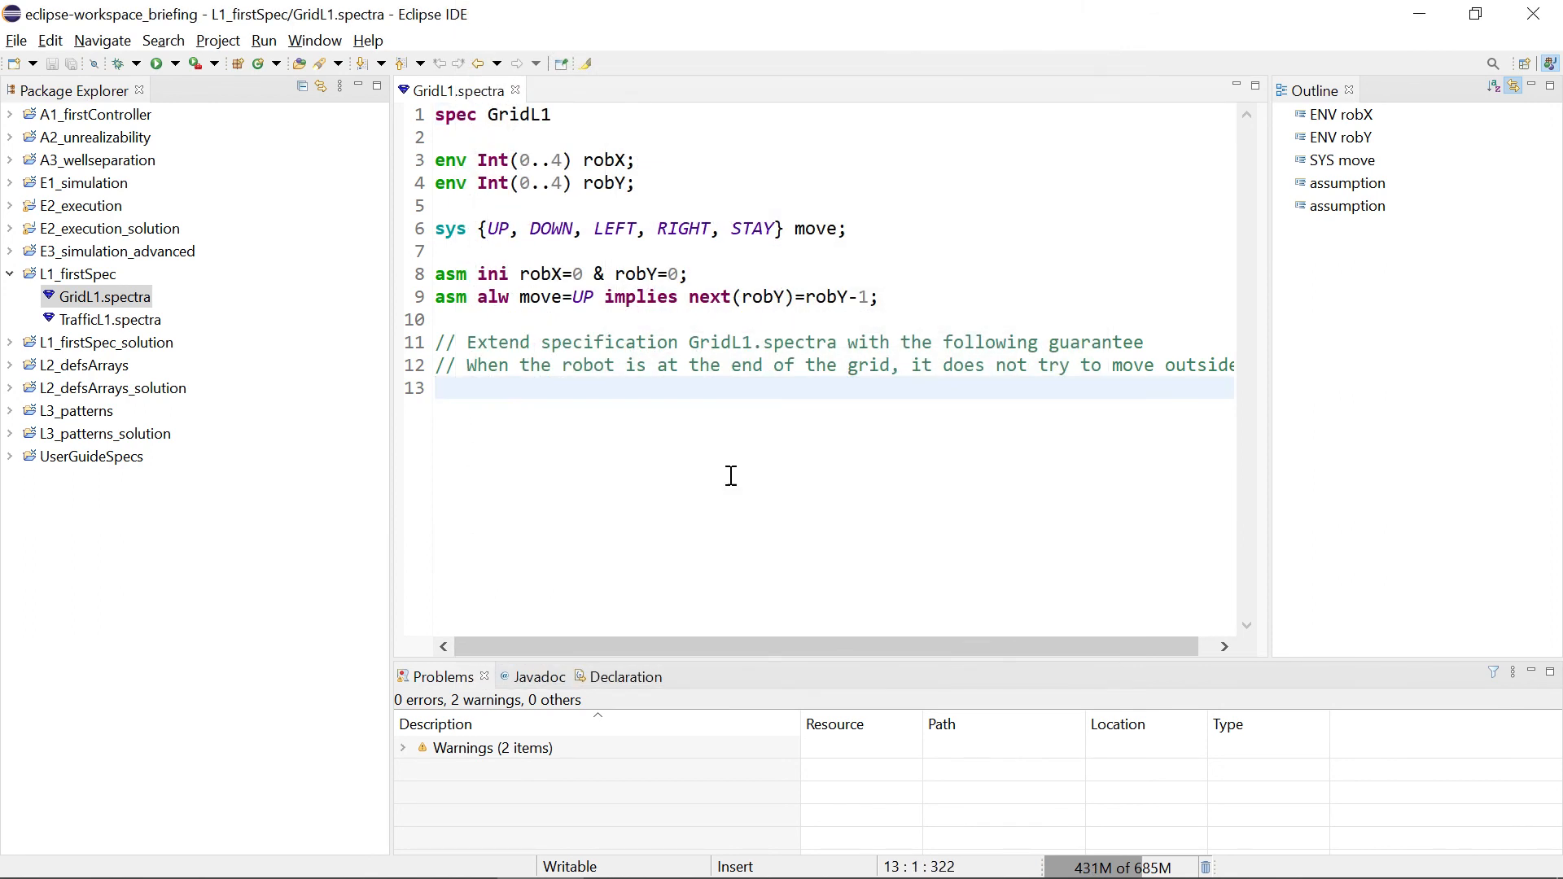